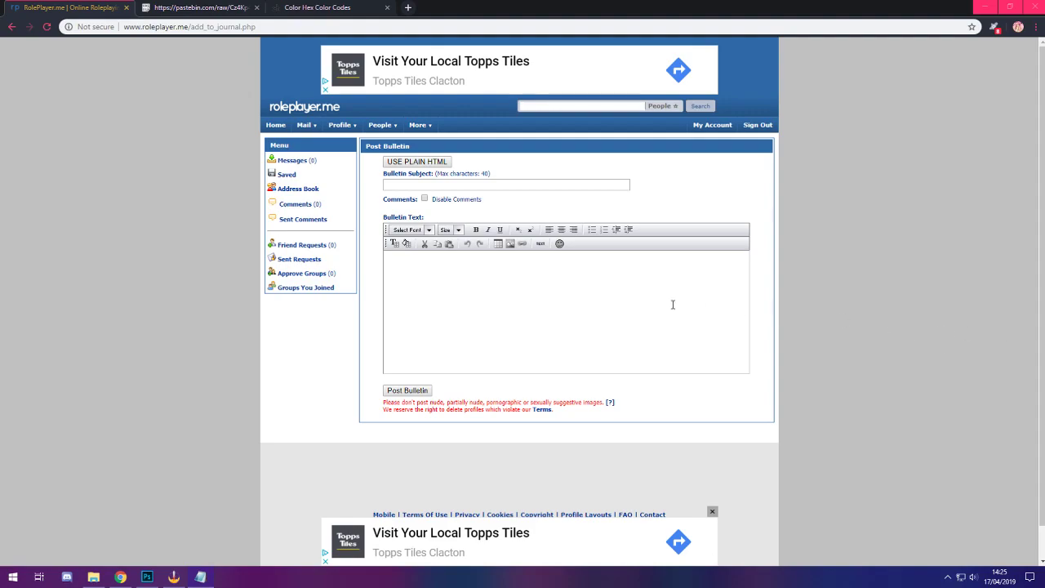
mouse_move(599, 305)
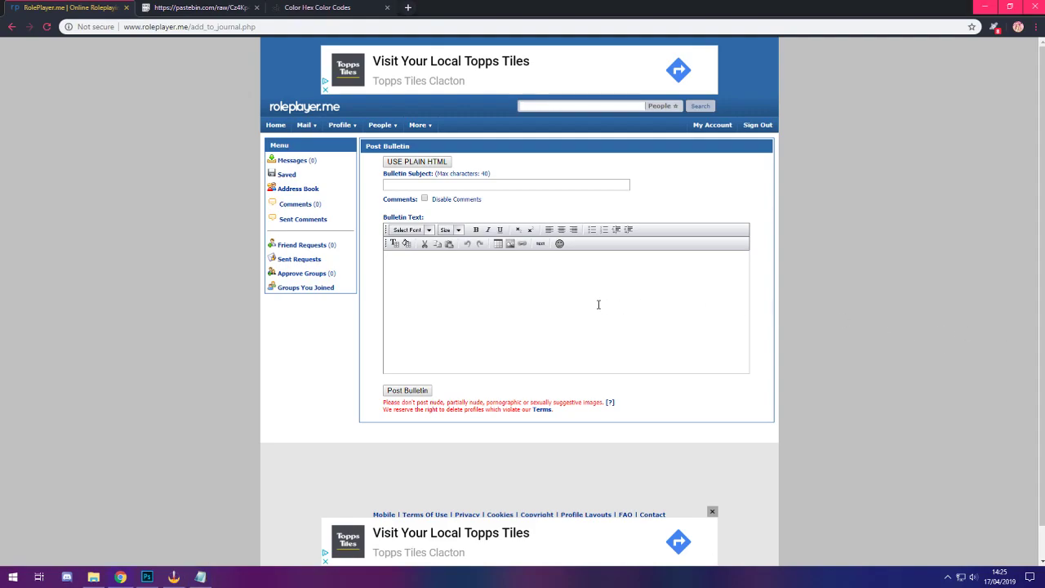
type("< >")
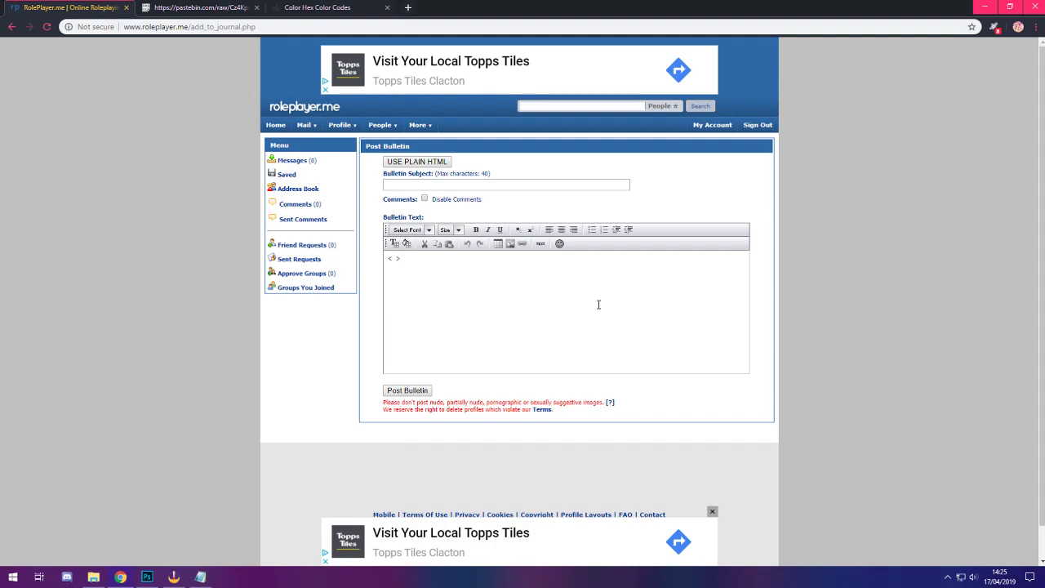
left_click(402, 258)
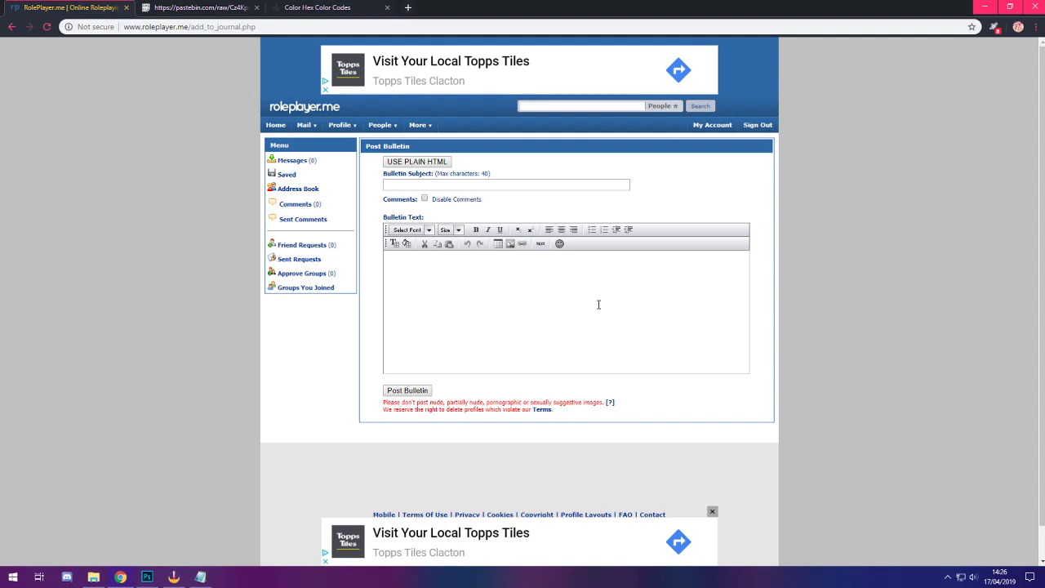
type("<")
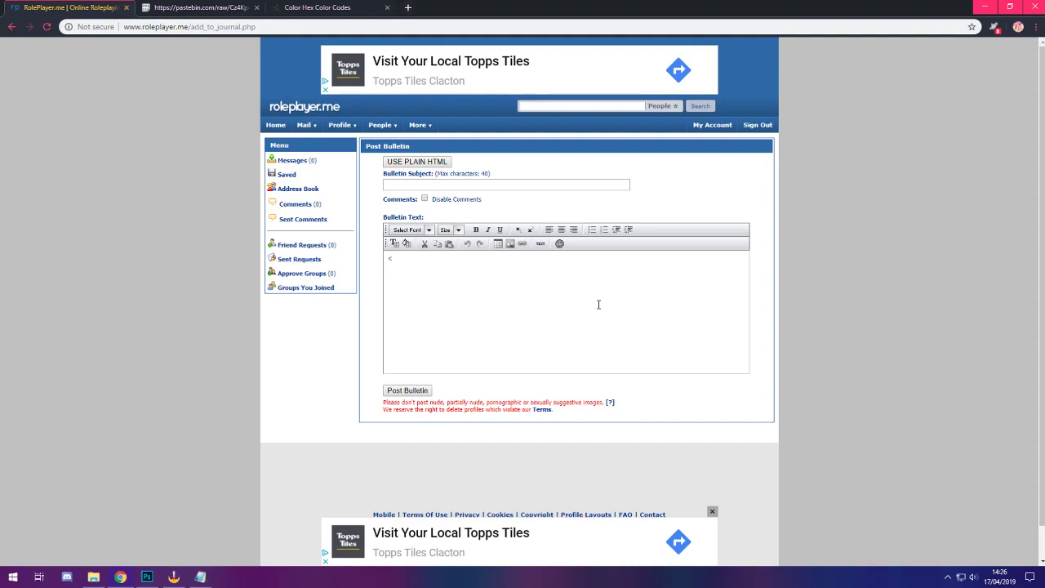
type("a h")
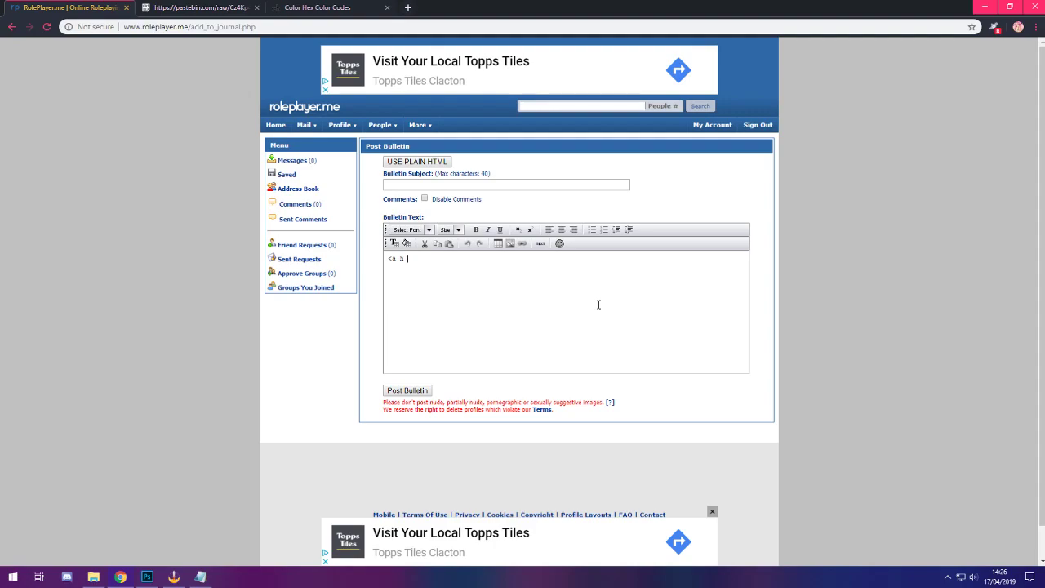
type("ref")
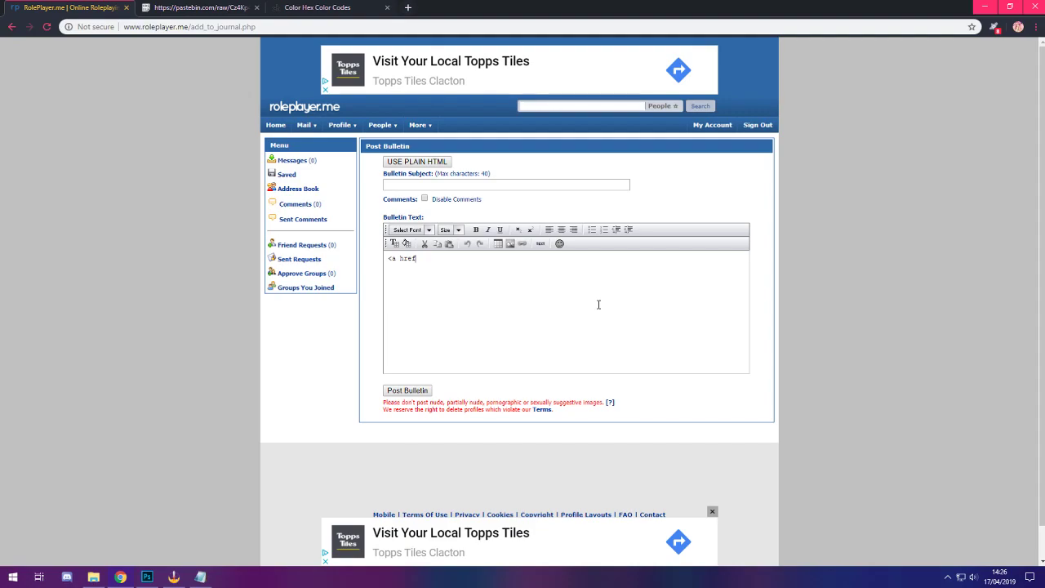
type("=")
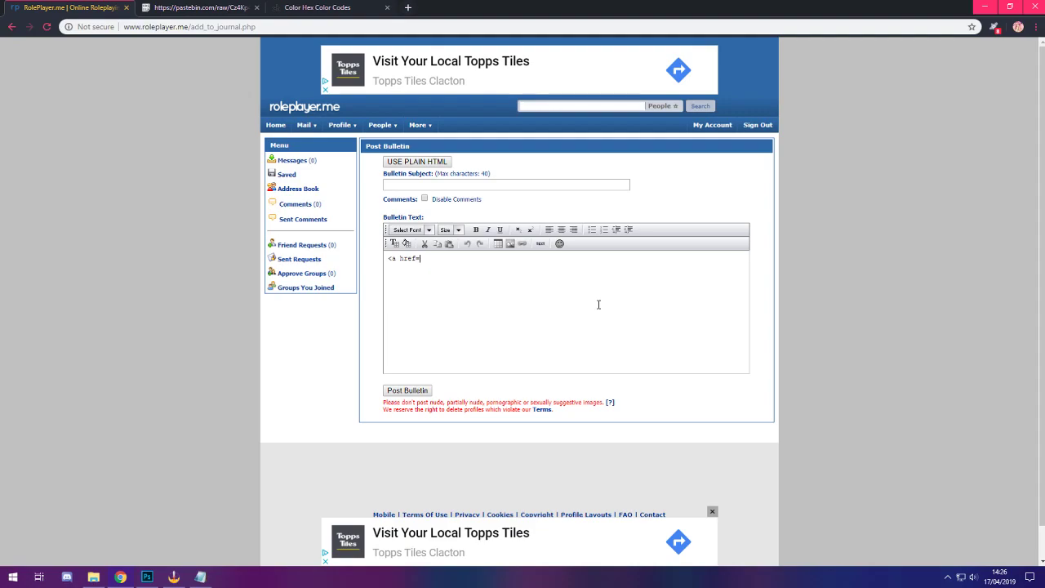
type("=\"")
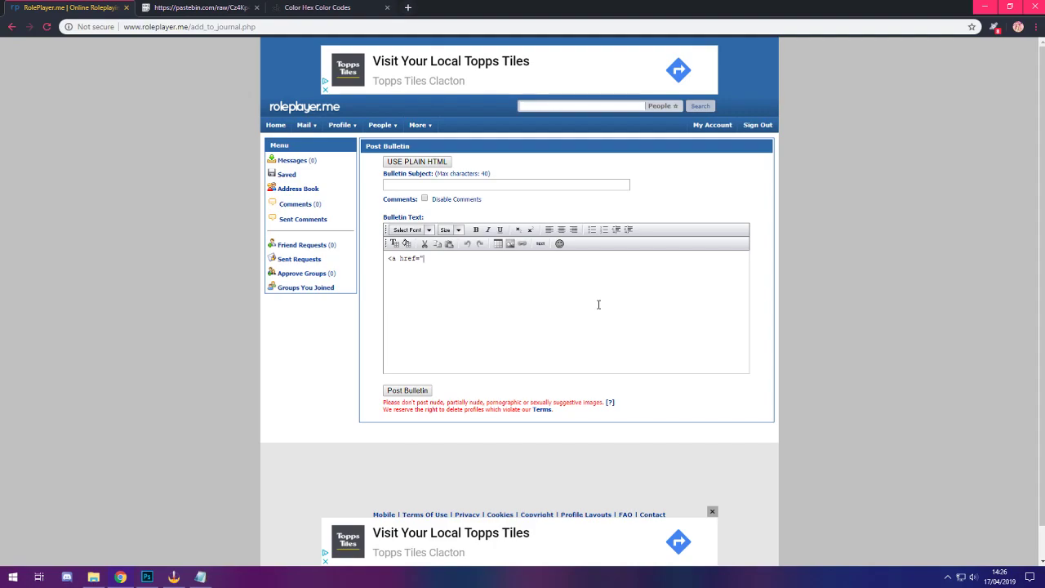
type("\"")
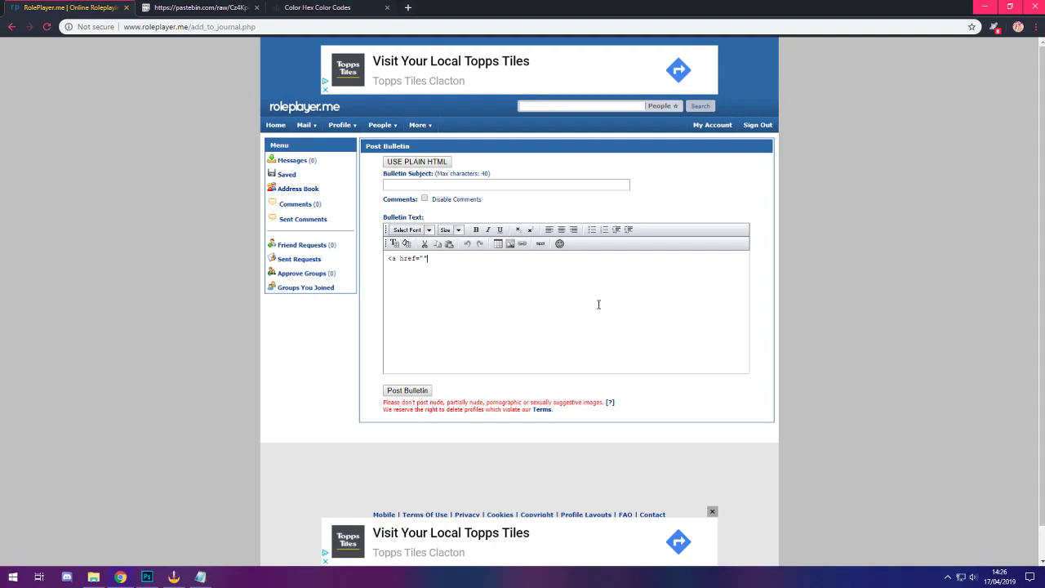
type(">")
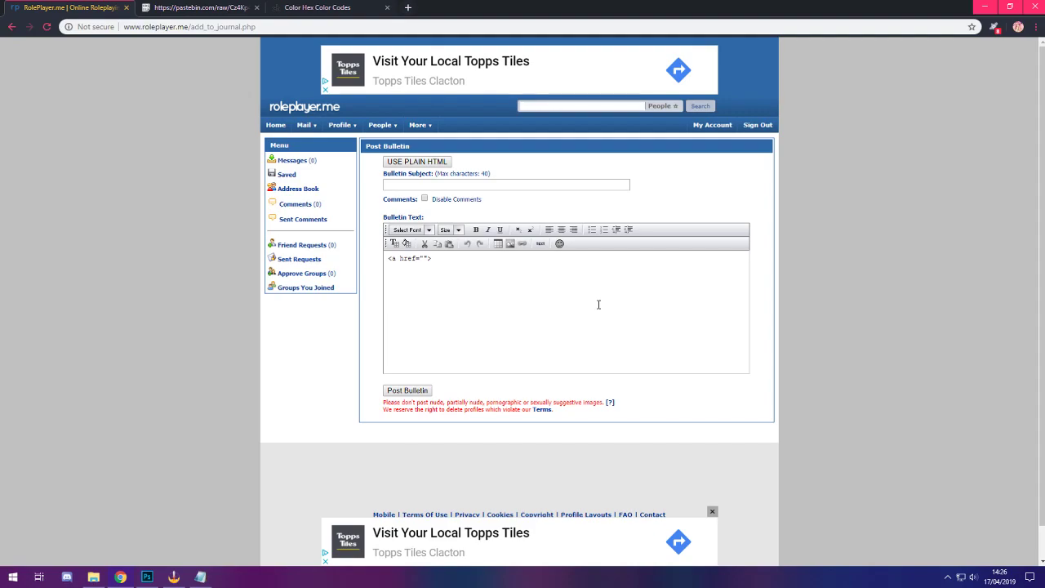
type("Link")
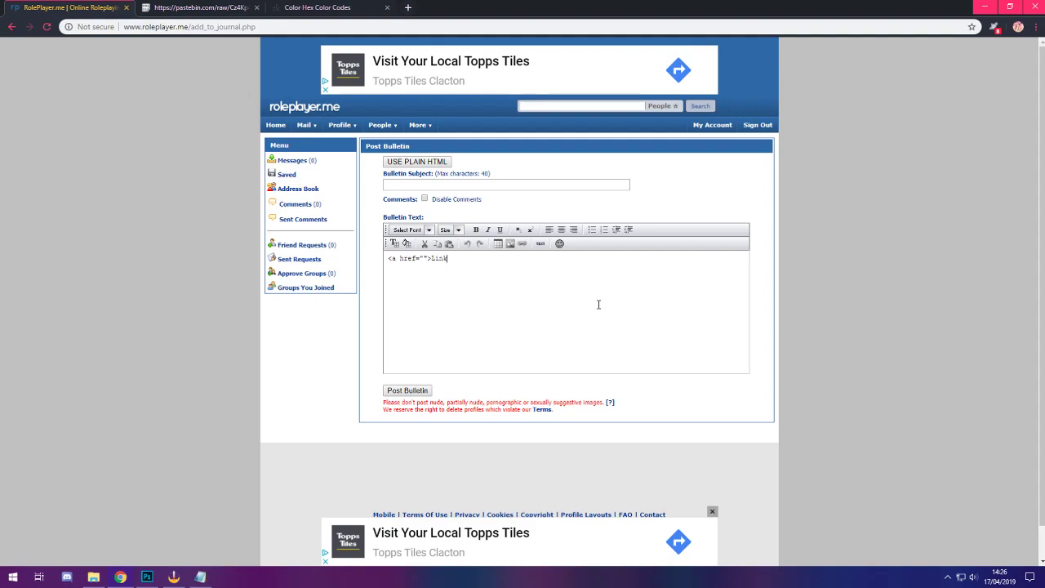
type("</a>")
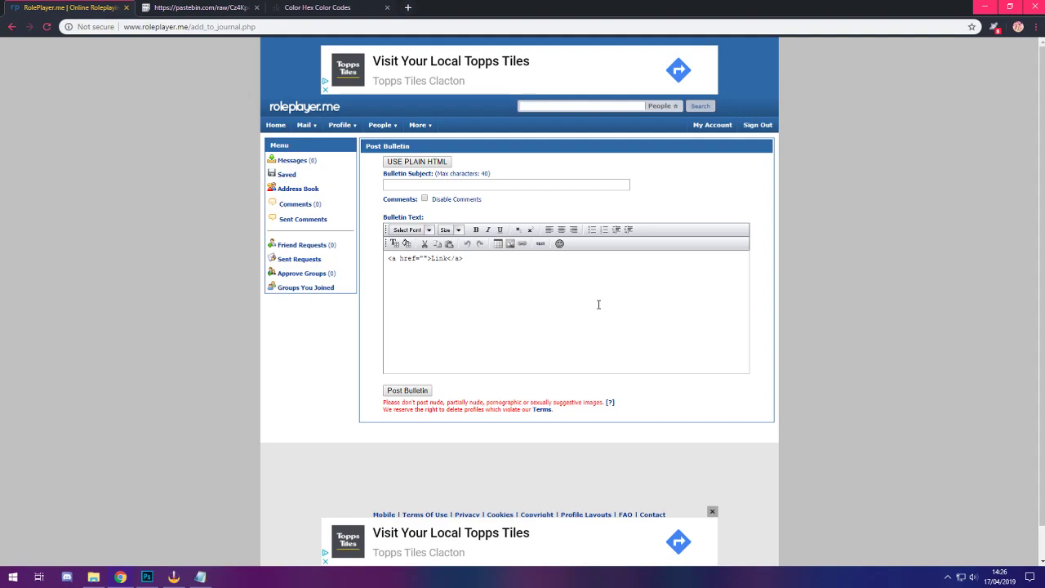
type("https://goo")
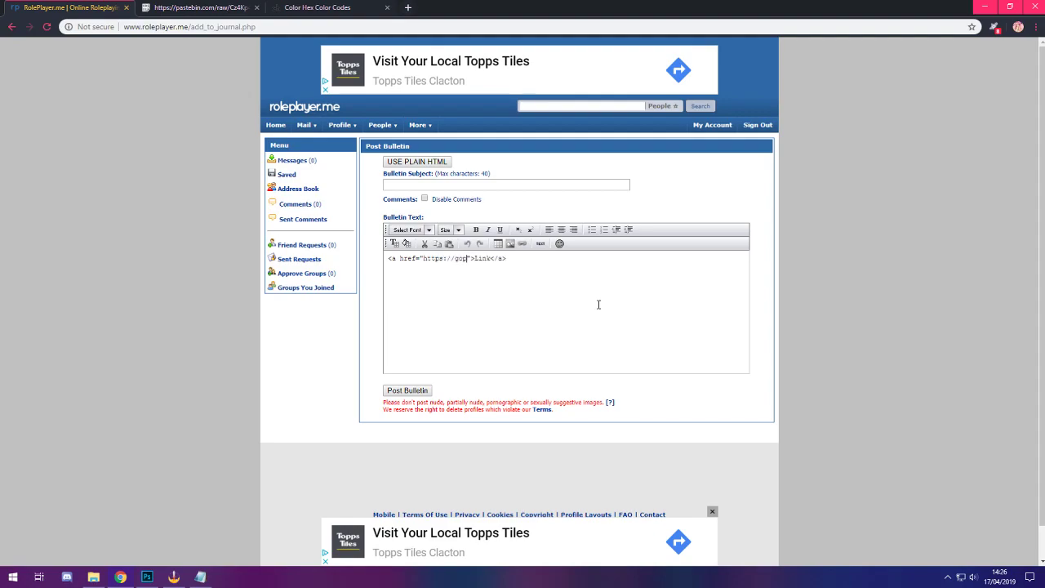
type("gle.co.uk")
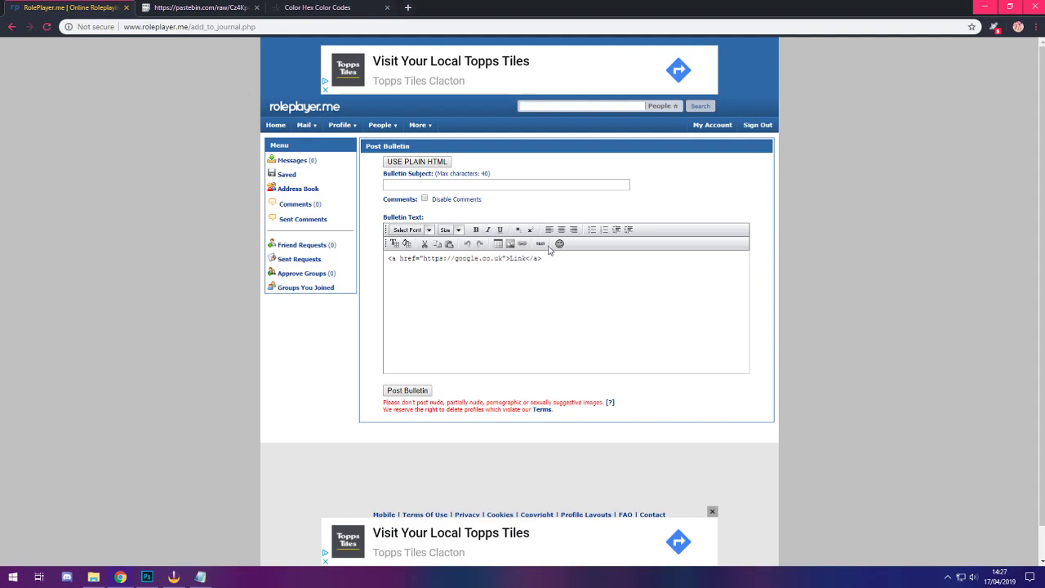
Preview the rendered link, then change its href to /home.php.
left_click(541, 244)
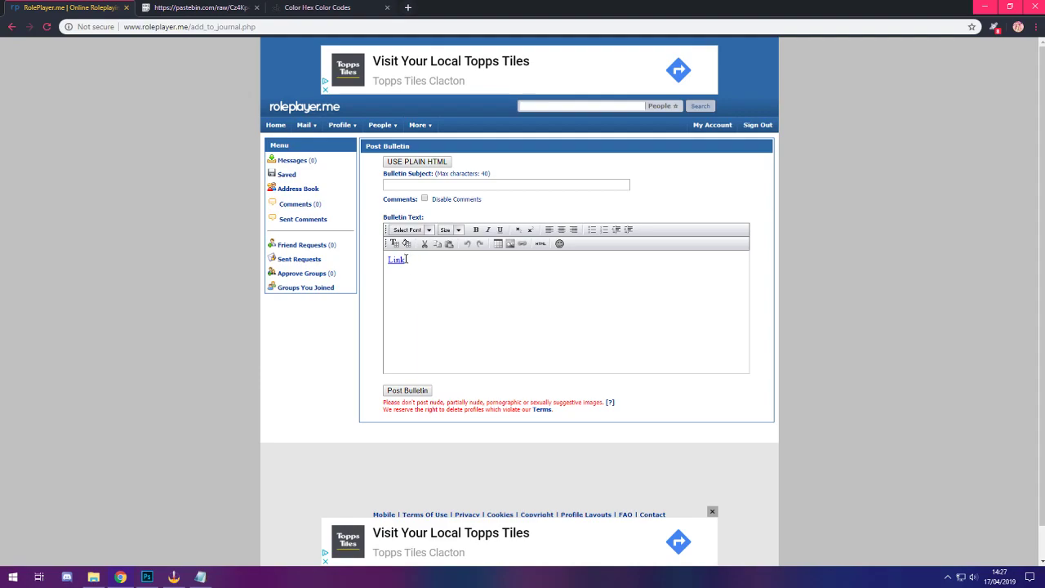
left_click(539, 244)
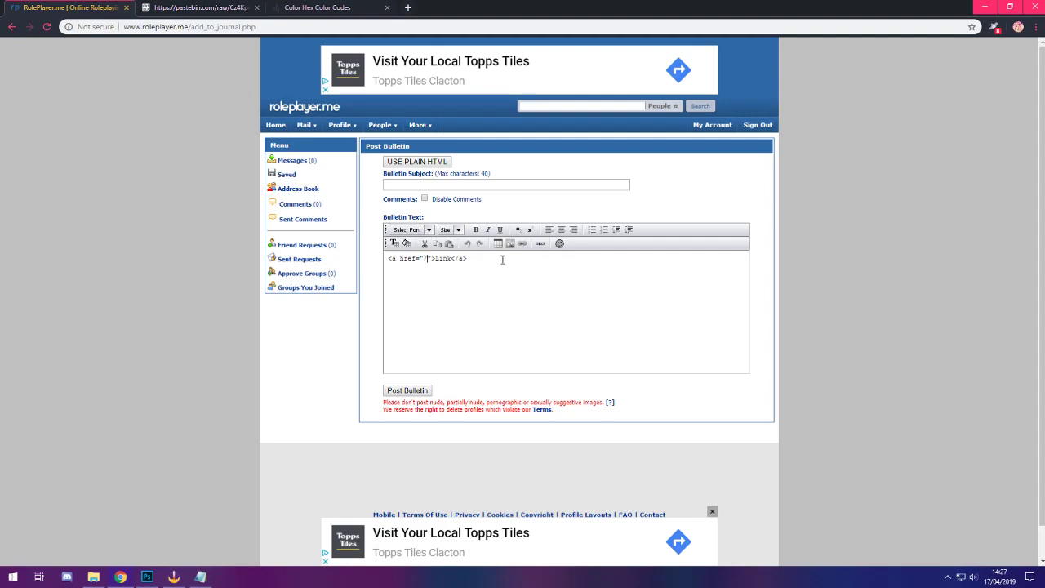
type("home.php")
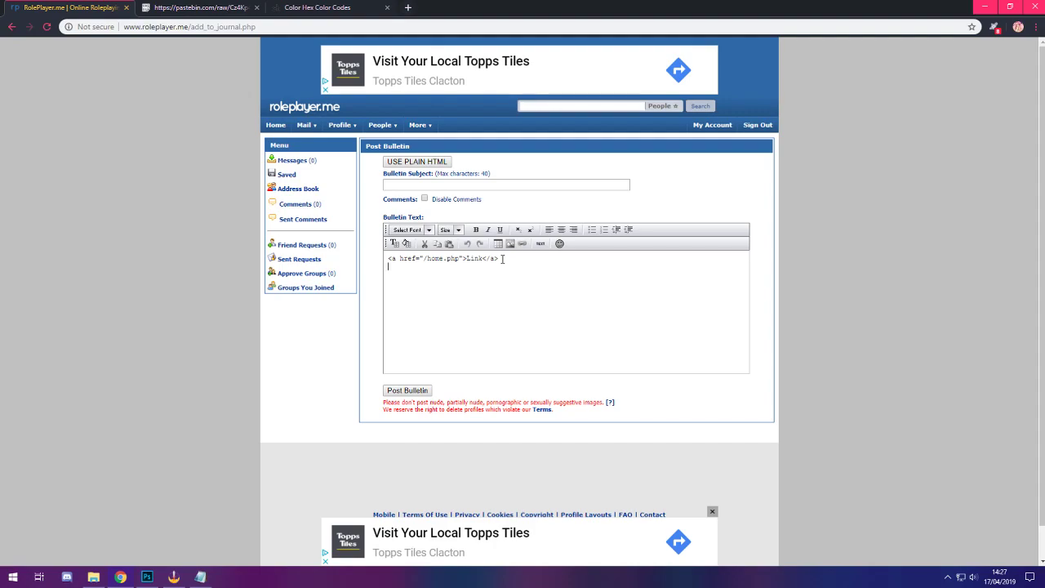
Add an <img src="/"> tag after the link code.
type("<a")
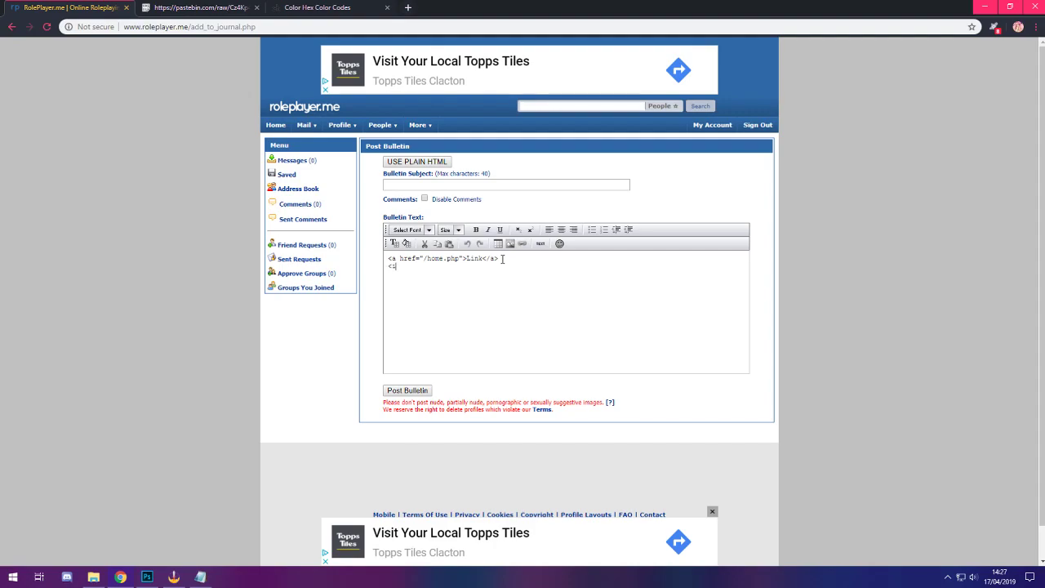
type("mg")
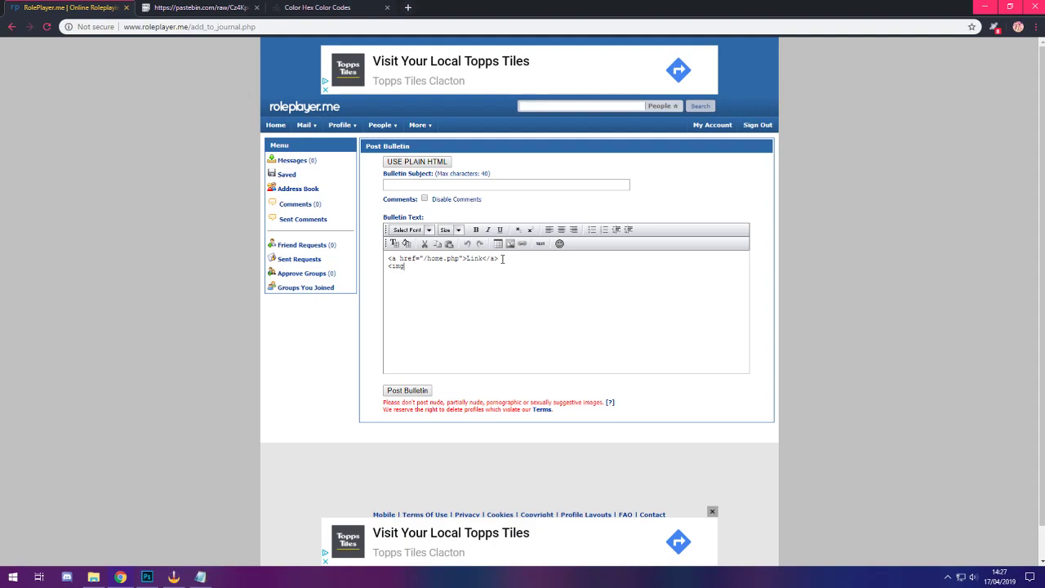
type("src")
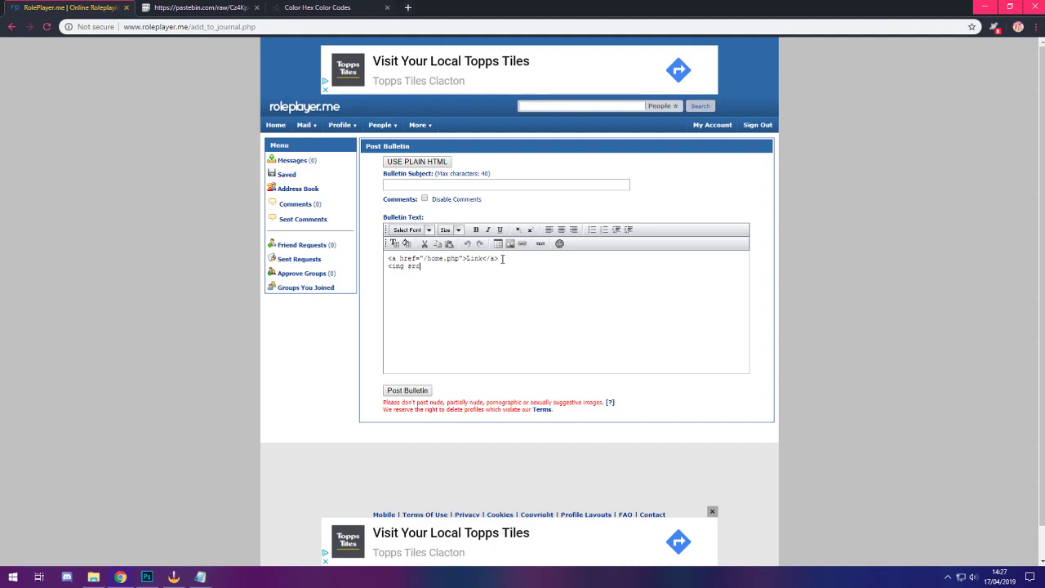
type("\"")
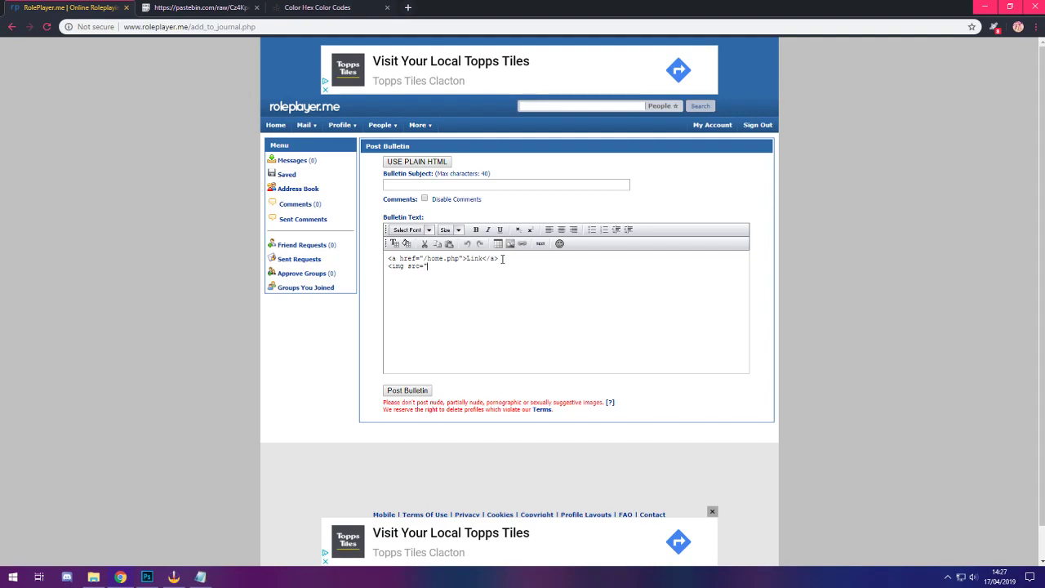
type("/")
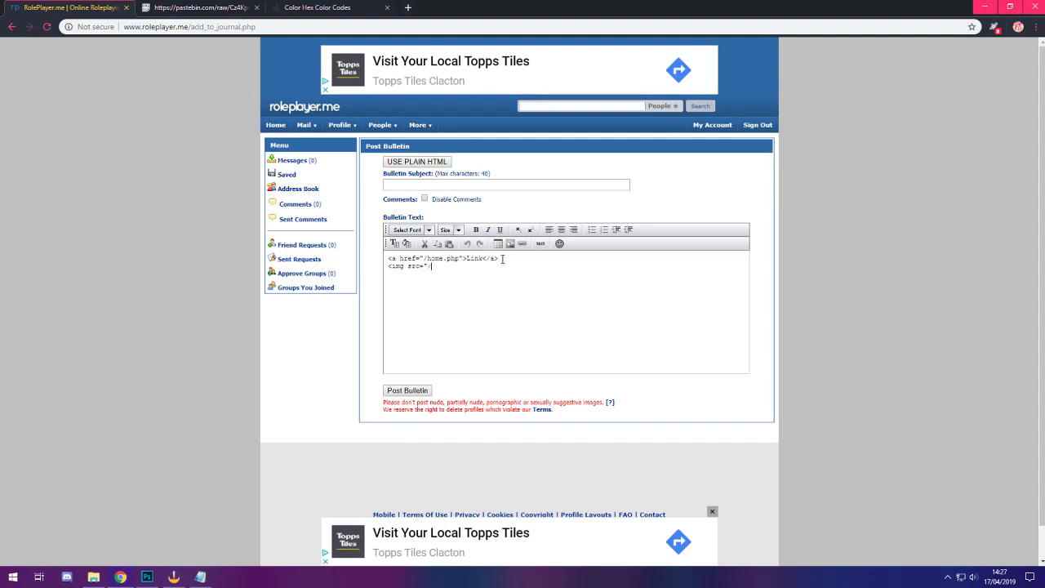
type("\"")
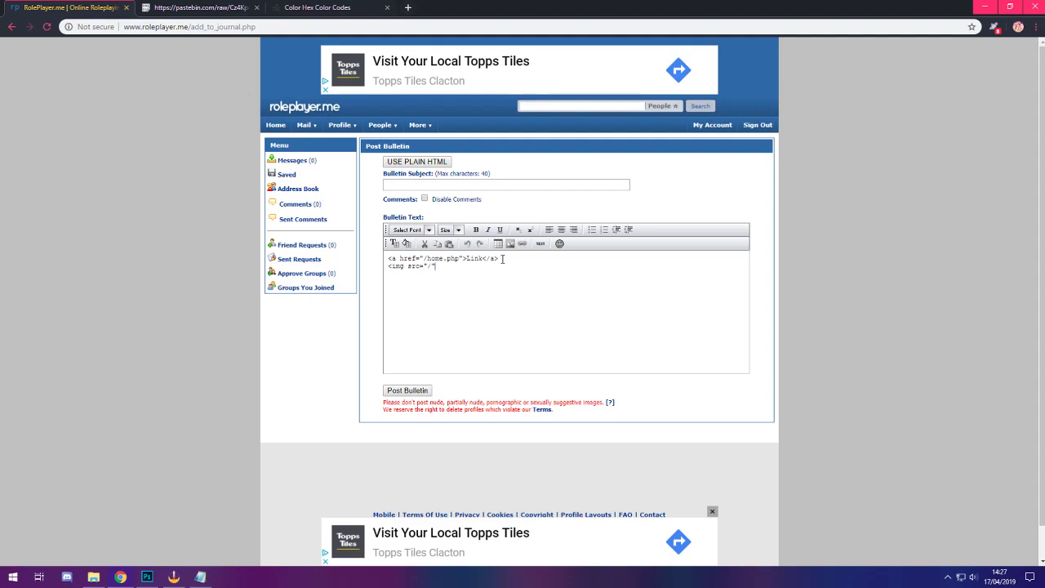
type(">")
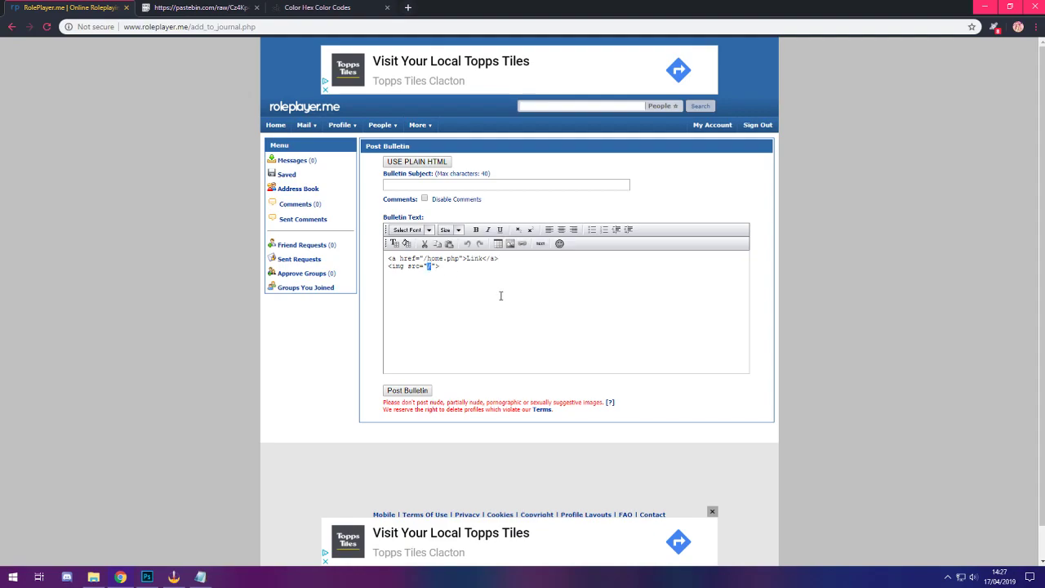
type("https://placehold.it")
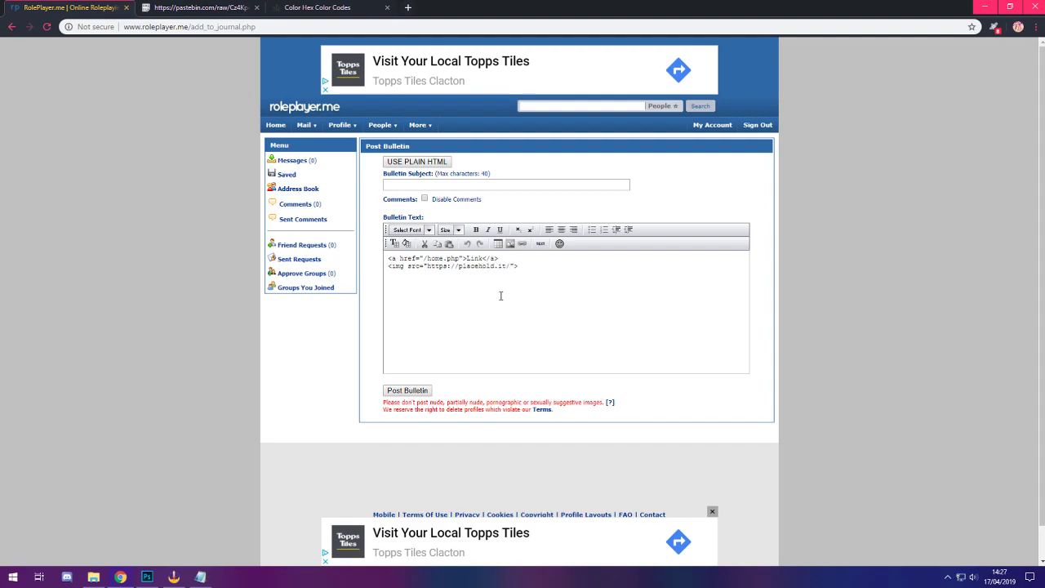
type("20")
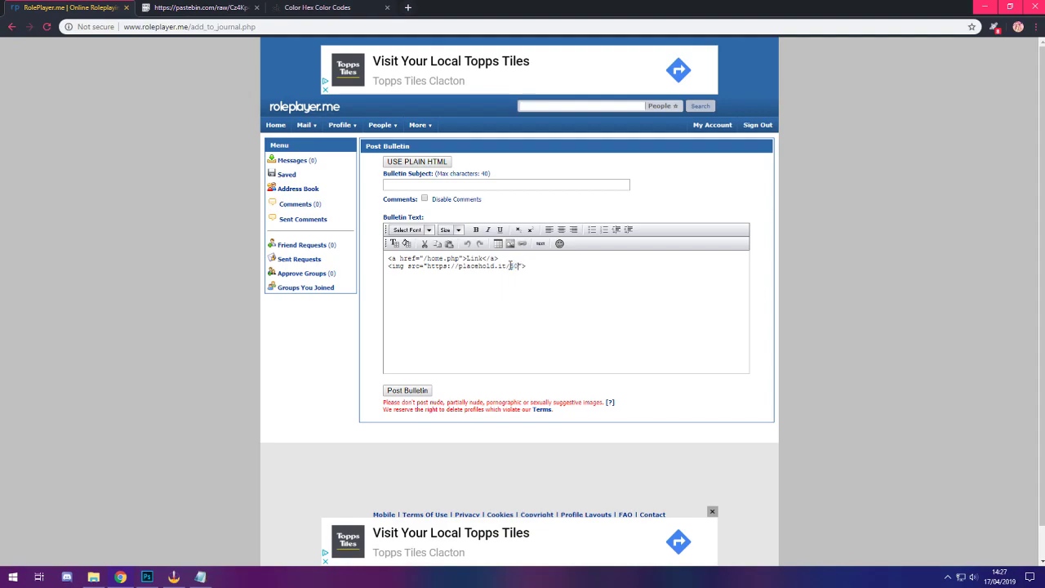
type("0x50")
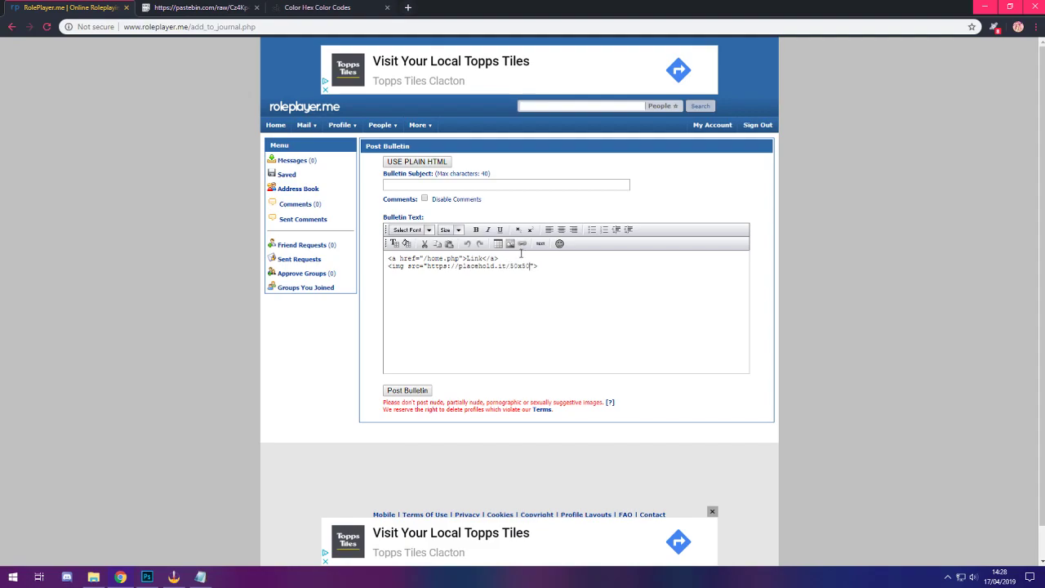
left_click(540, 244)
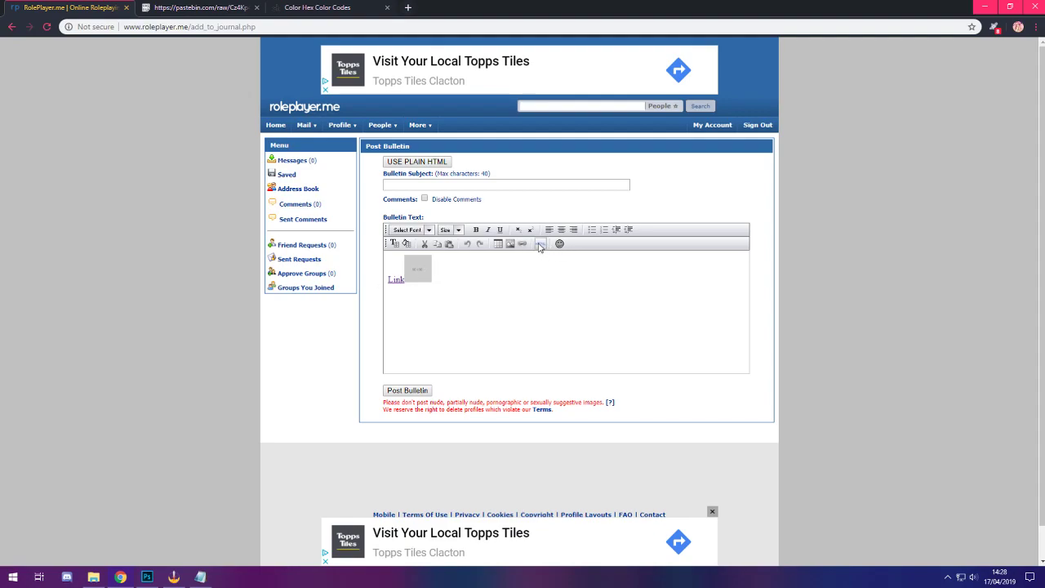
left_click(540, 244)
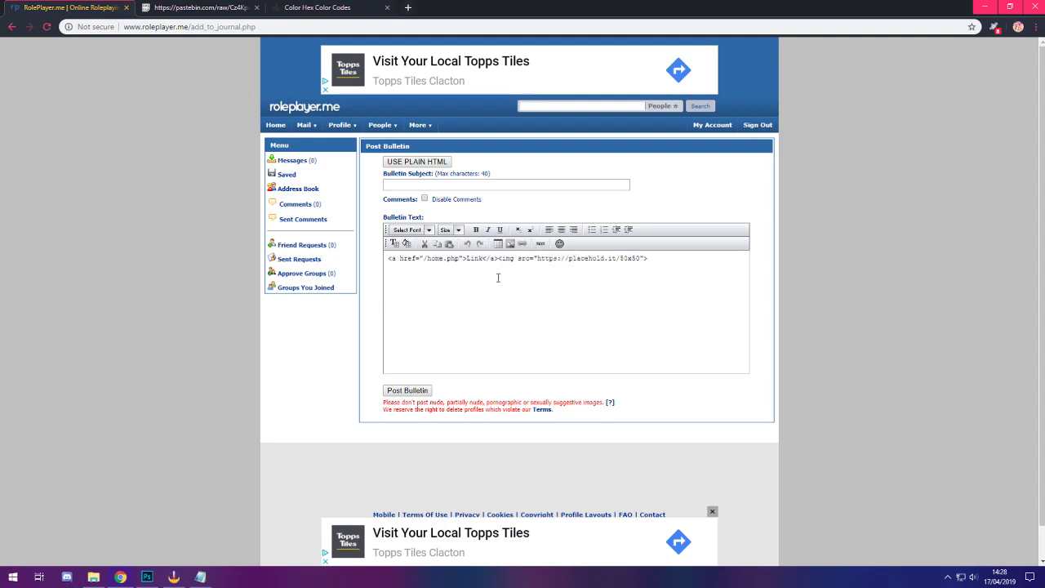
mouse_move(531, 282)
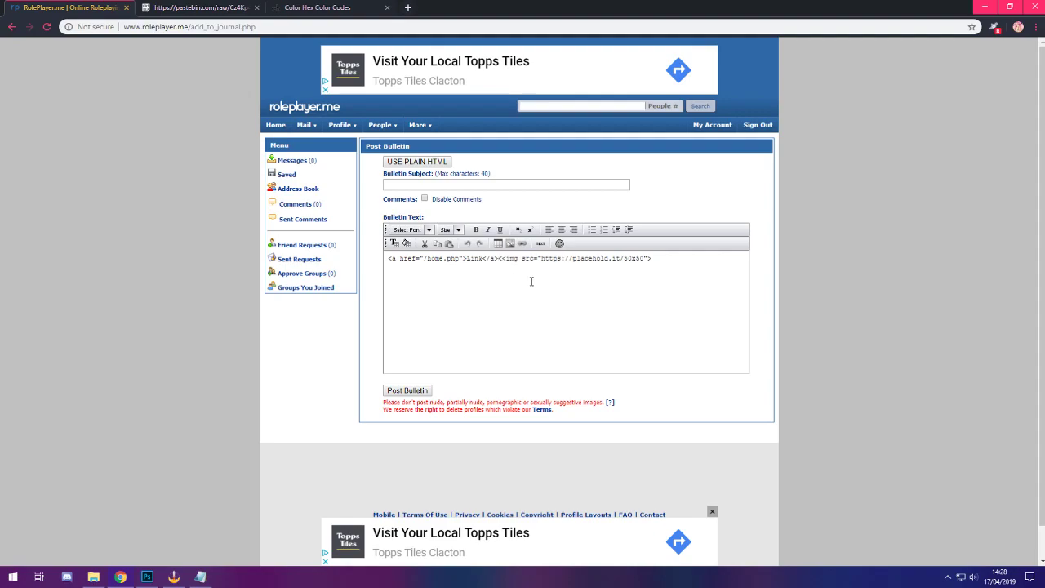
Insert <p> before the img tag and check it renders below the link.
type("<p>")
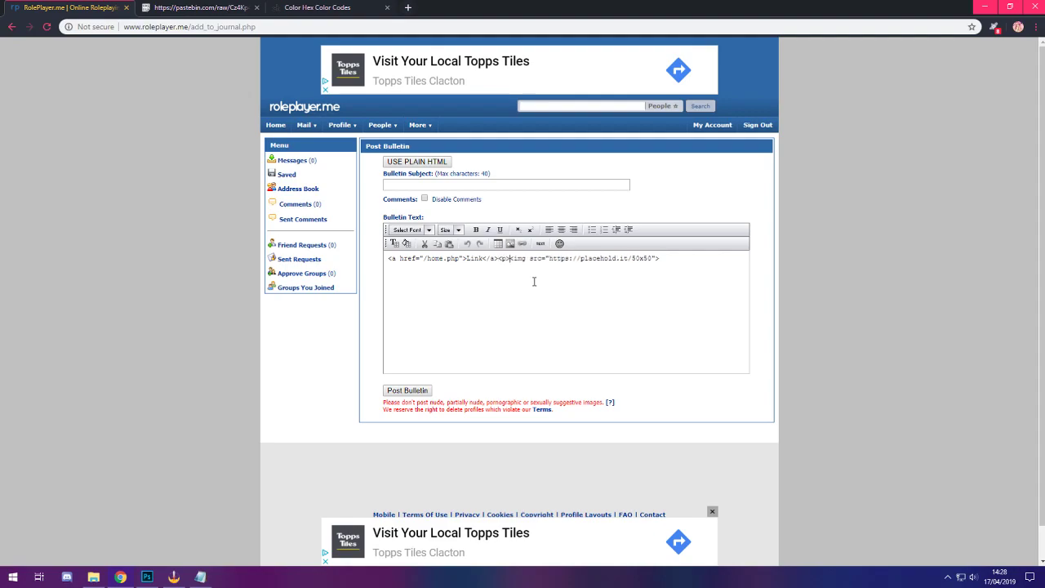
left_click(540, 243)
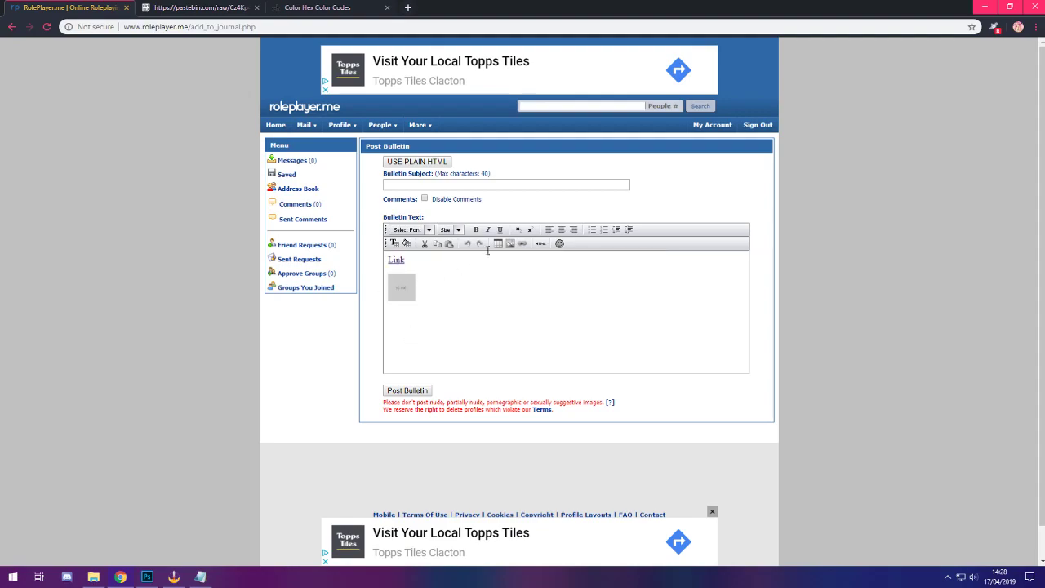
left_click(540, 244)
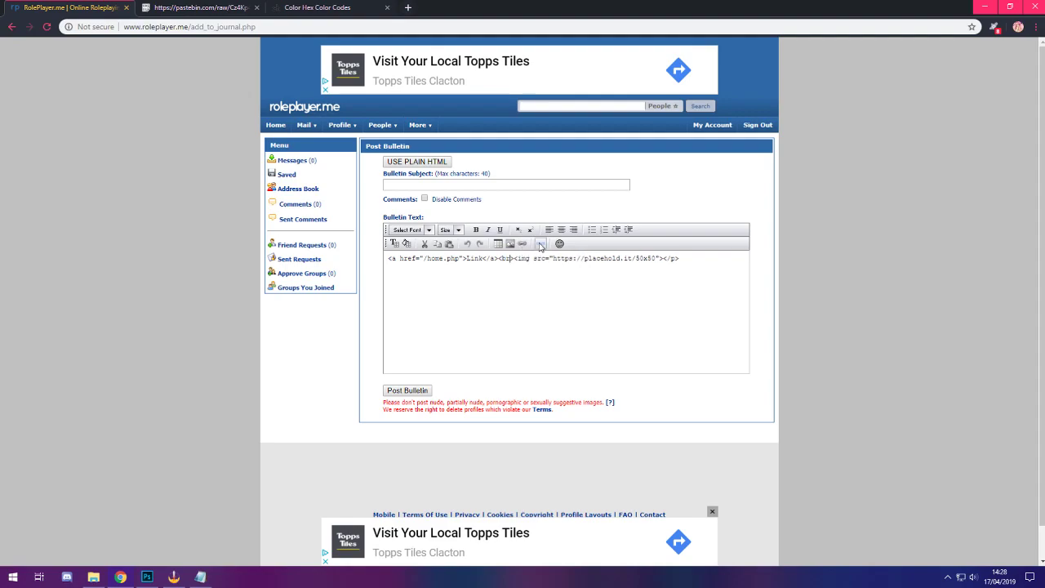
left_click(539, 243)
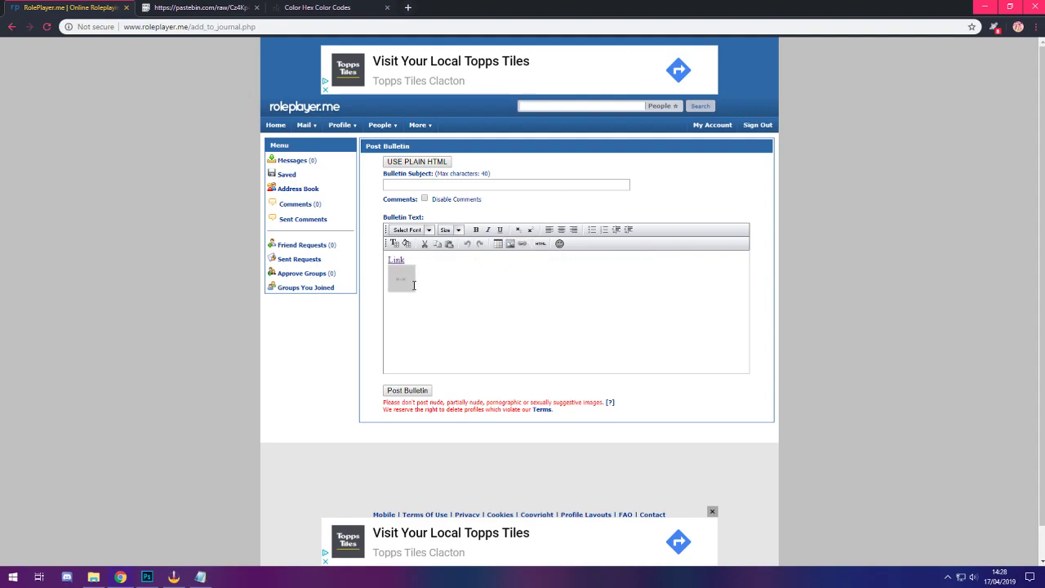
left_click(540, 244)
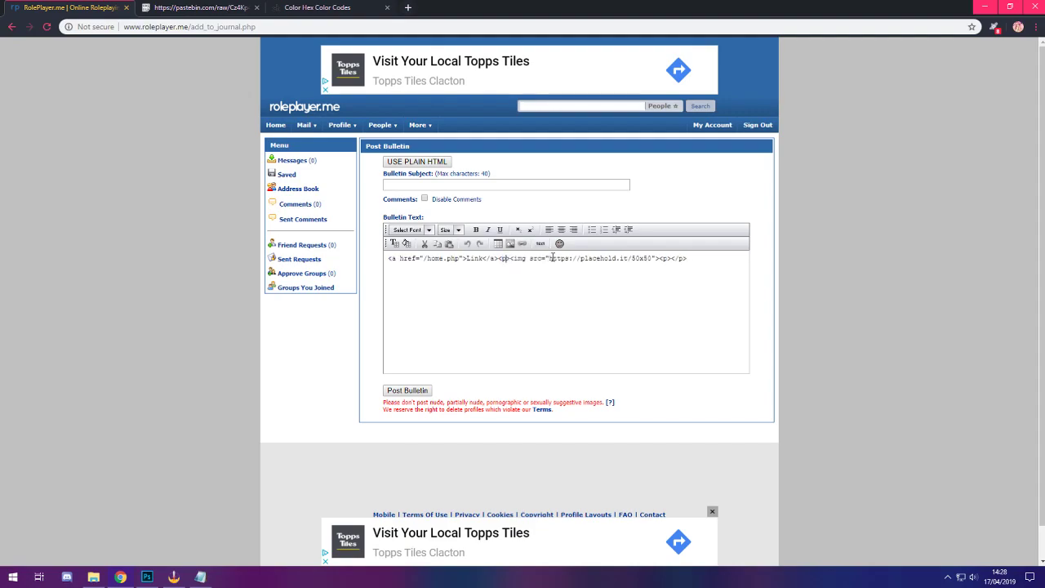
left_click(539, 243)
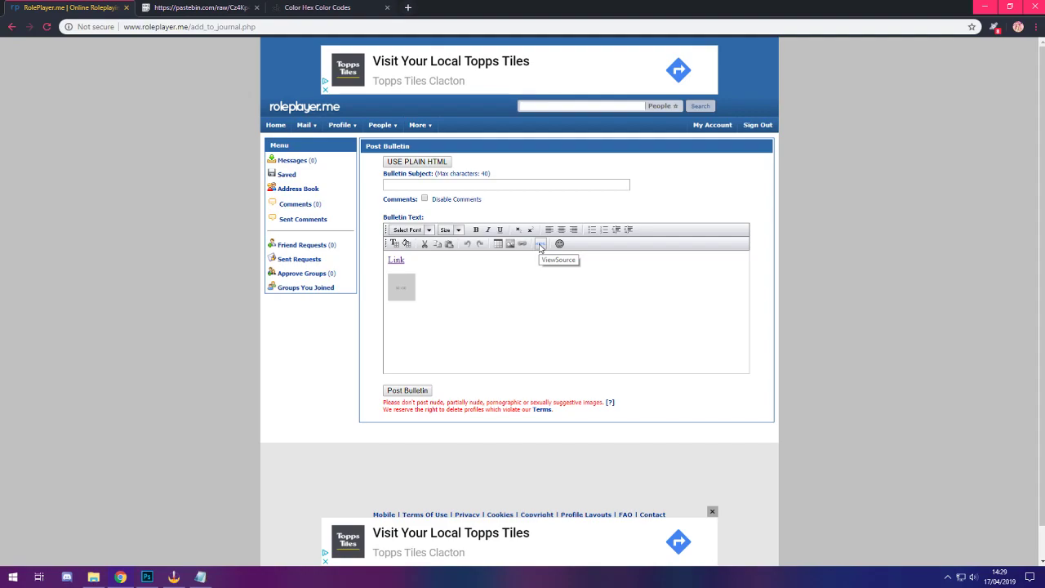
Start a font tag whose style sets font-family to georgia.
left_click(541, 244)
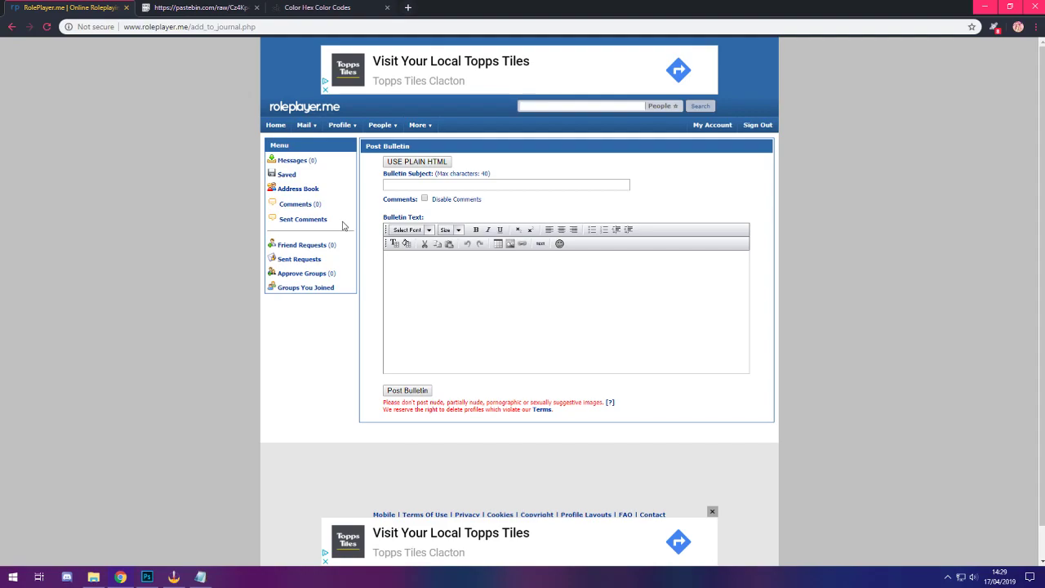
type("<font")
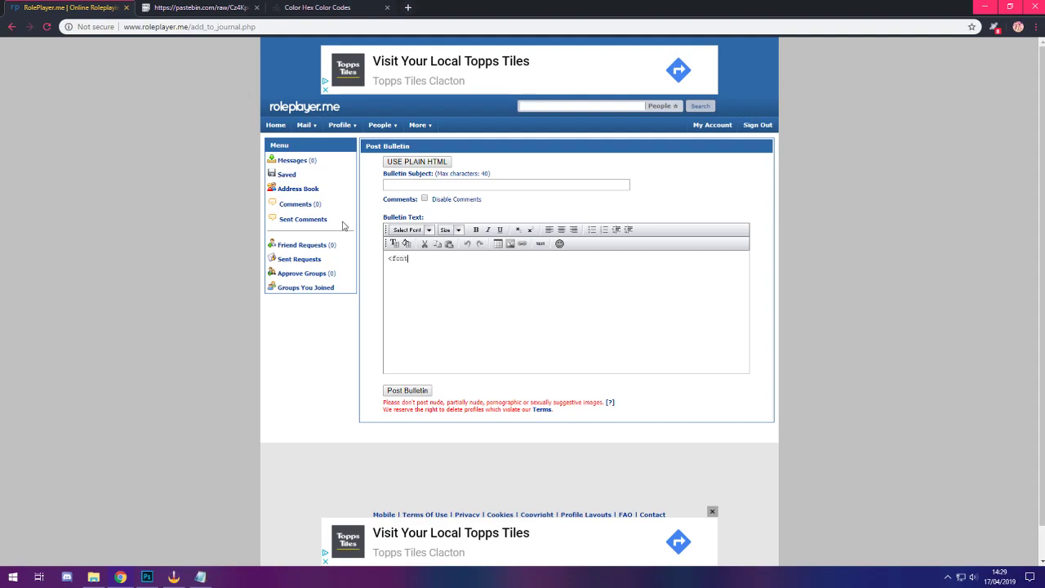
type("style")
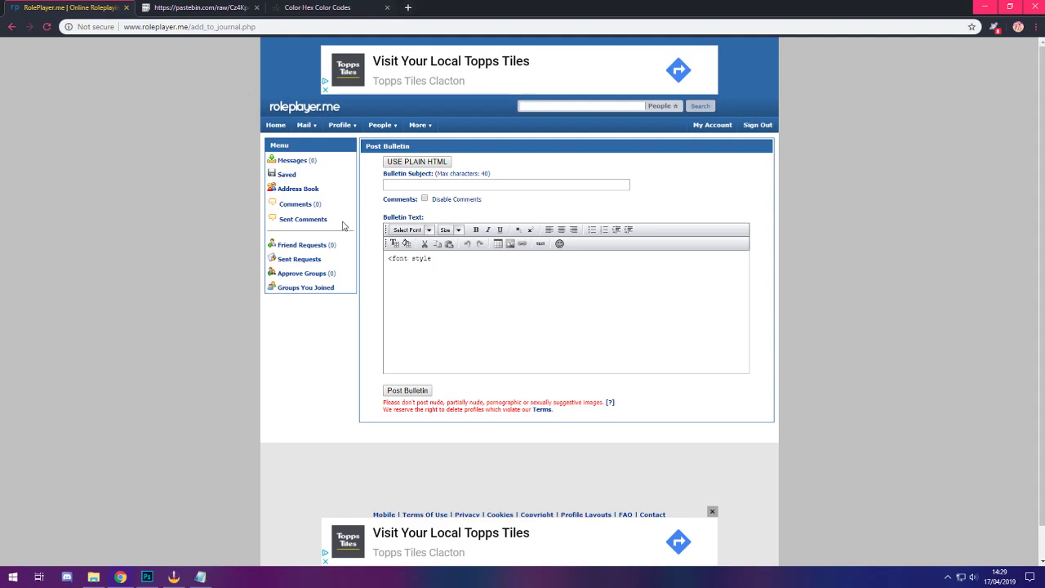
type("=")
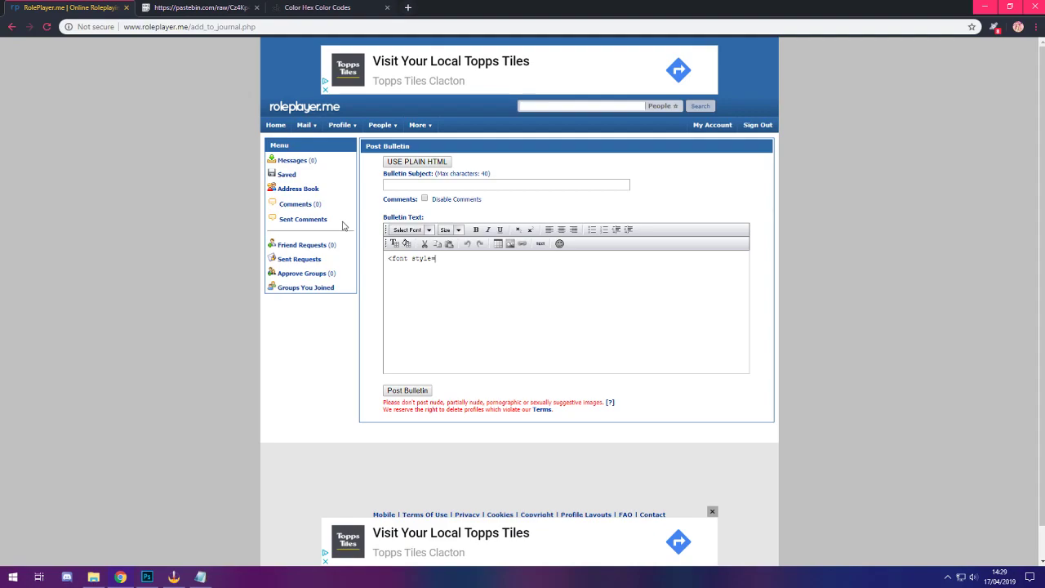
type("\"")
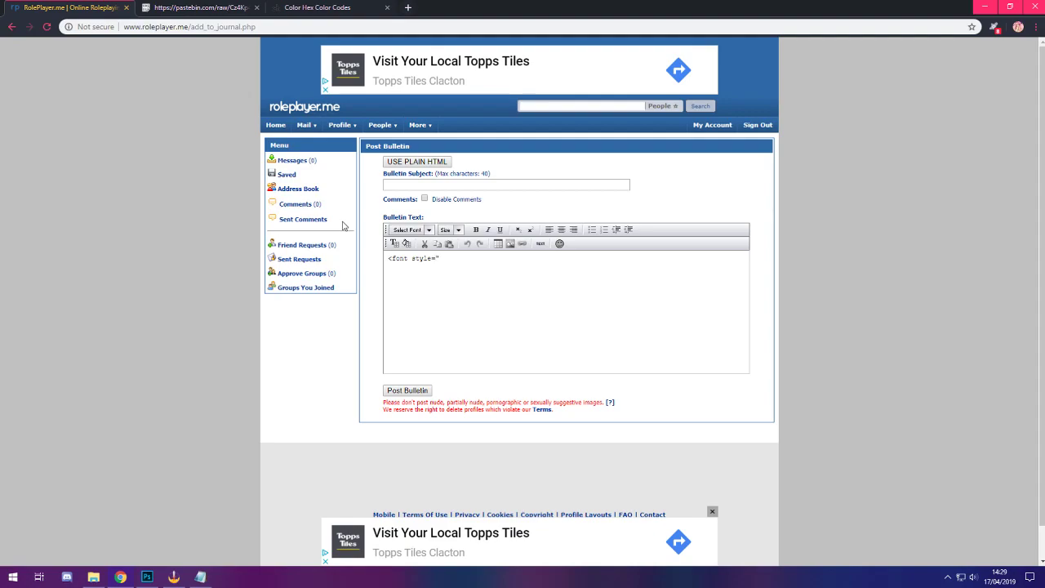
type("\"")
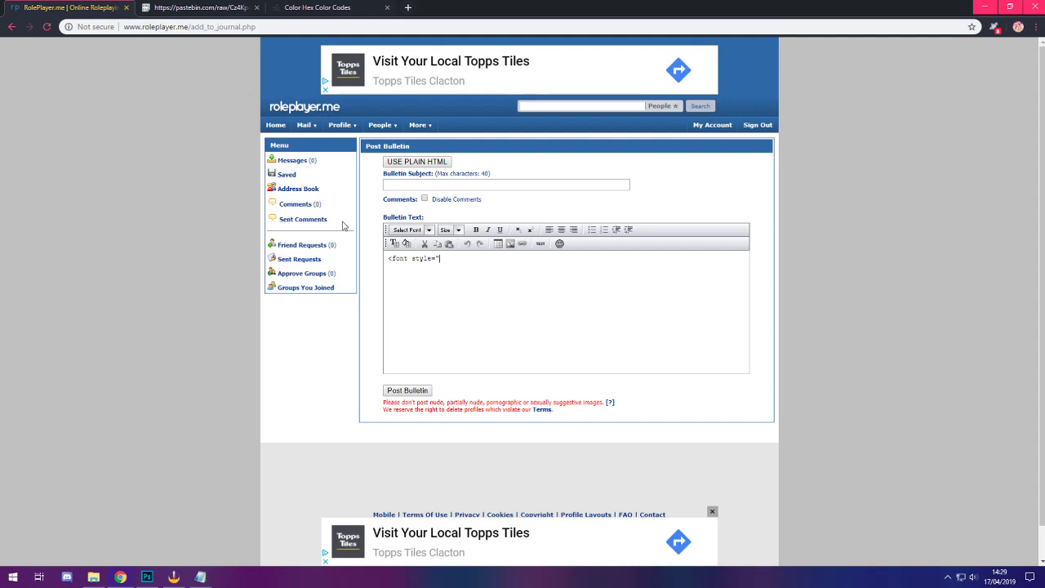
type("font-")
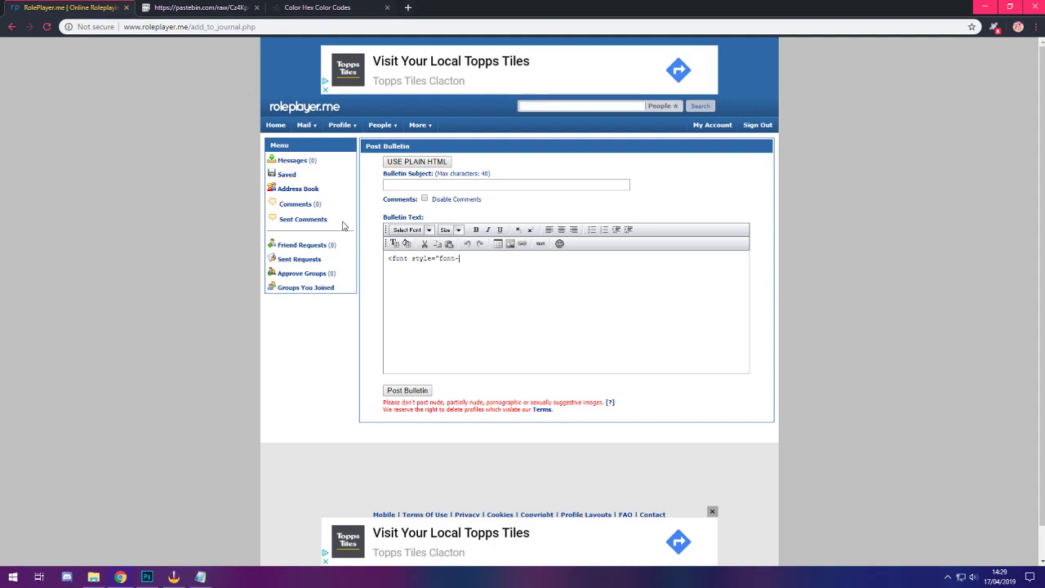
type("family")
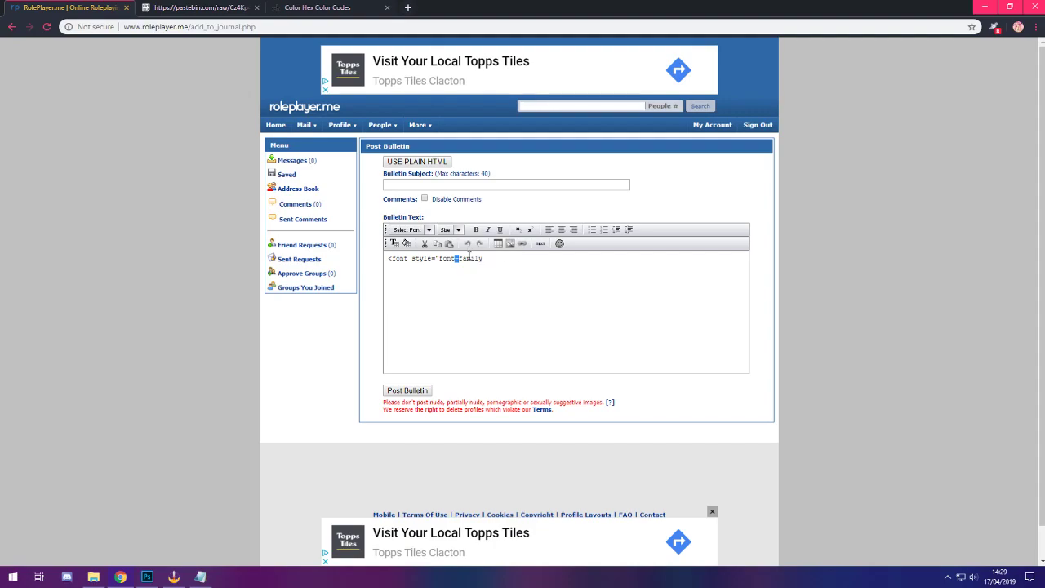
type("family")
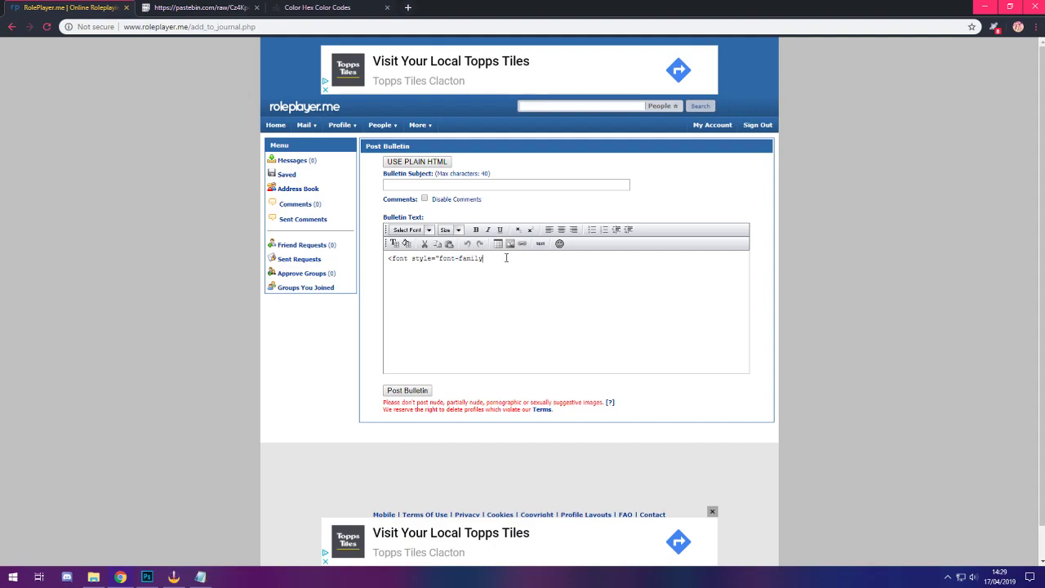
type(":")
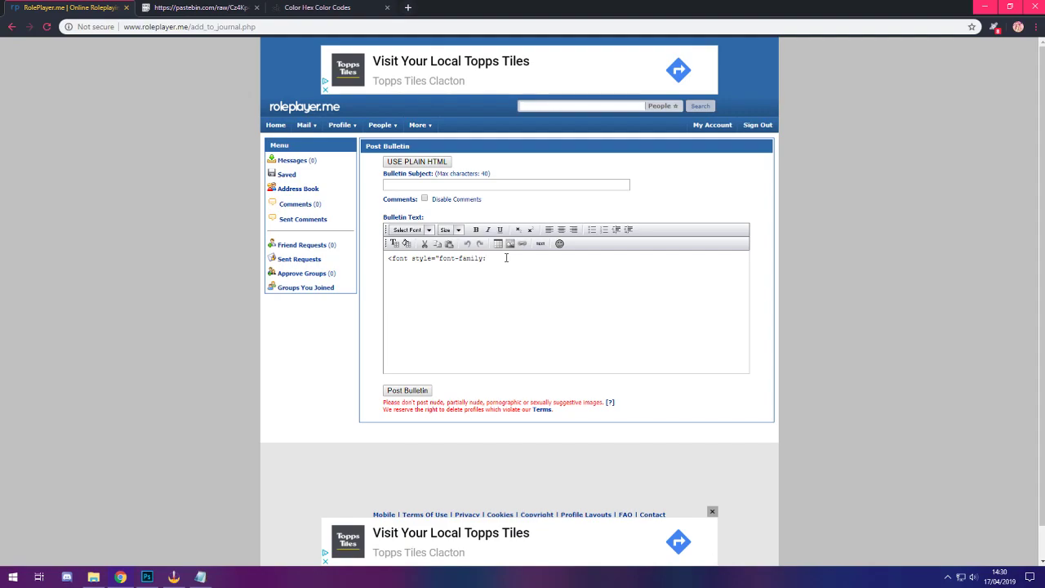
type("georgia; font-size:")
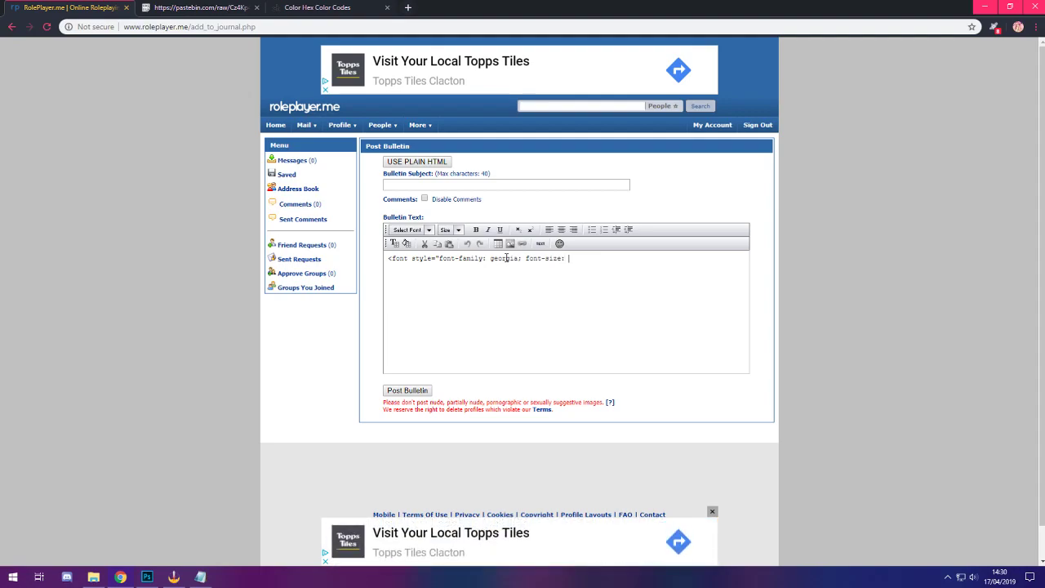
Add a small font size and red colour, closing the tag around 'Write my text'.
type("13px")
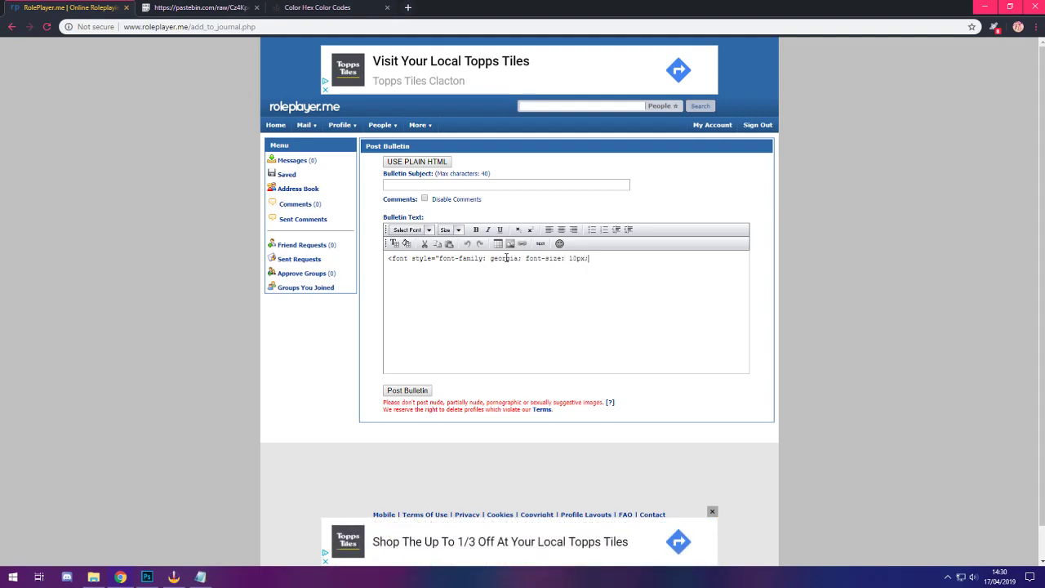
type("; color:")
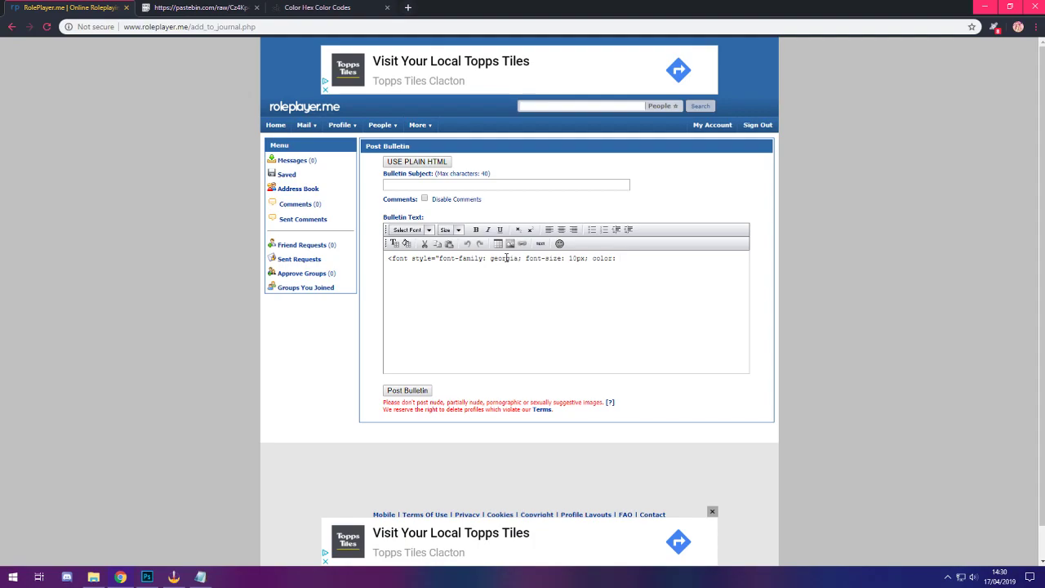
type("red;")
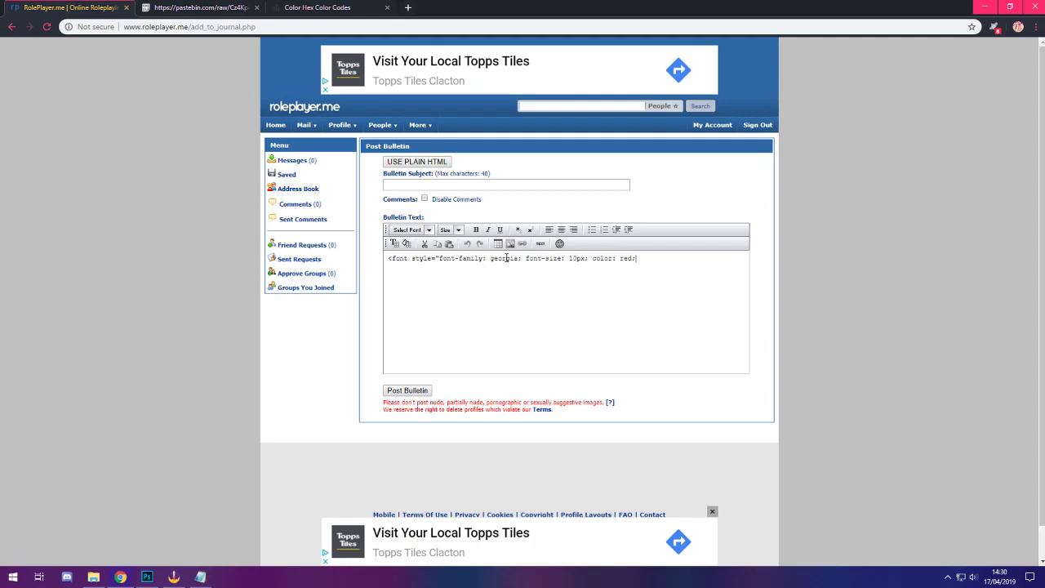
type("\"")
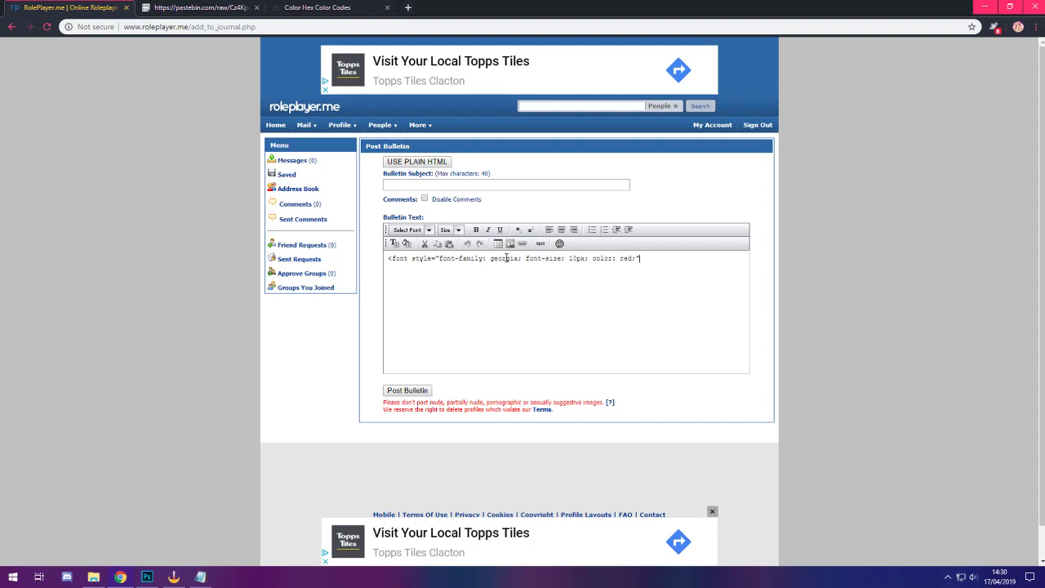
type("\">Write")
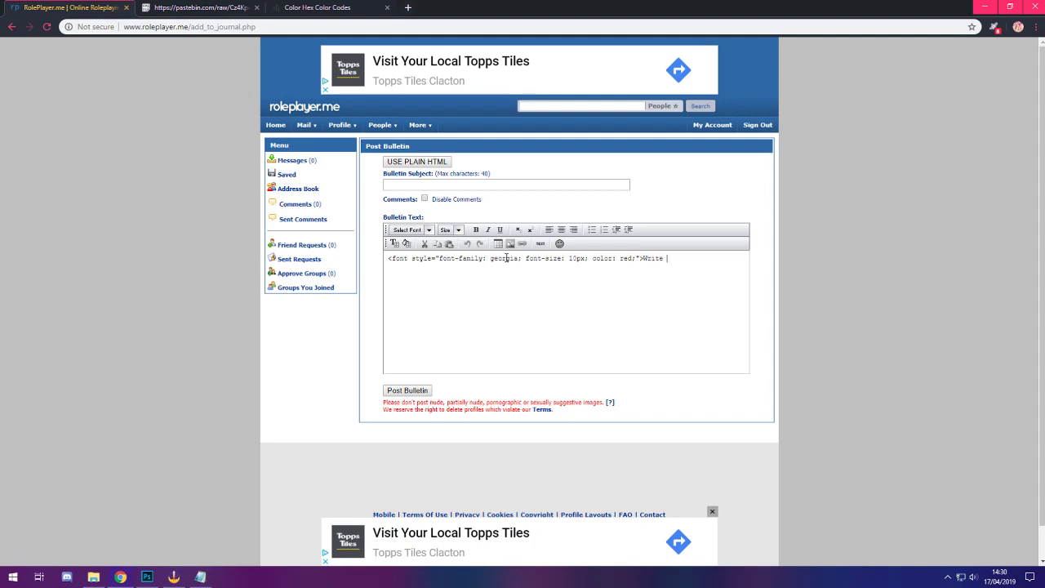
type("my text</")
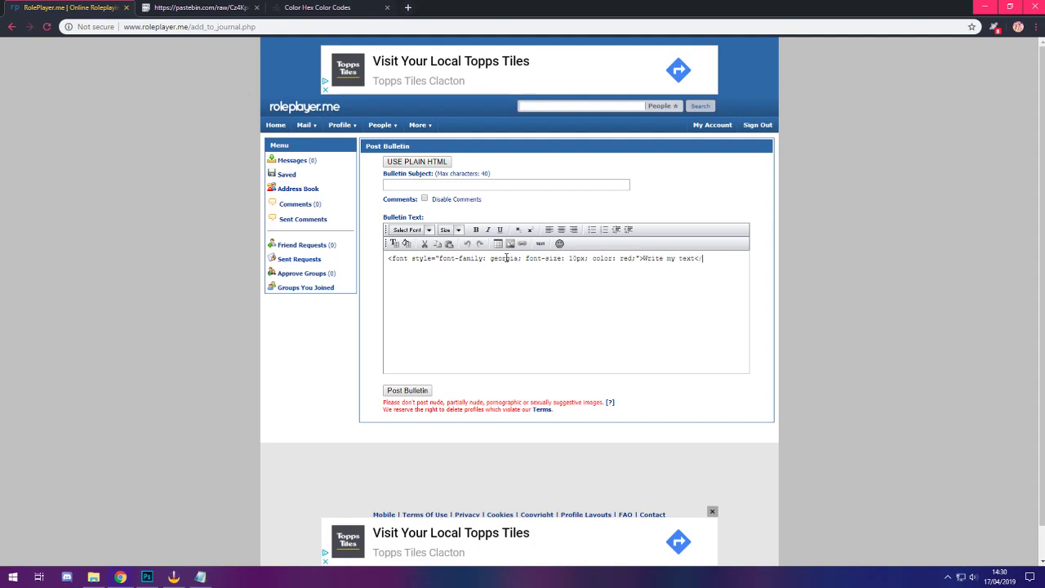
type("font>")
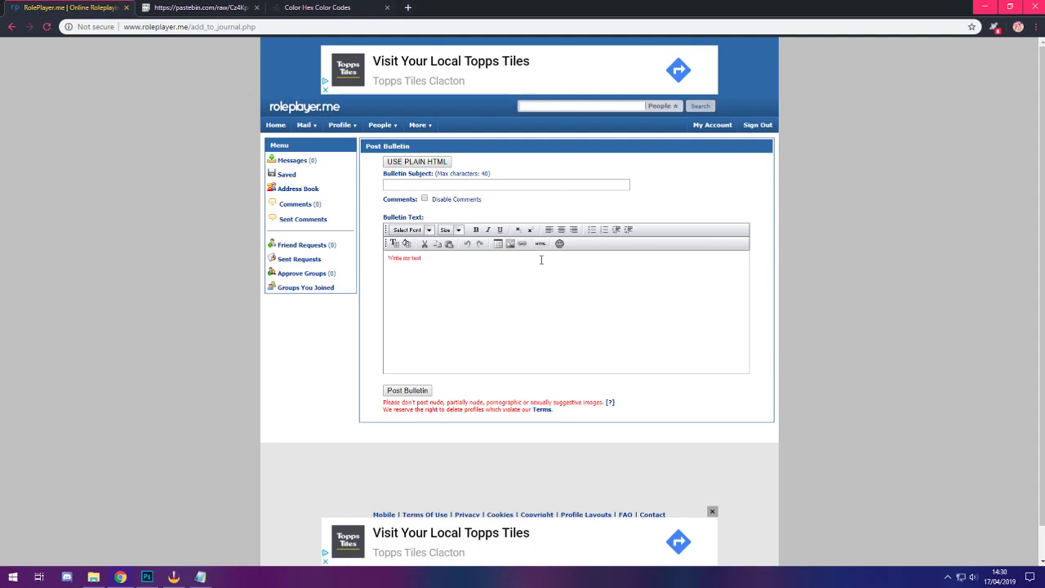
Replace the font colour with #860000 and preview the dark red text.
left_click(541, 243)
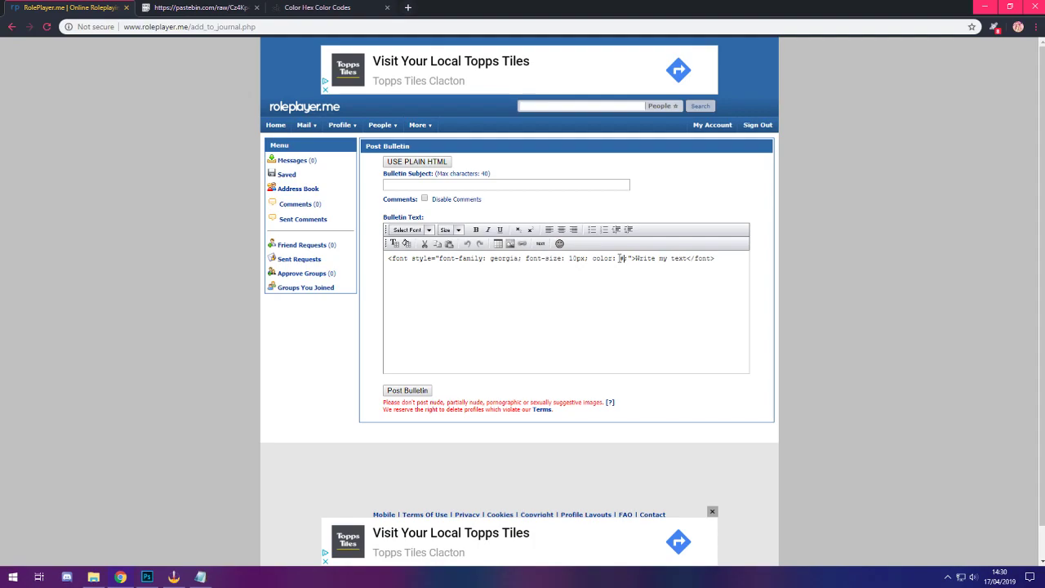
type("#860000")
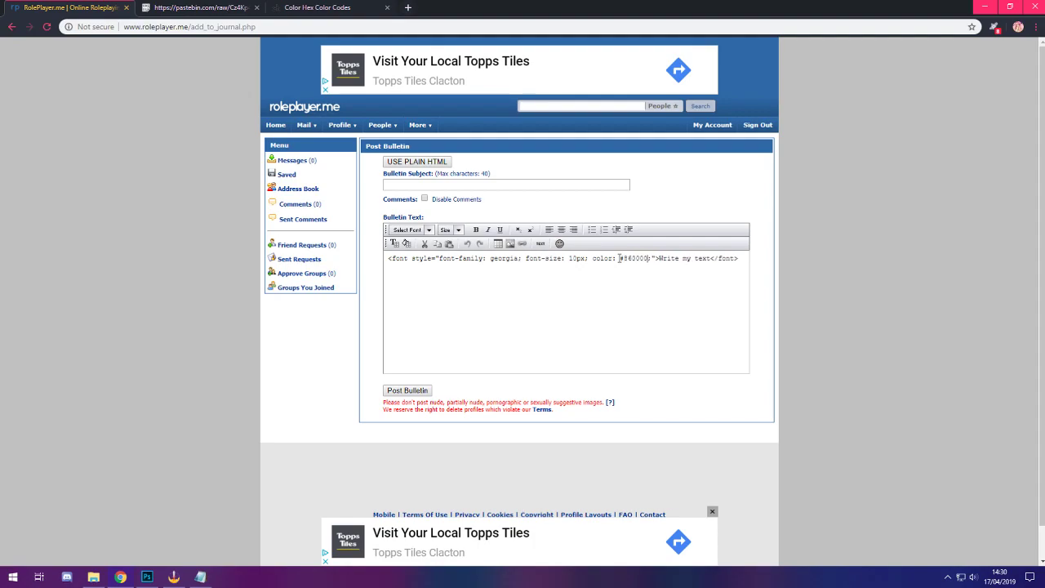
mouse_move(540, 244)
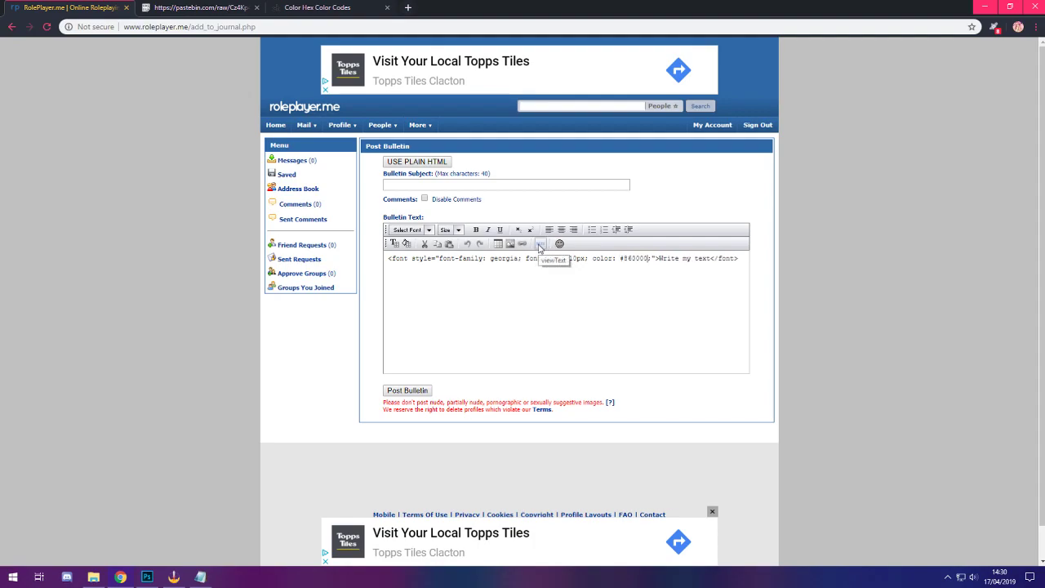
left_click(540, 244)
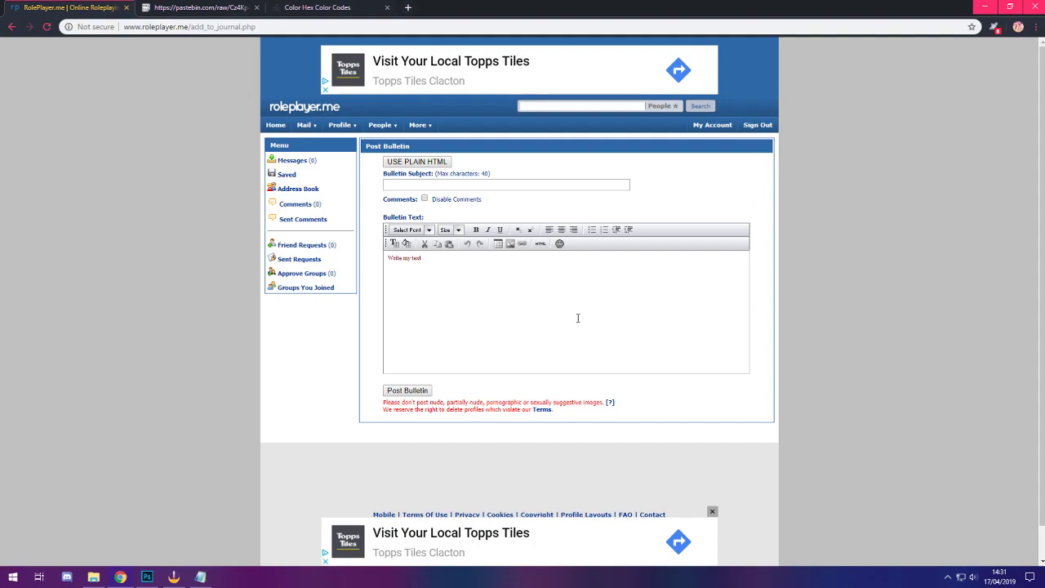
mouse_move(553, 293)
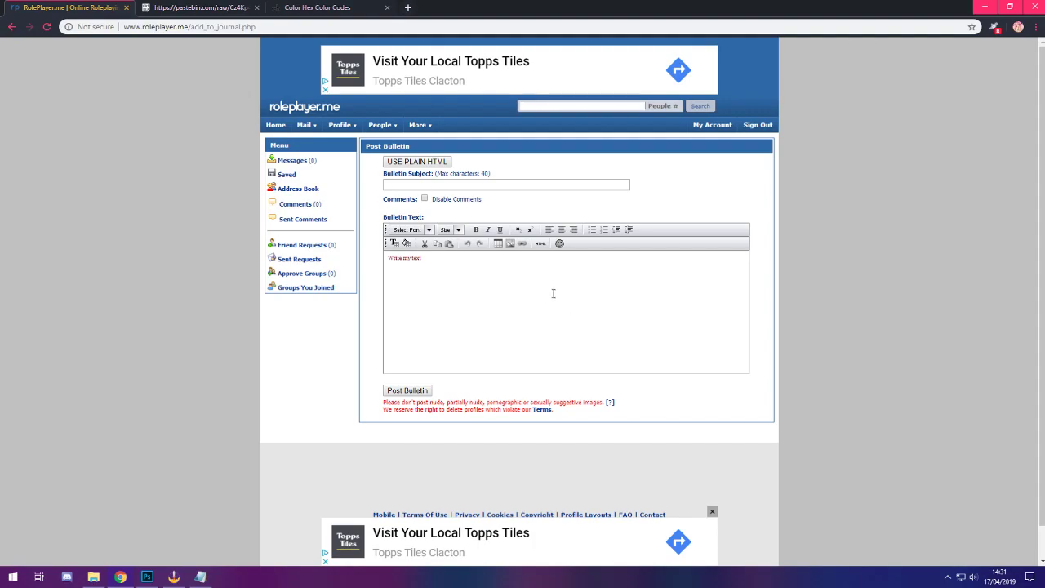
mouse_move(542, 244)
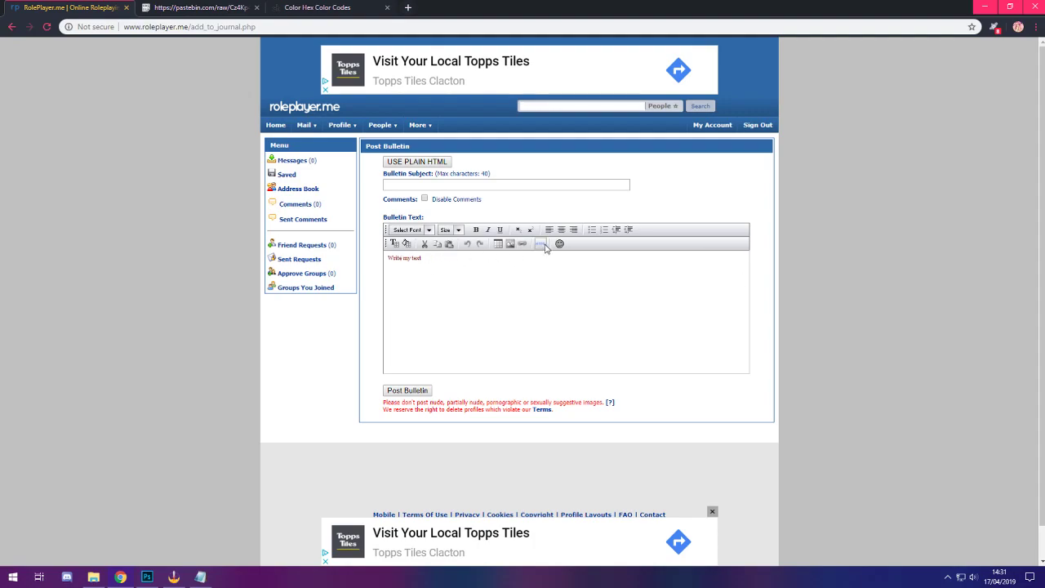
left_click(541, 243)
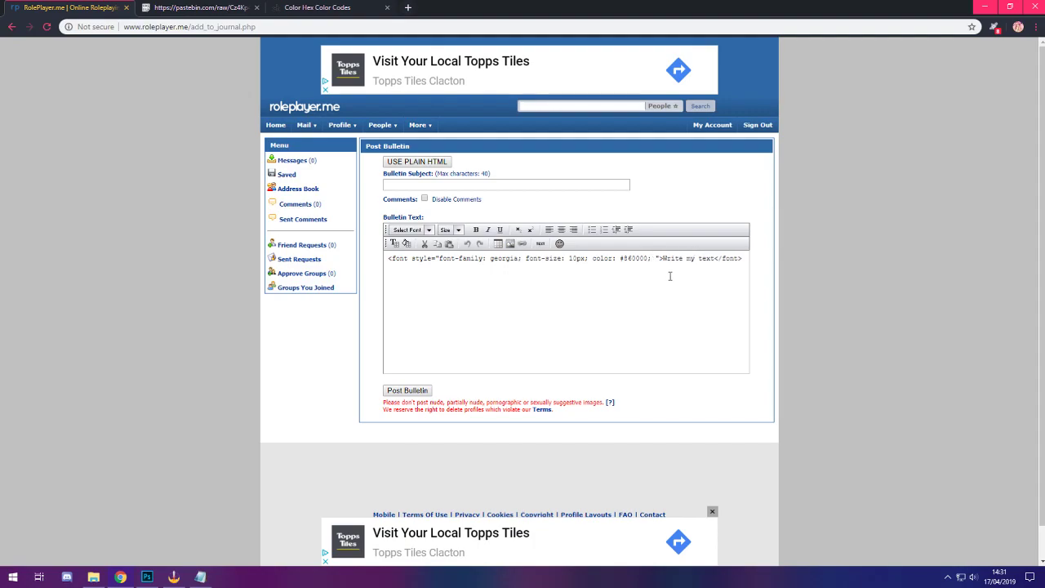
Add 3px letter-spacing to the font style and preview it.
type("font-spacing:")
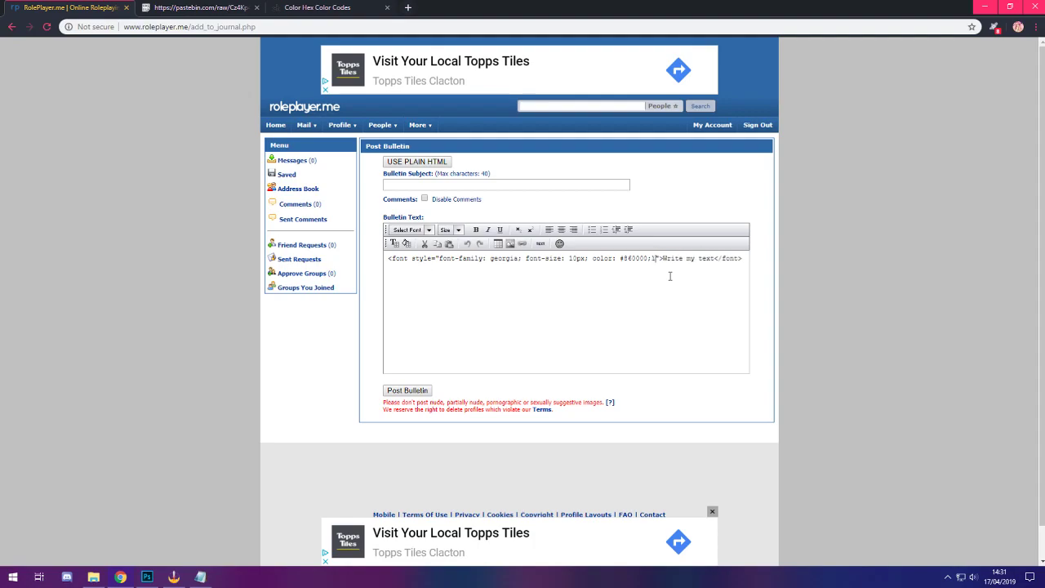
type("letter-spacing:")
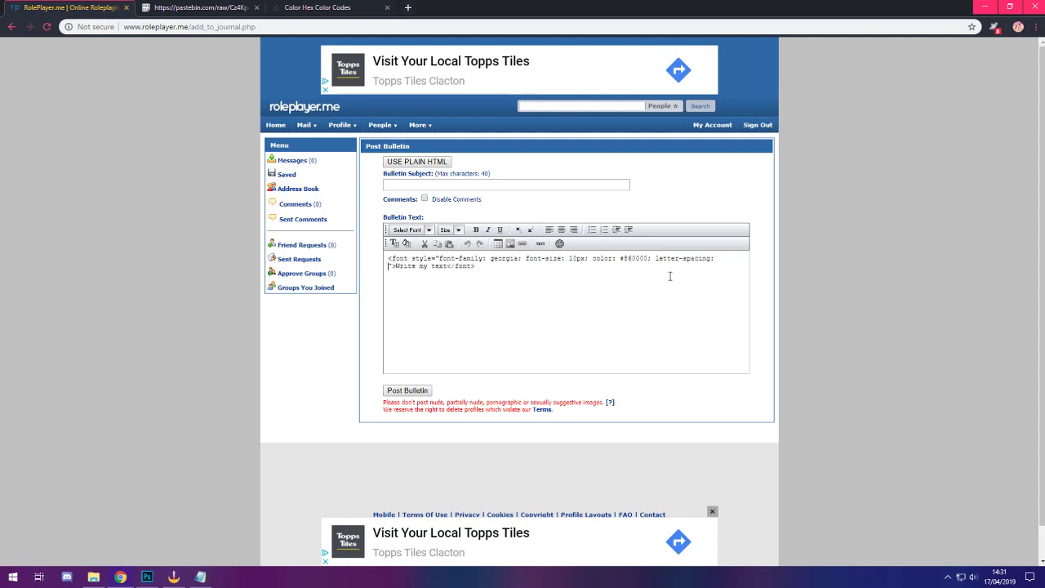
type("3px")
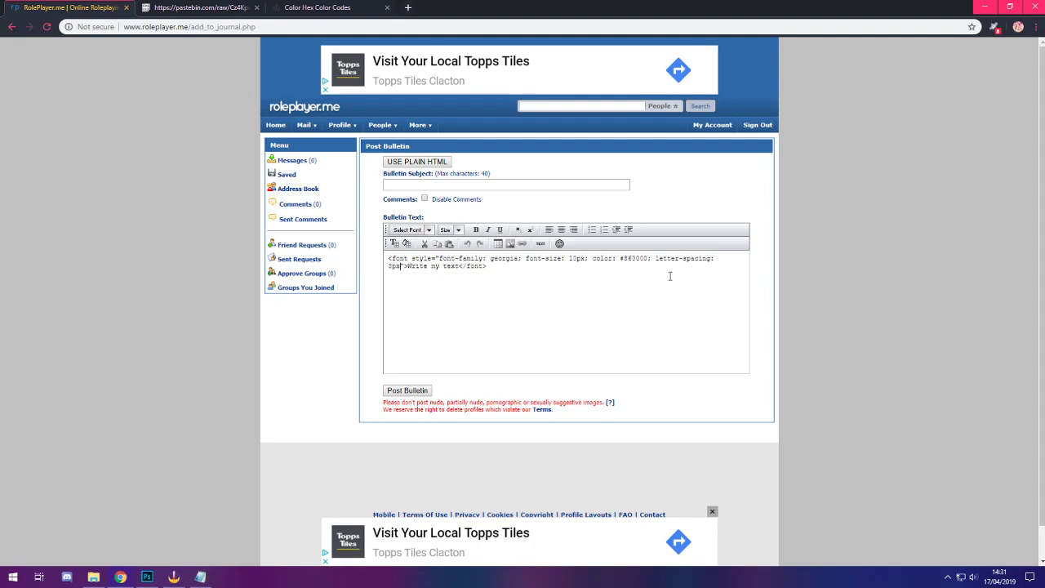
mouse_move(544, 244)
type(";")
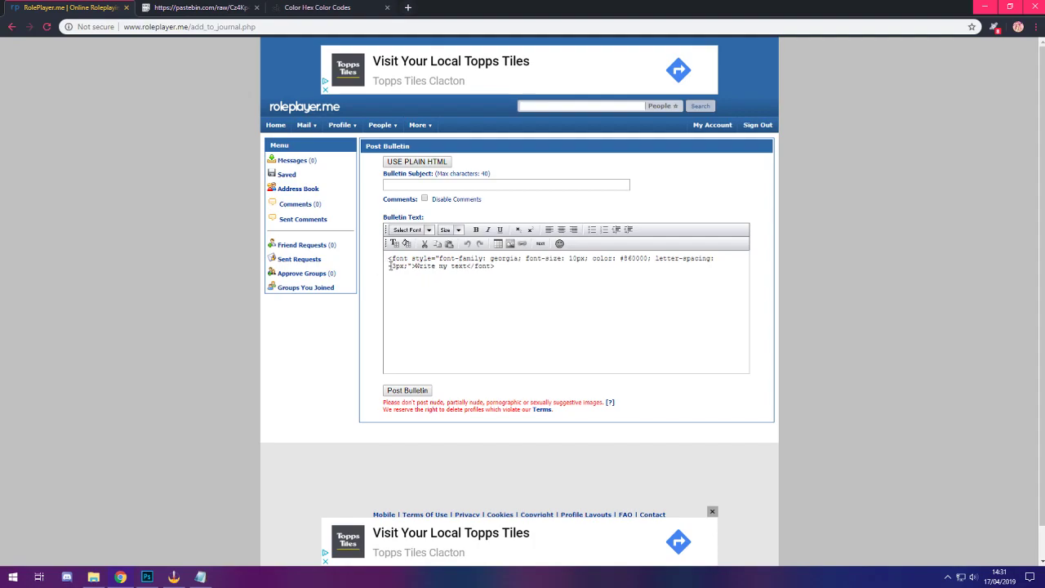
left_click(540, 244)
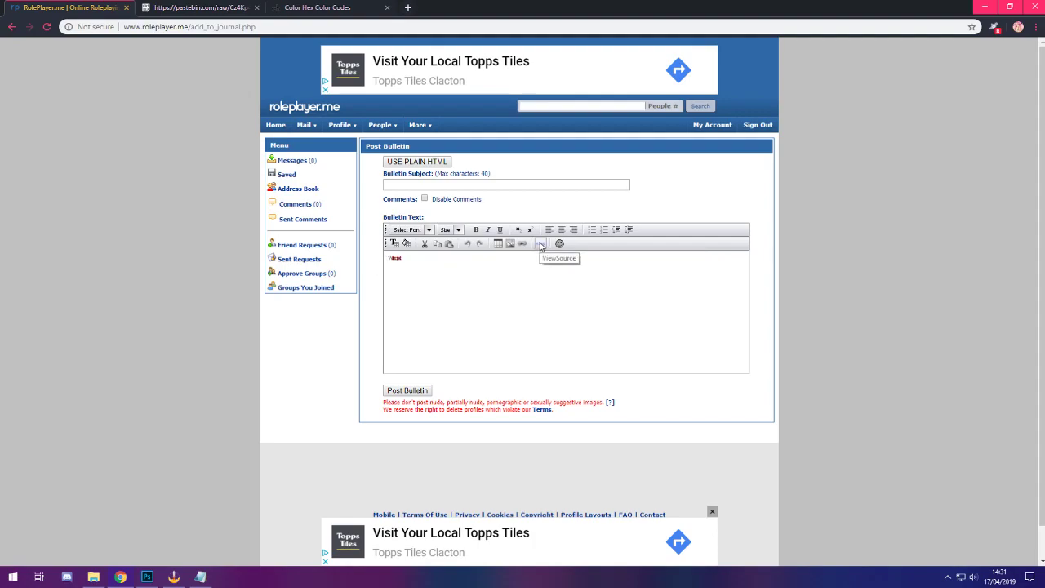
left_click(540, 243)
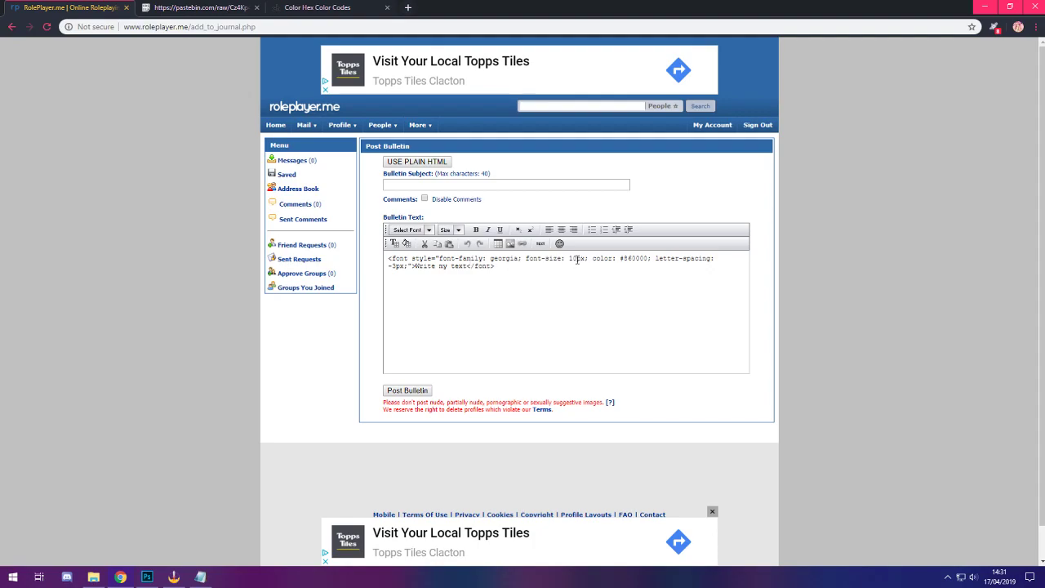
Change font-size to 100px and widen letter-spacing to 15px, previewing each.
type("0")
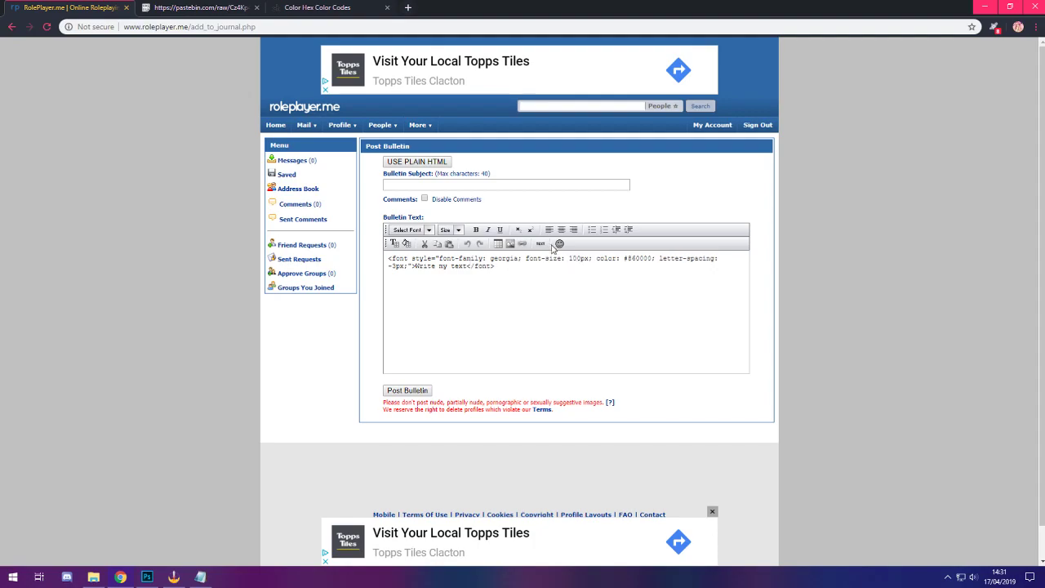
left_click(541, 243)
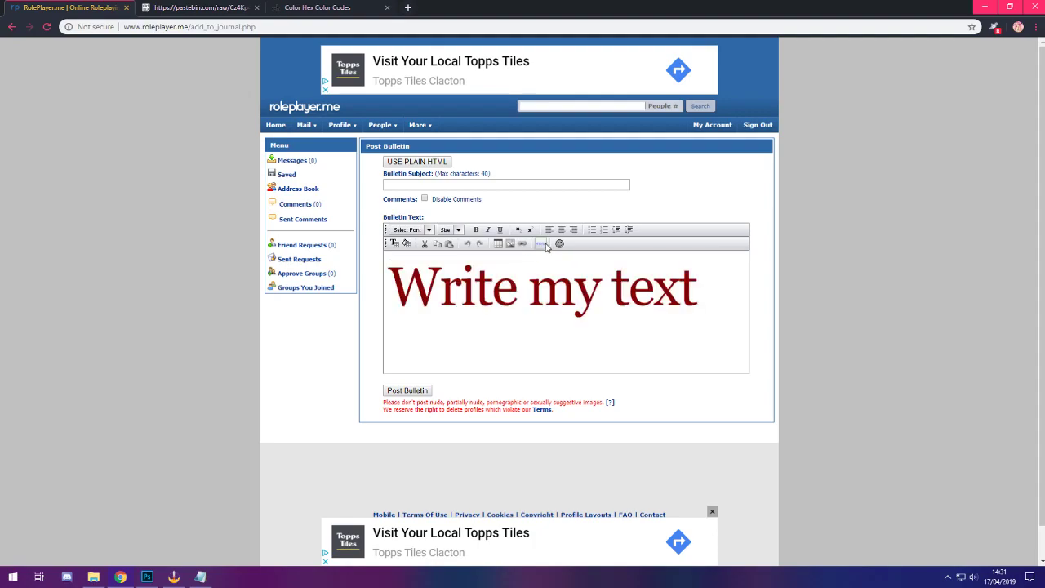
left_click(539, 243)
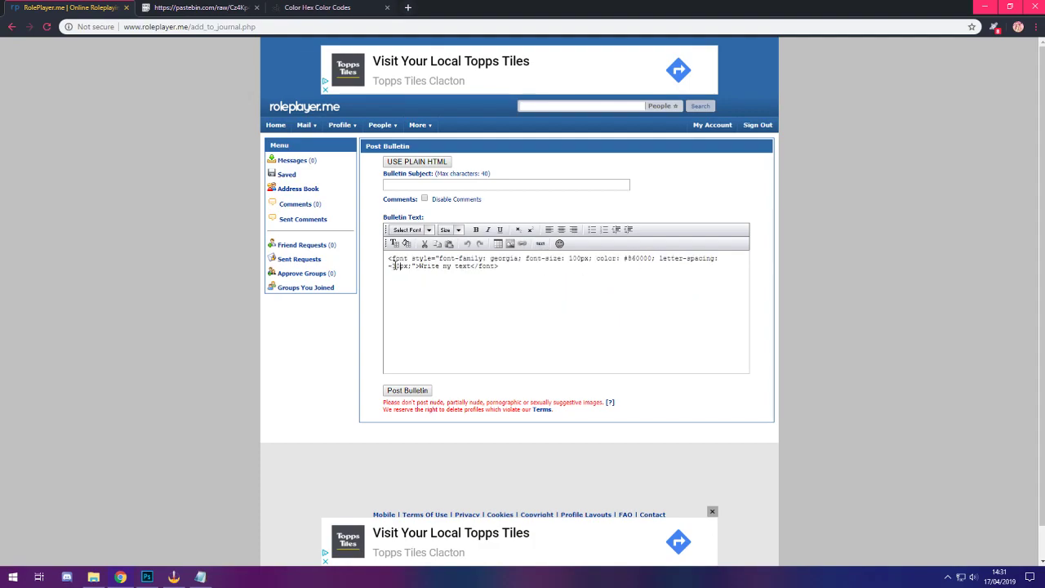
left_click(540, 245)
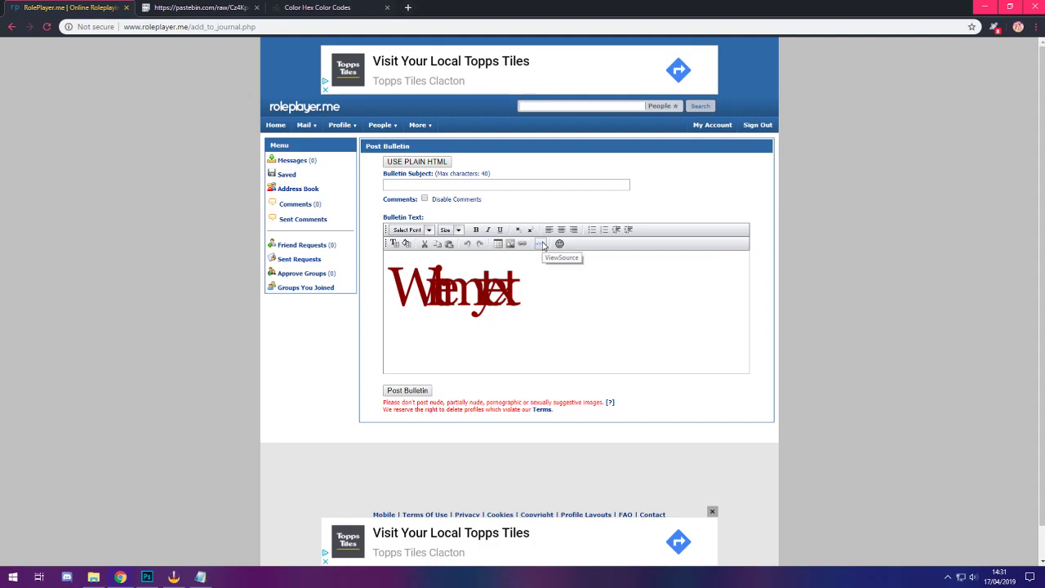
left_click(541, 244)
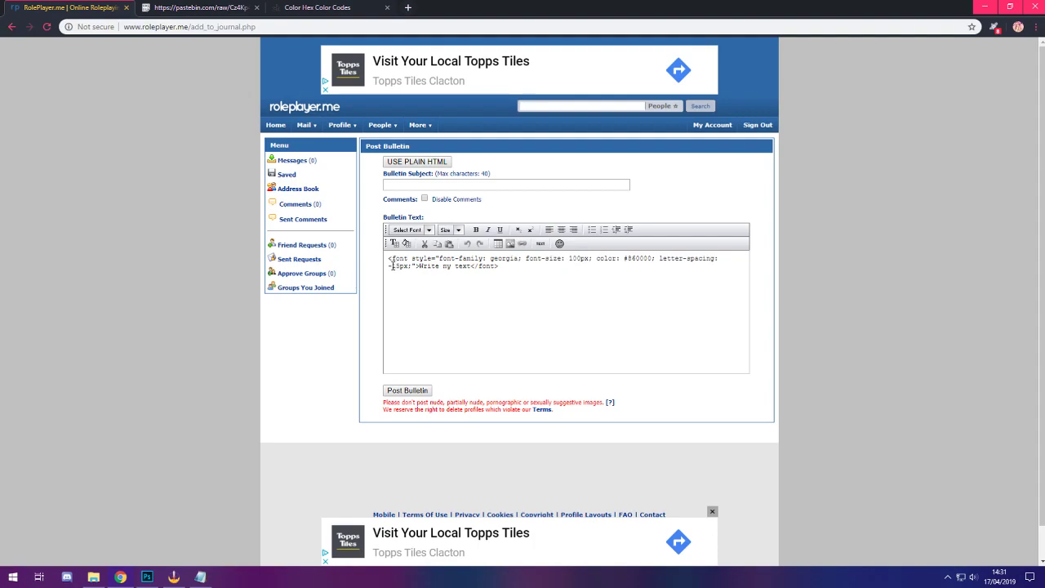
left_click(541, 244)
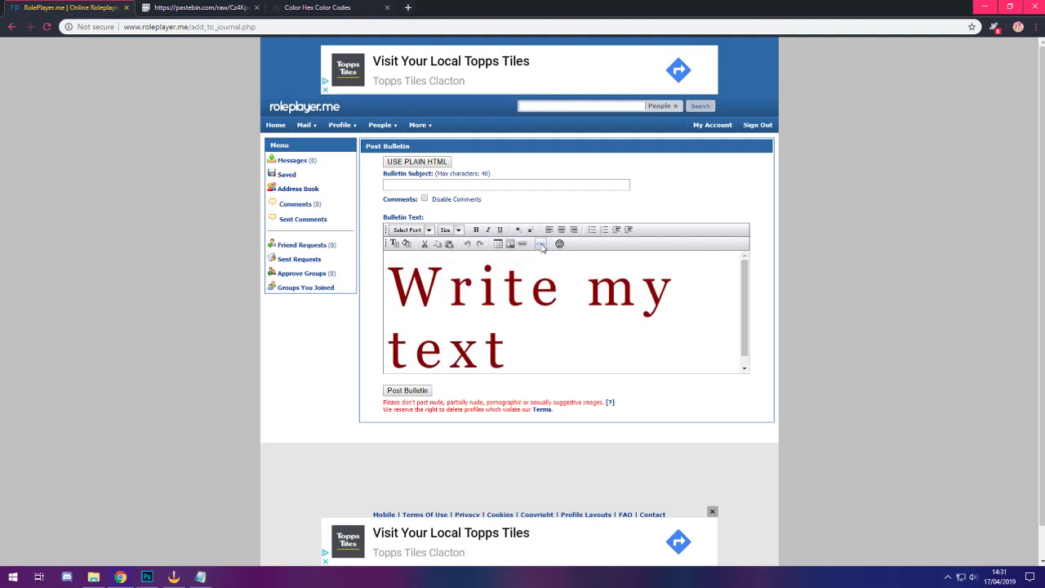
left_click(541, 245)
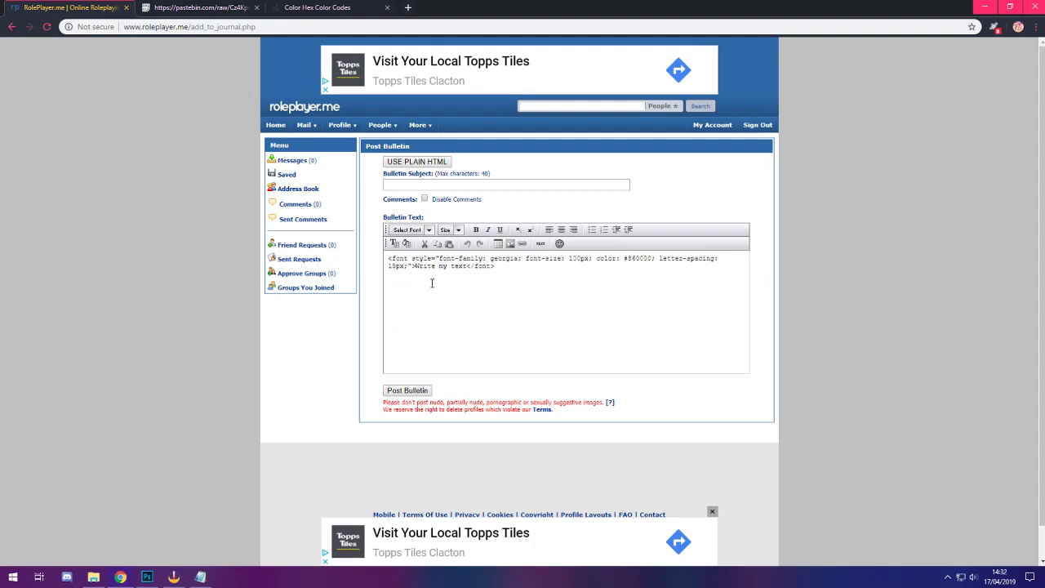
Add font-style italic and font-weight bold, previewing each in the rendered view.
type("font-style:italic")
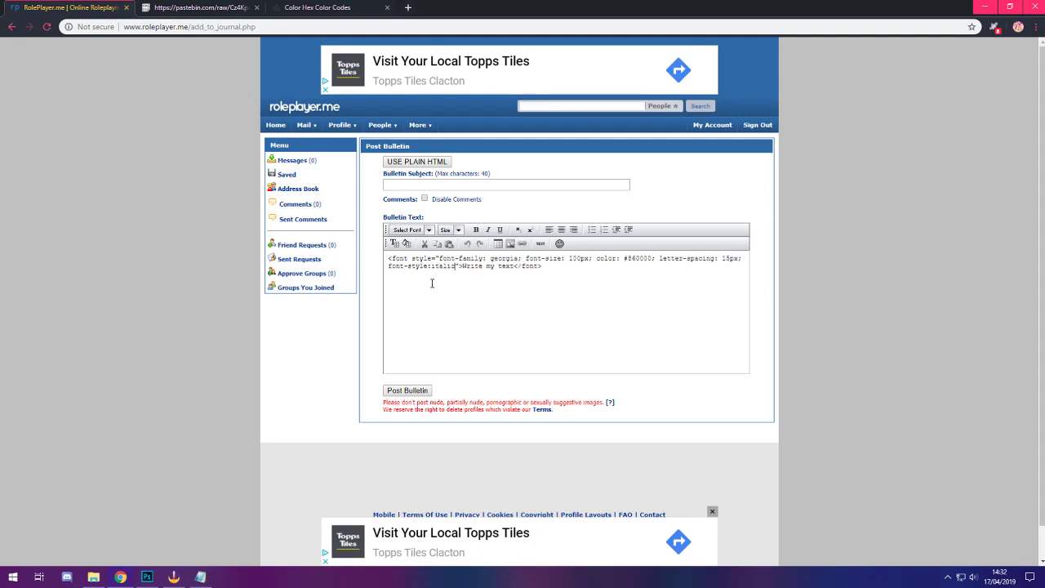
left_click(541, 243)
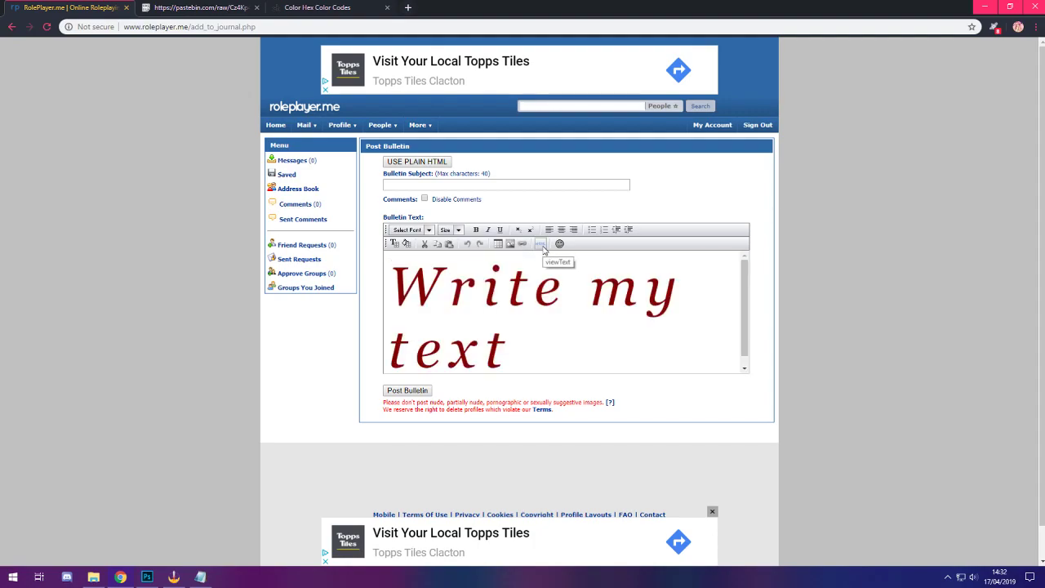
left_click(540, 244)
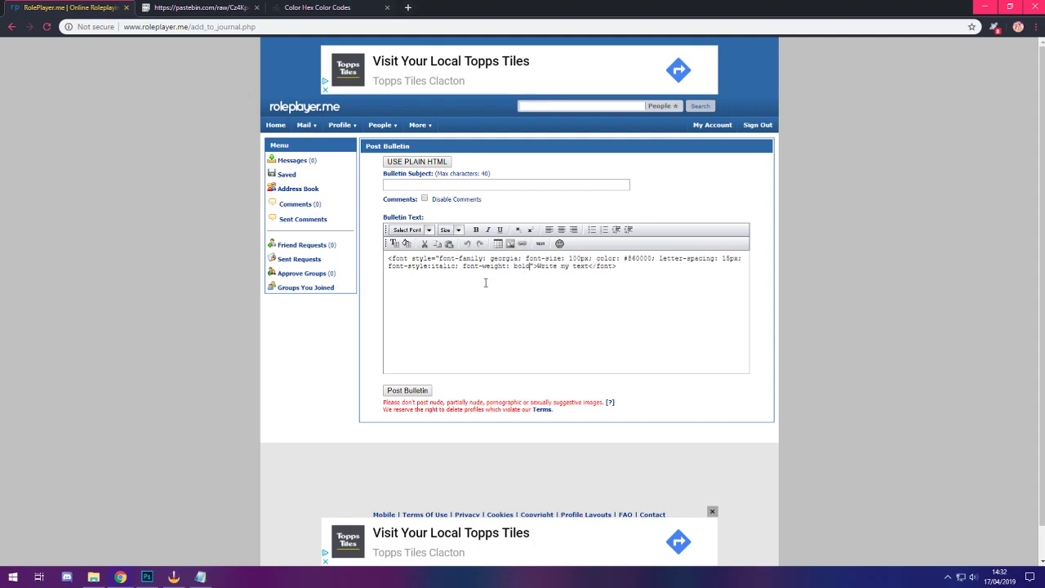
left_click(541, 243)
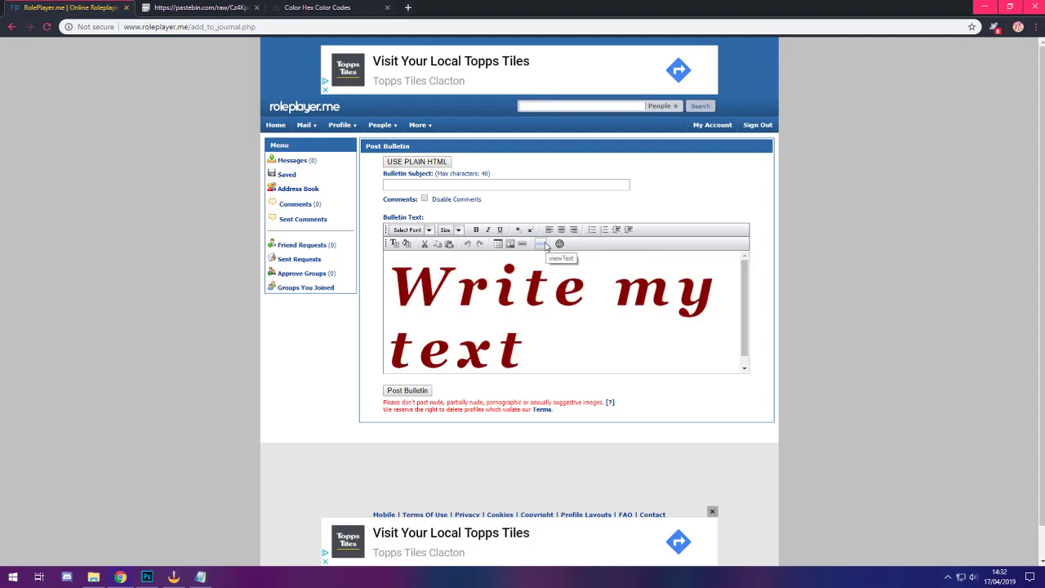
left_click(541, 244)
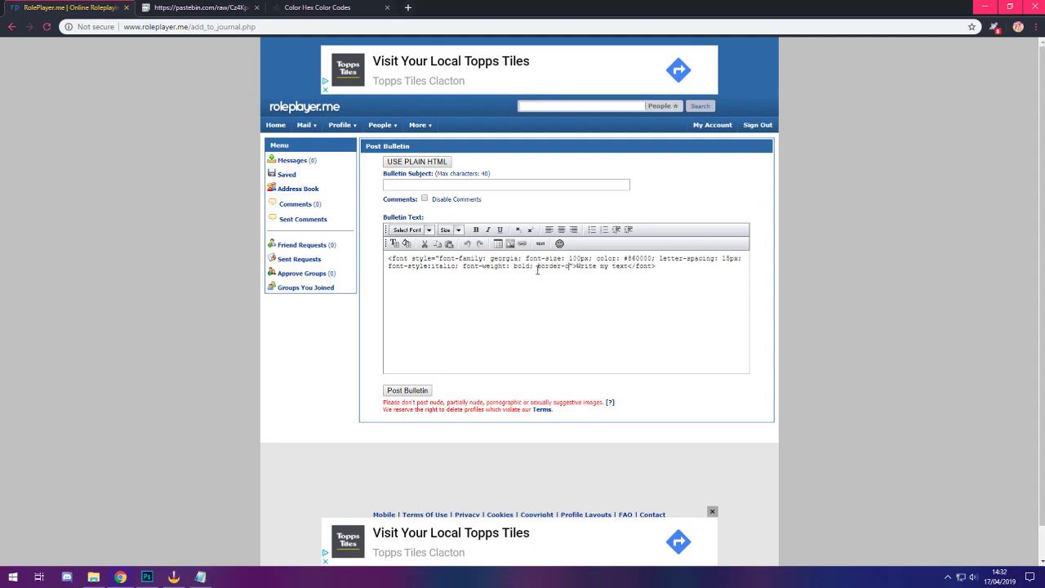
Add a 1px solid #86000 bottom border and preview thicker variants.
type("border-bottom: 1px")
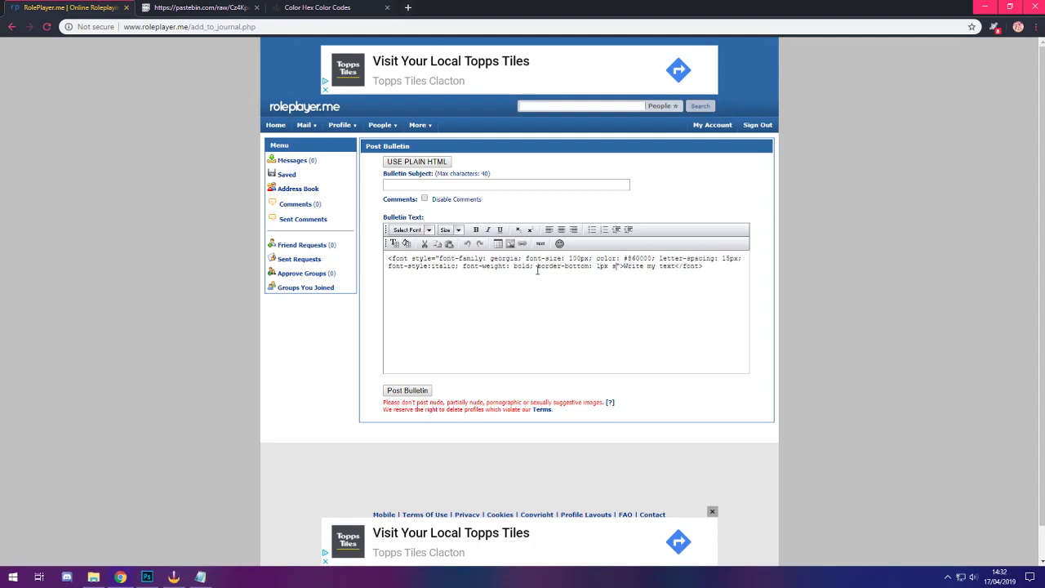
type("solid #860000;")
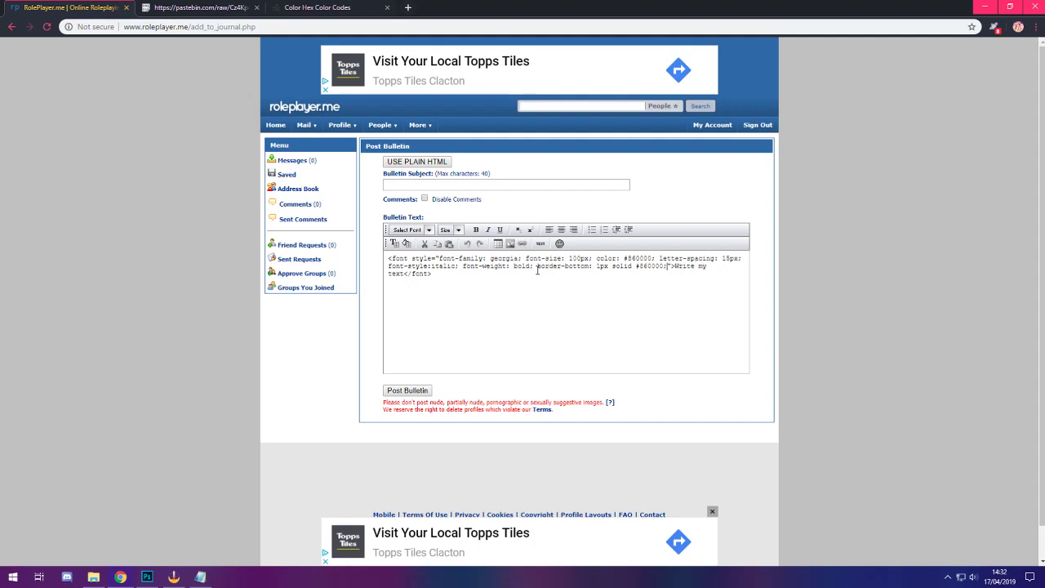
left_click(541, 244)
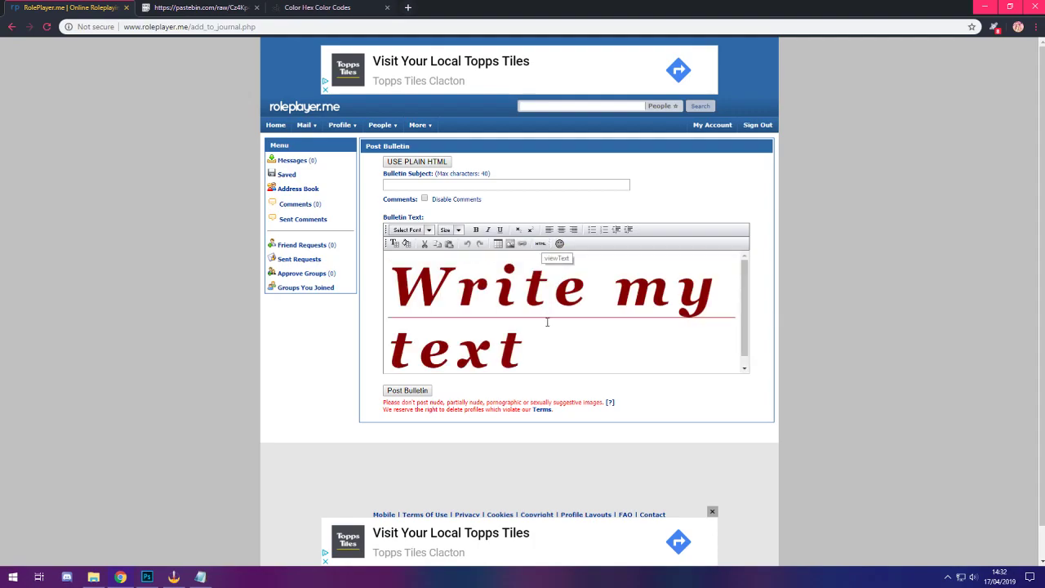
left_click(540, 243)
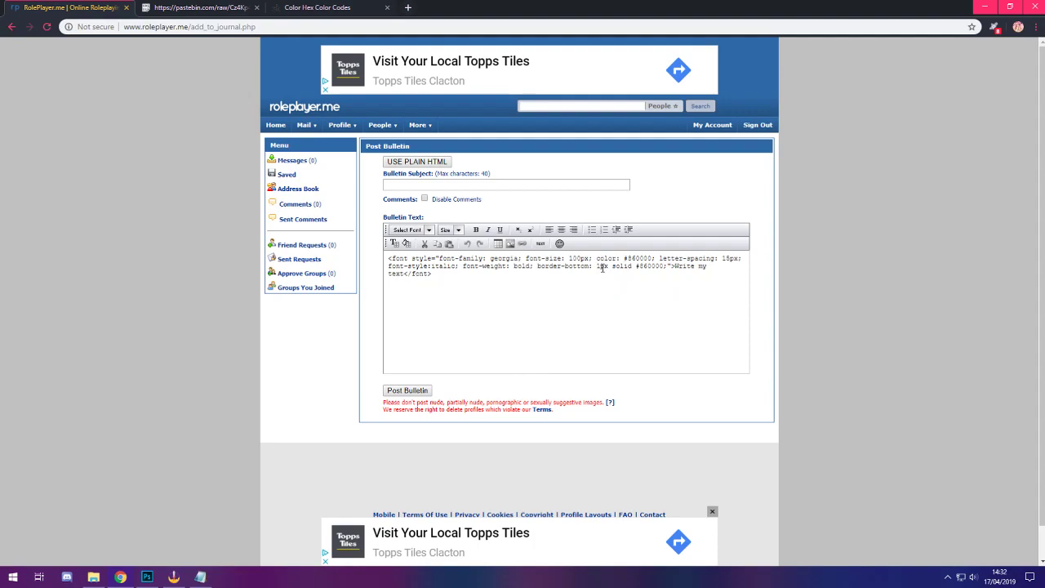
left_click(540, 244)
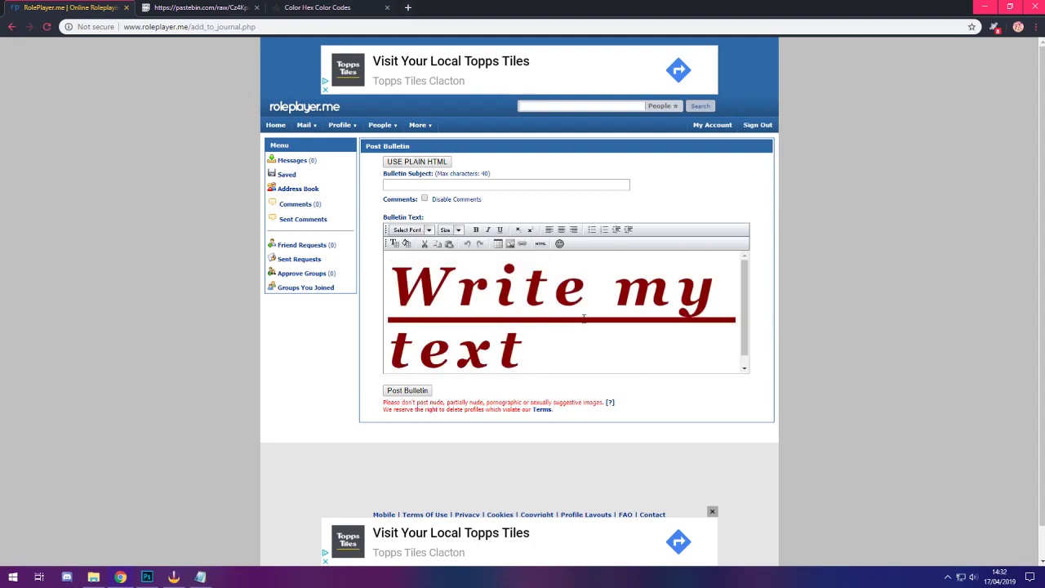
left_click(539, 243)
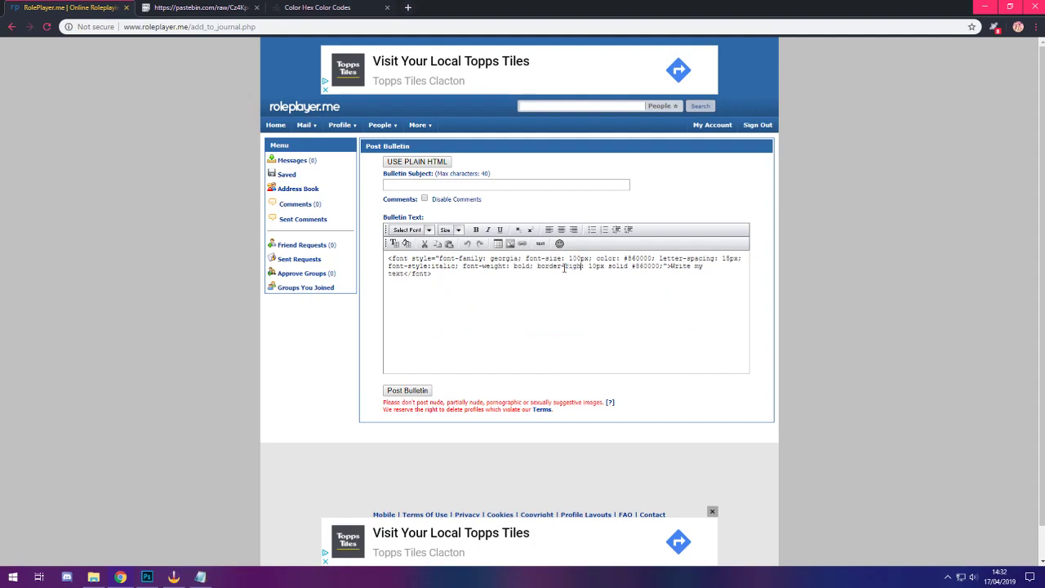
Try right, left and all-round borders, settling on a 1px border all round.
left_click(540, 244)
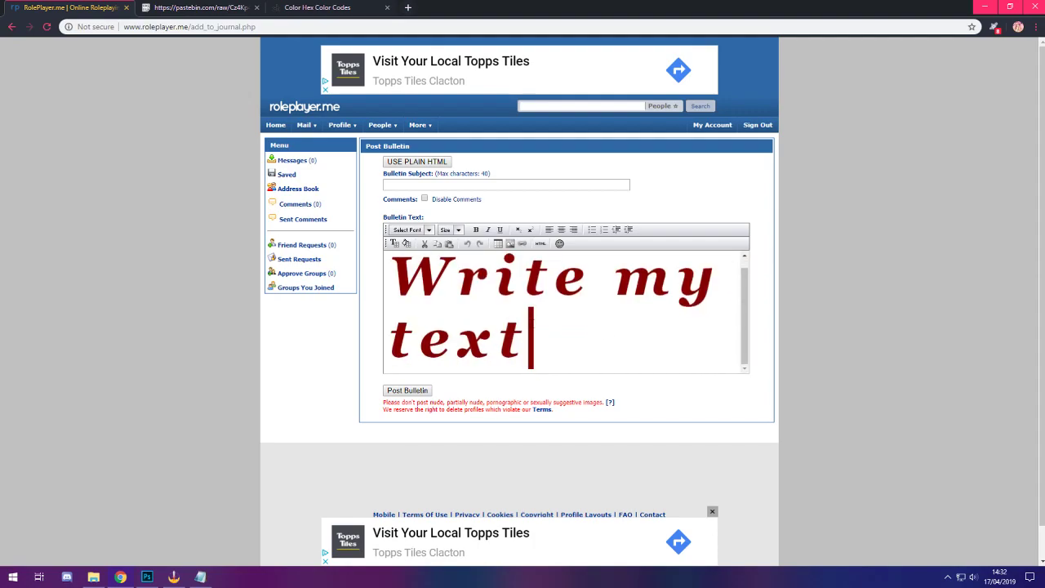
left_click(540, 243)
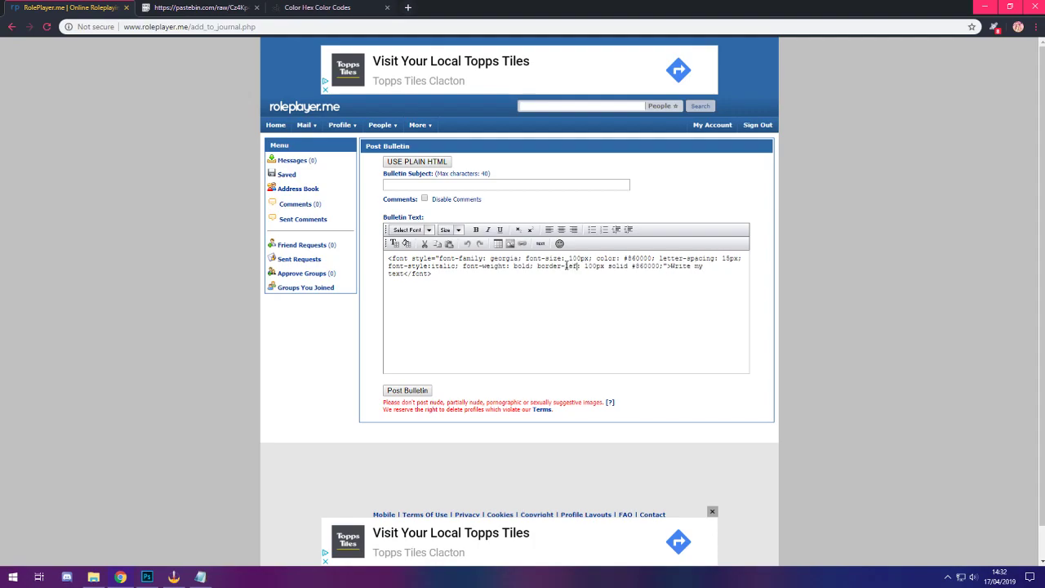
left_click(540, 244)
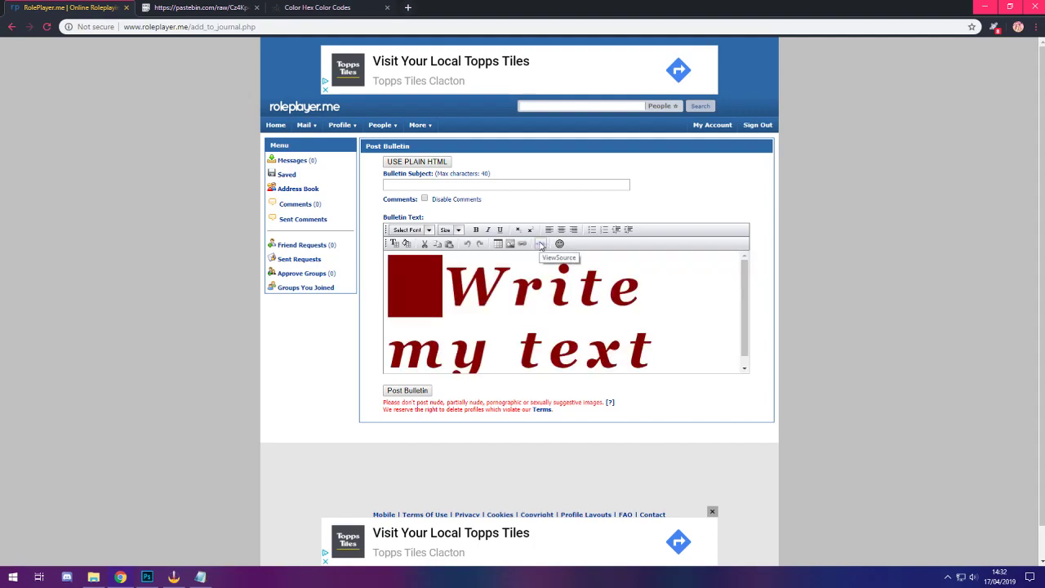
left_click(540, 244)
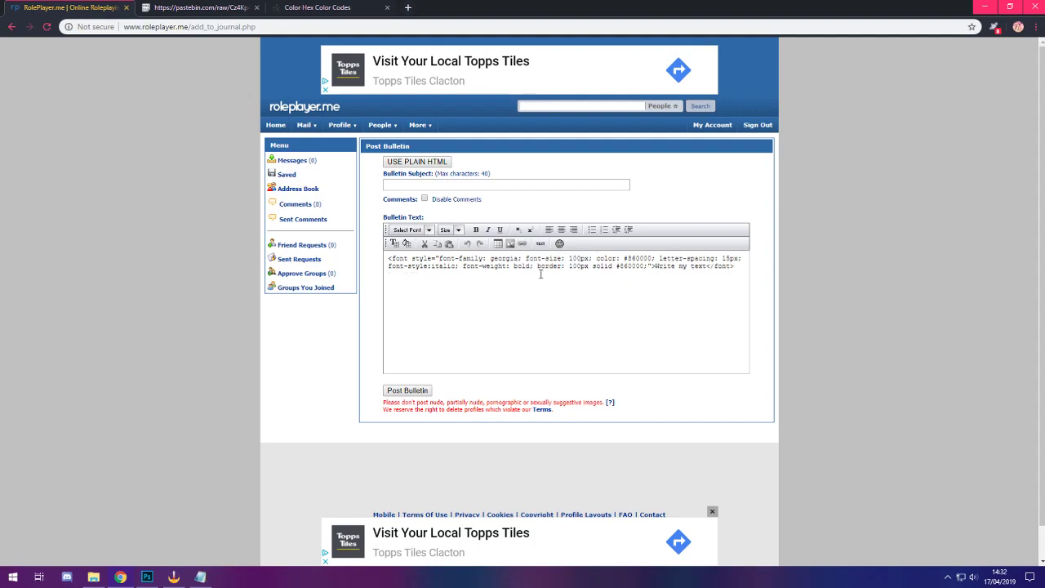
left_click(540, 244)
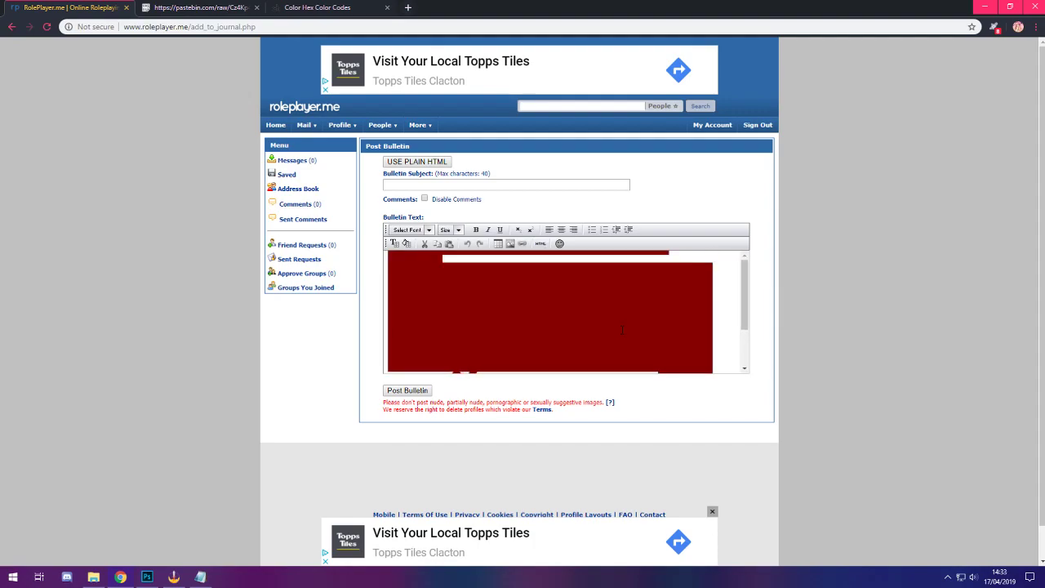
mouse_move(539, 243)
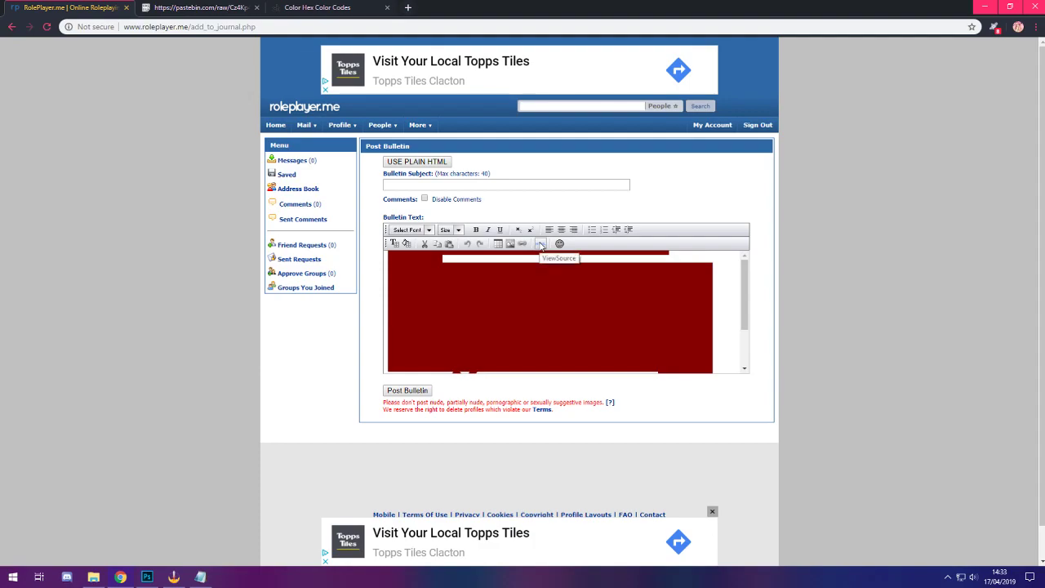
left_click(539, 244)
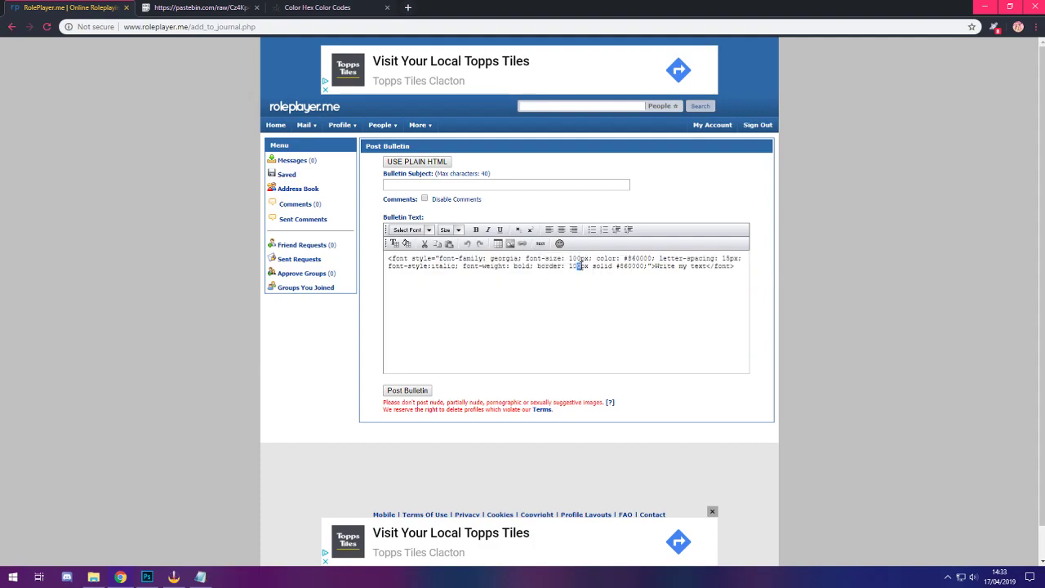
left_click(541, 244)
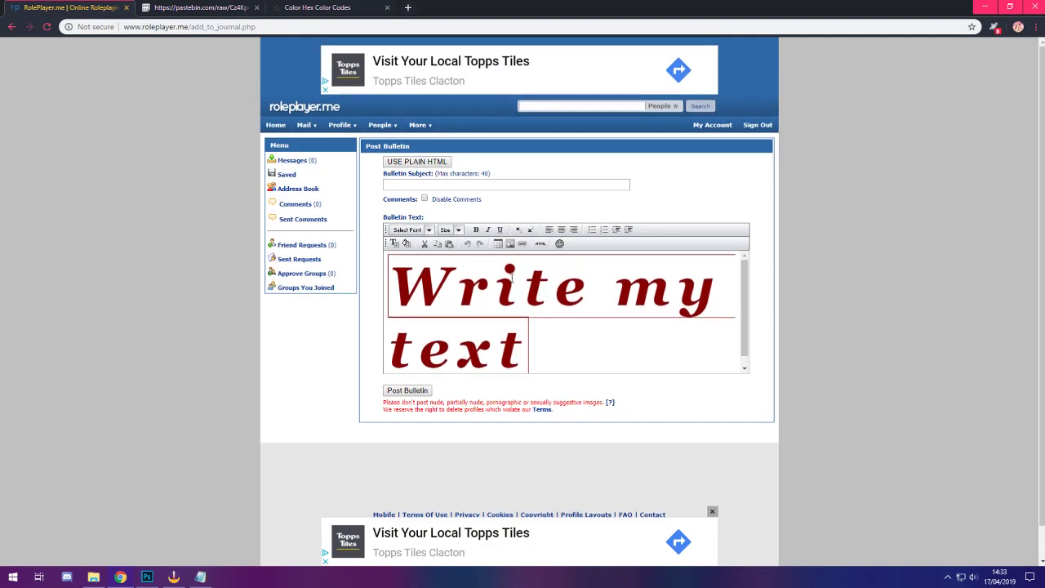
mouse_move(540, 244)
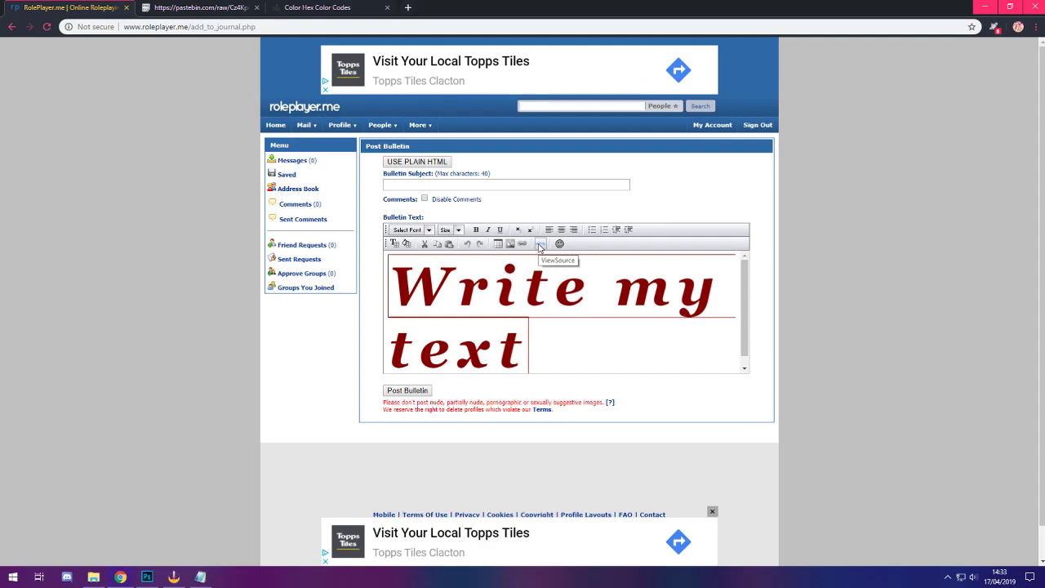
left_click(540, 244)
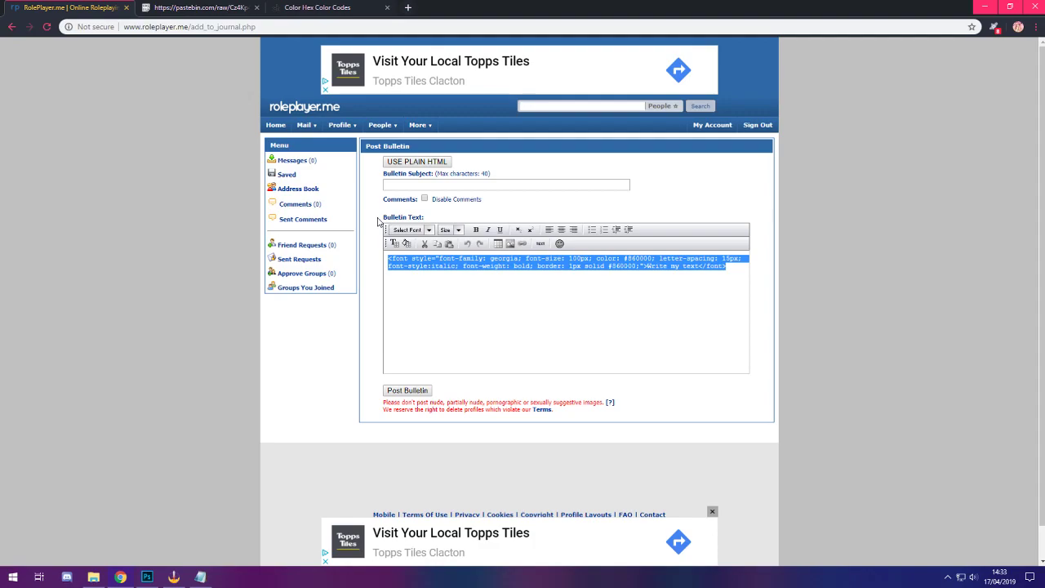
mouse_move(385, 193)
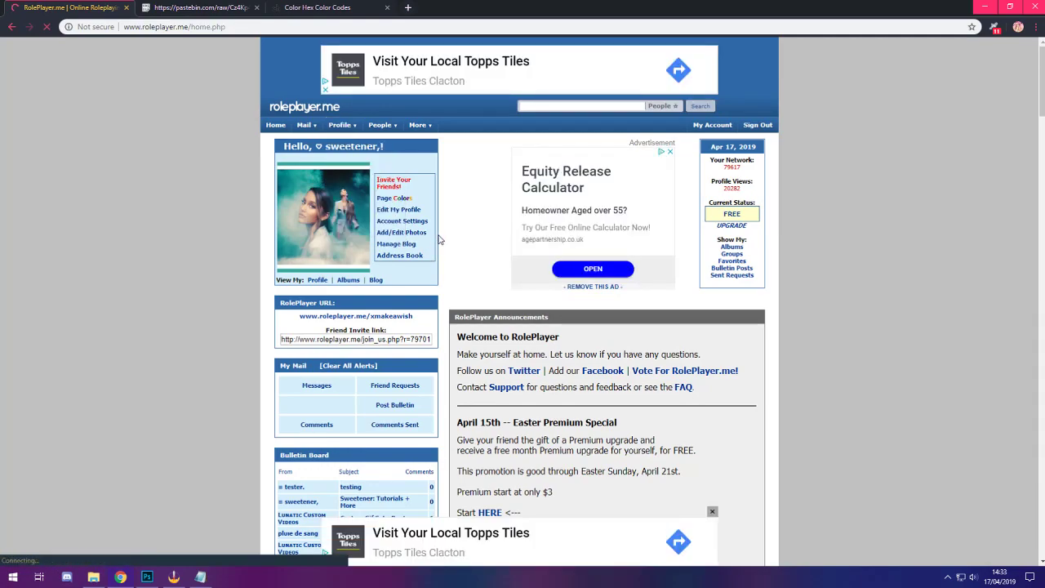
Go to Profile > My Groups > Sweetener: HTML Help and scroll to its forum topics.
left_click(340, 124)
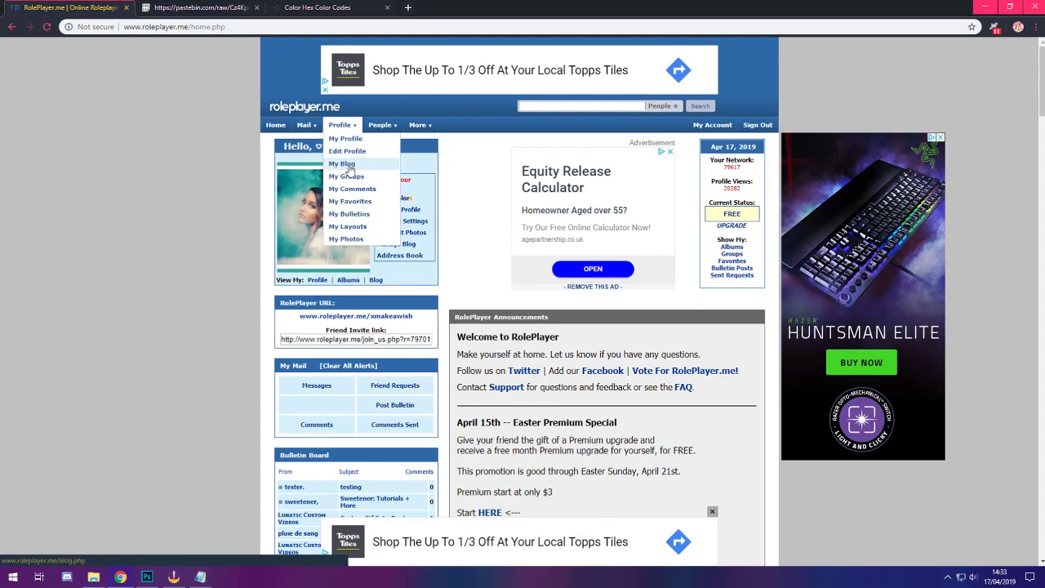
left_click(346, 177)
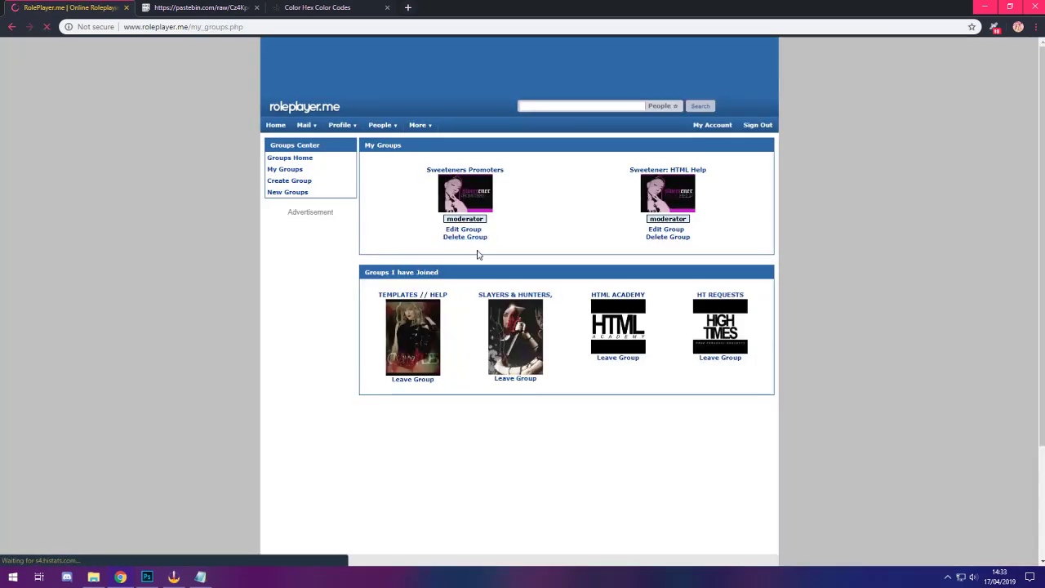
left_click(668, 170)
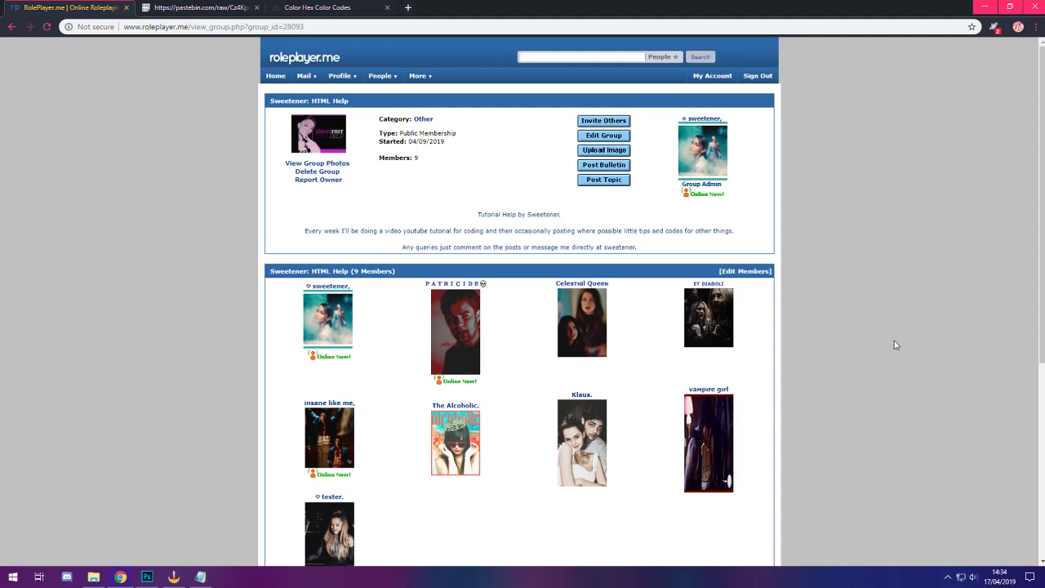
scroll("down", 3)
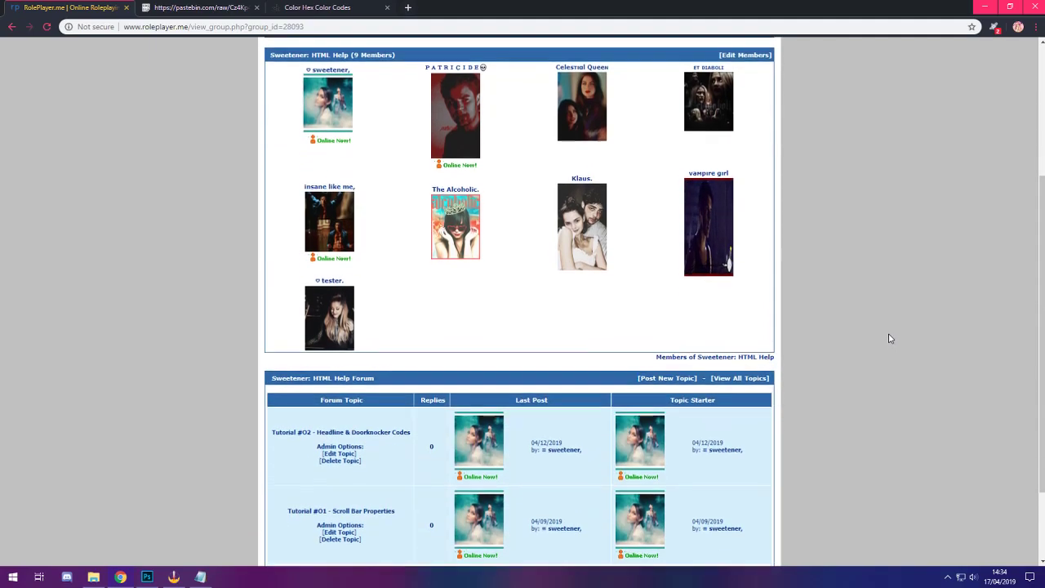
scroll("down", 3)
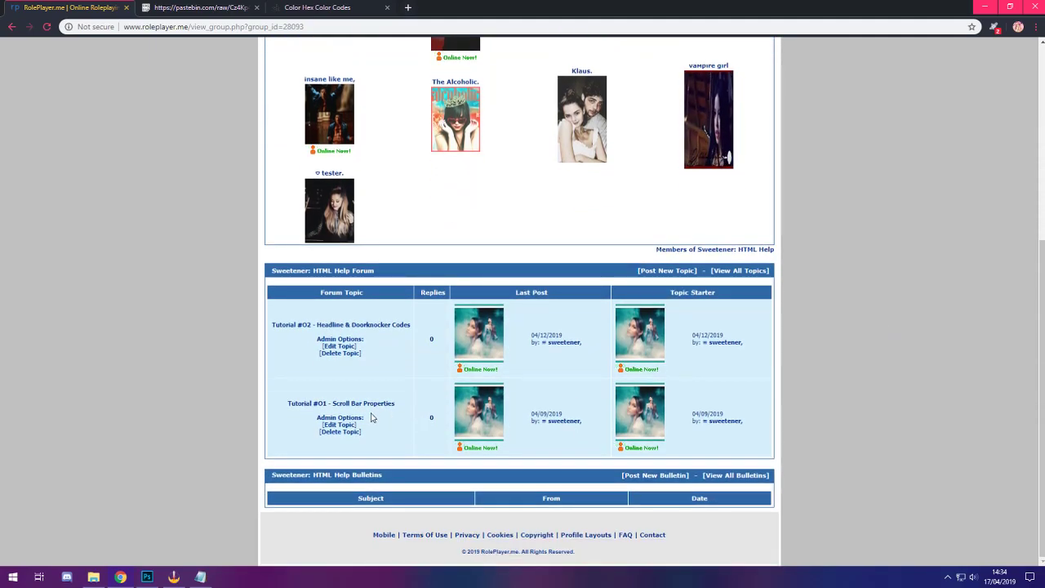
left_click(341, 403)
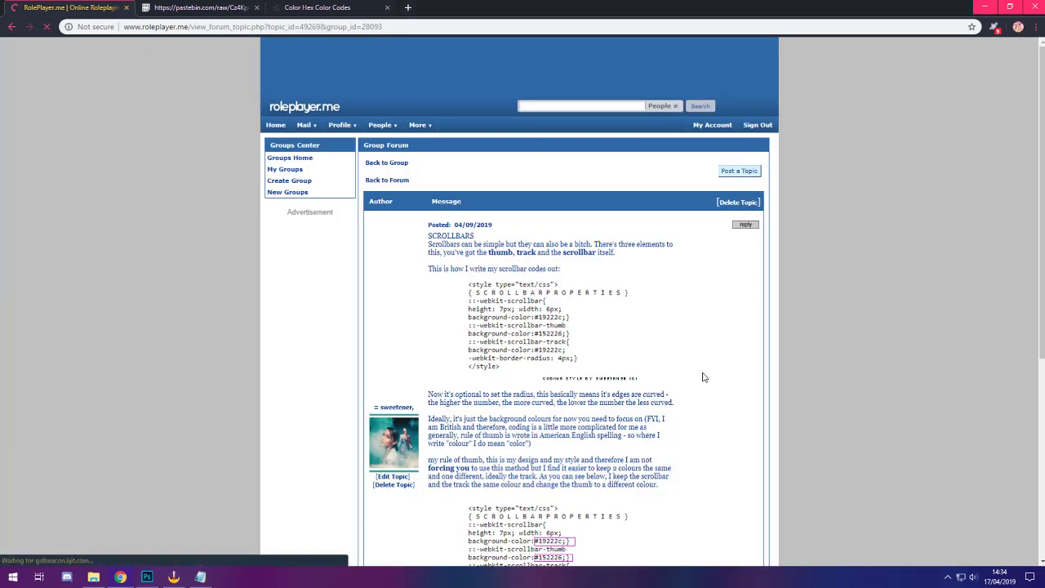
scroll("down", 3)
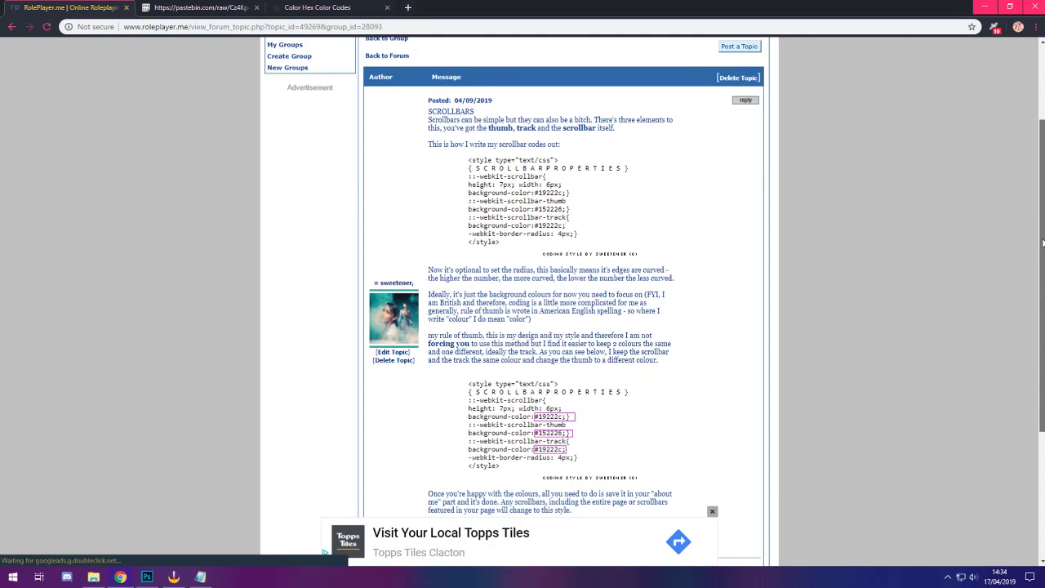
scroll("down", 3)
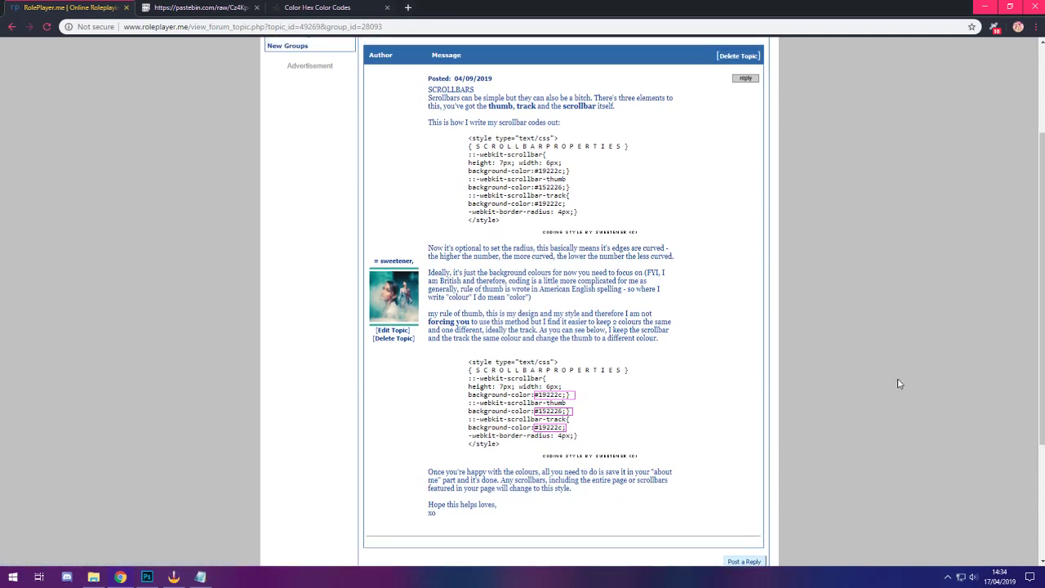
scroll("up", 3)
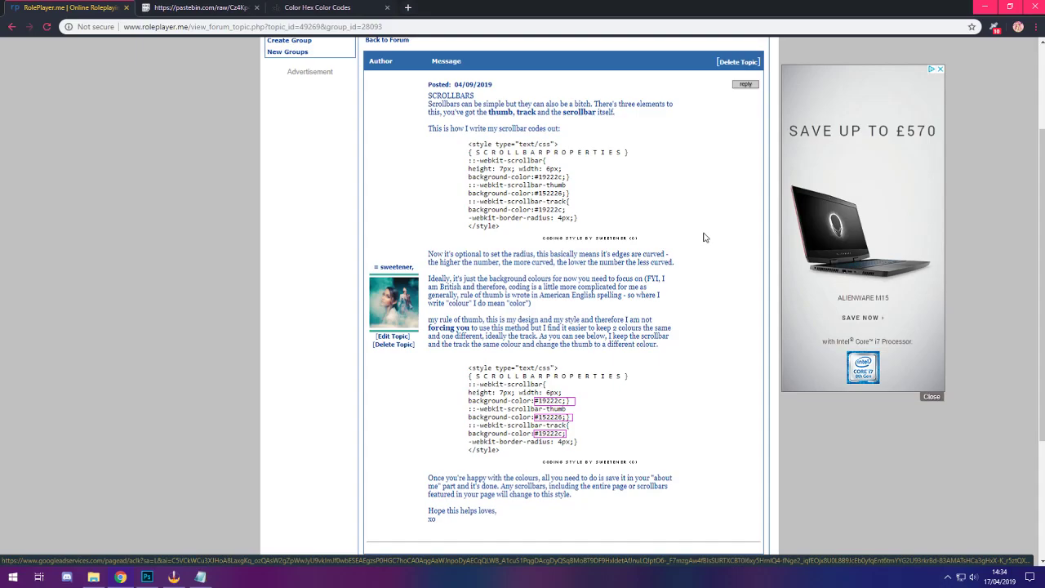
scroll("up", 3)
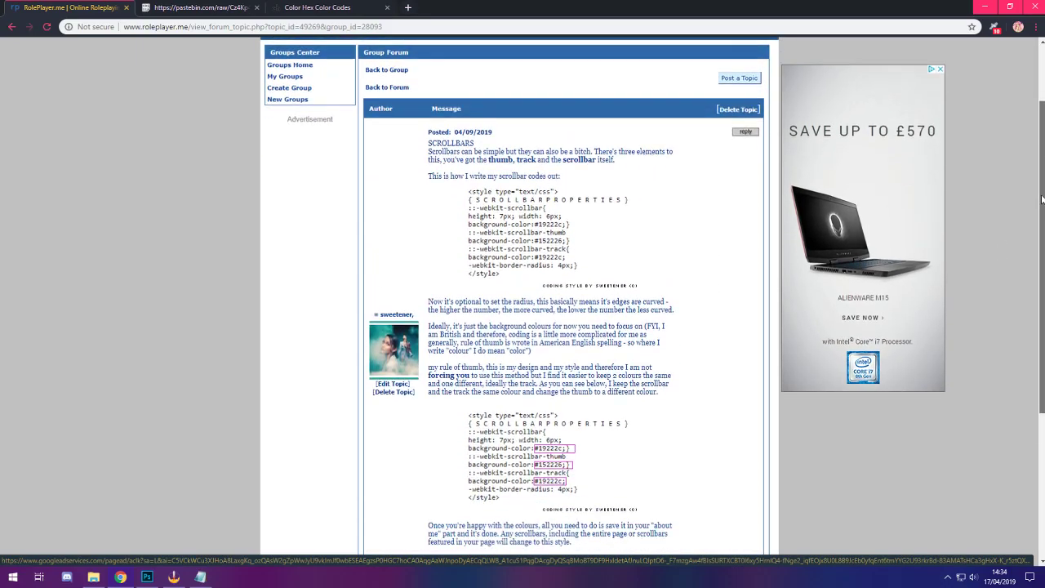
scroll("up", 3)
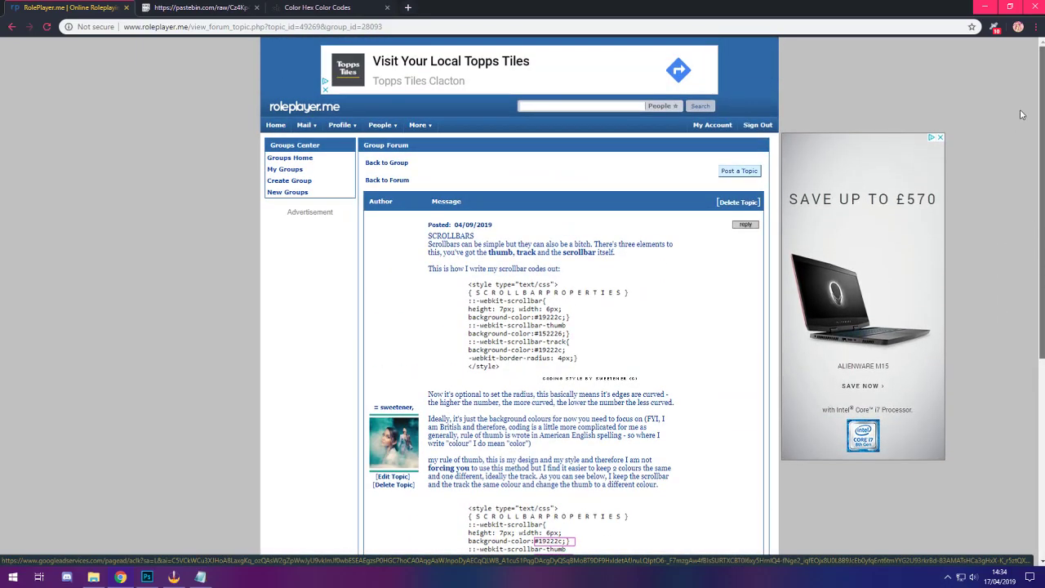
scroll("down", 3)
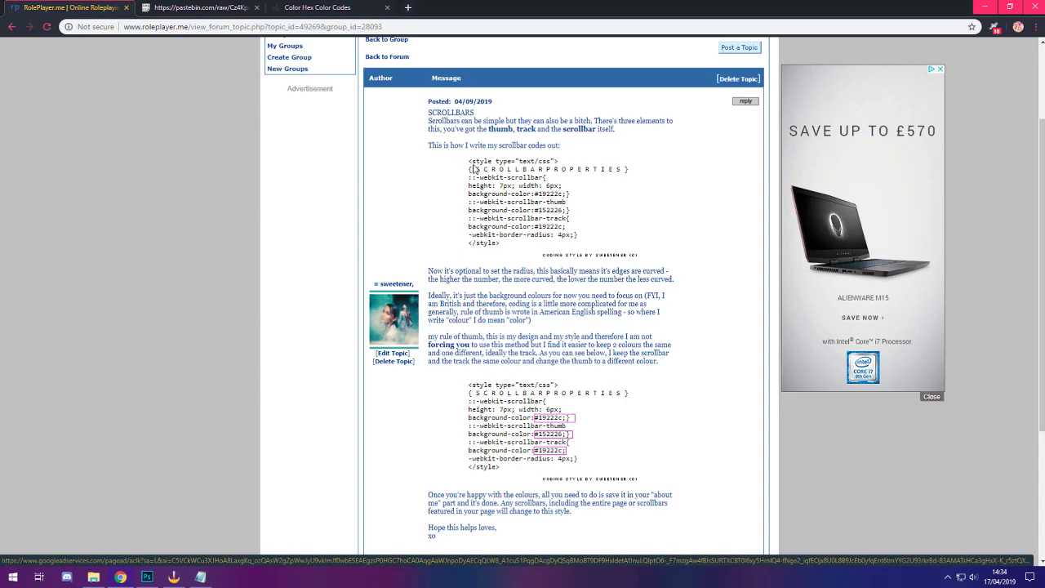
mouse_move(488, 167)
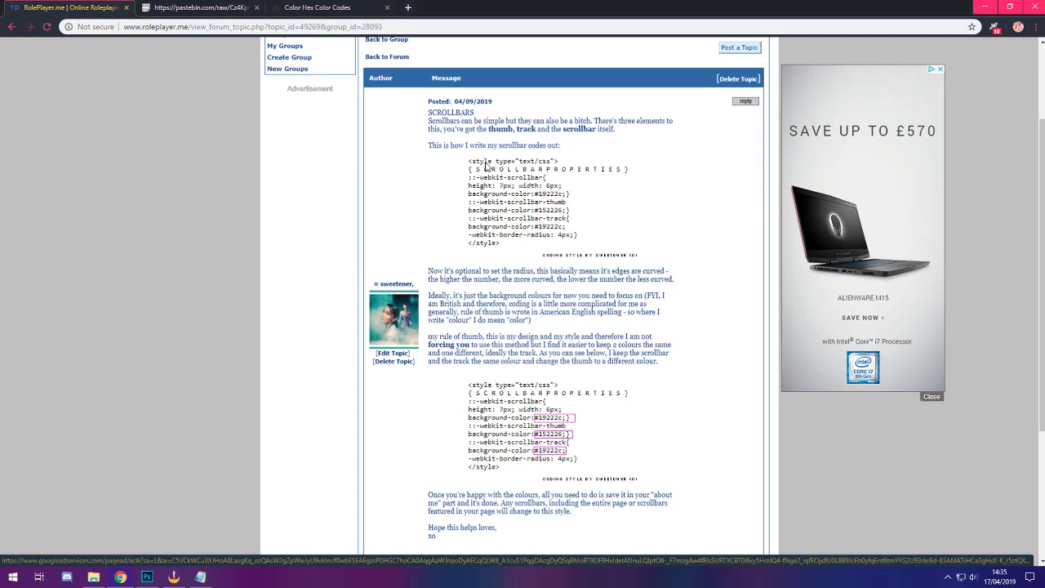
mouse_move(543, 174)
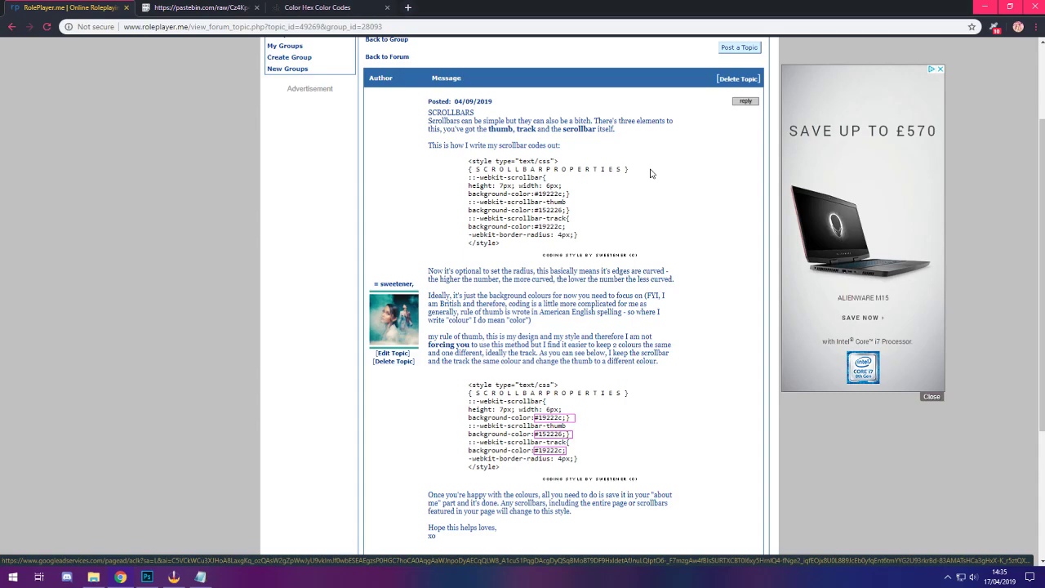
mouse_move(500, 165)
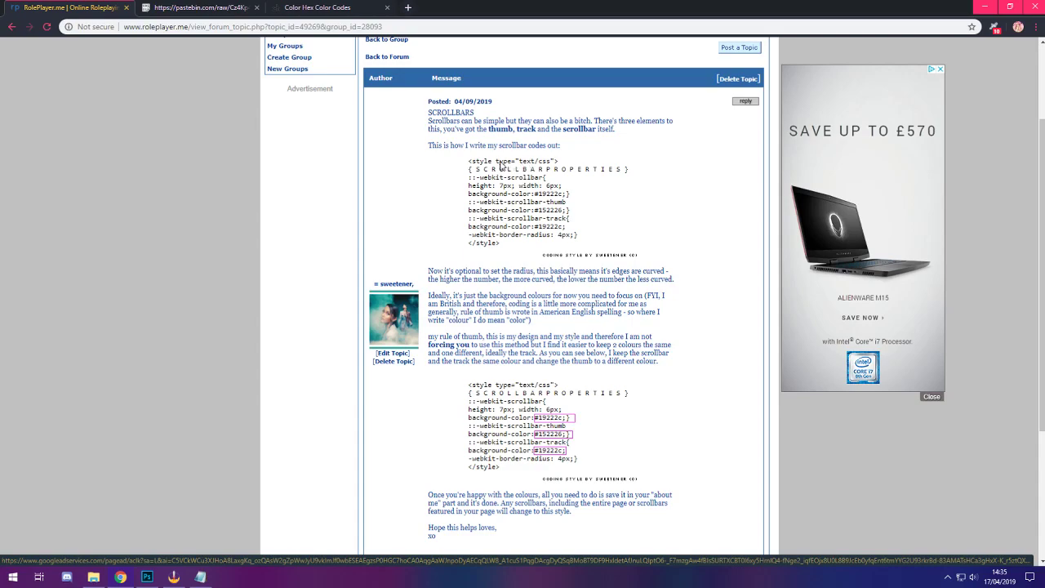
mouse_move(504, 183)
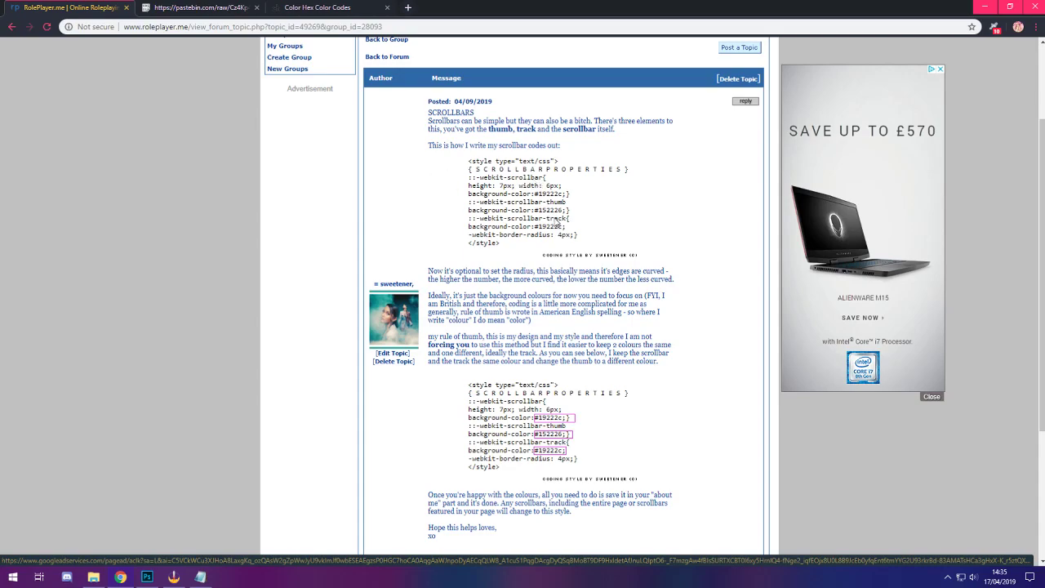
mouse_move(504, 205)
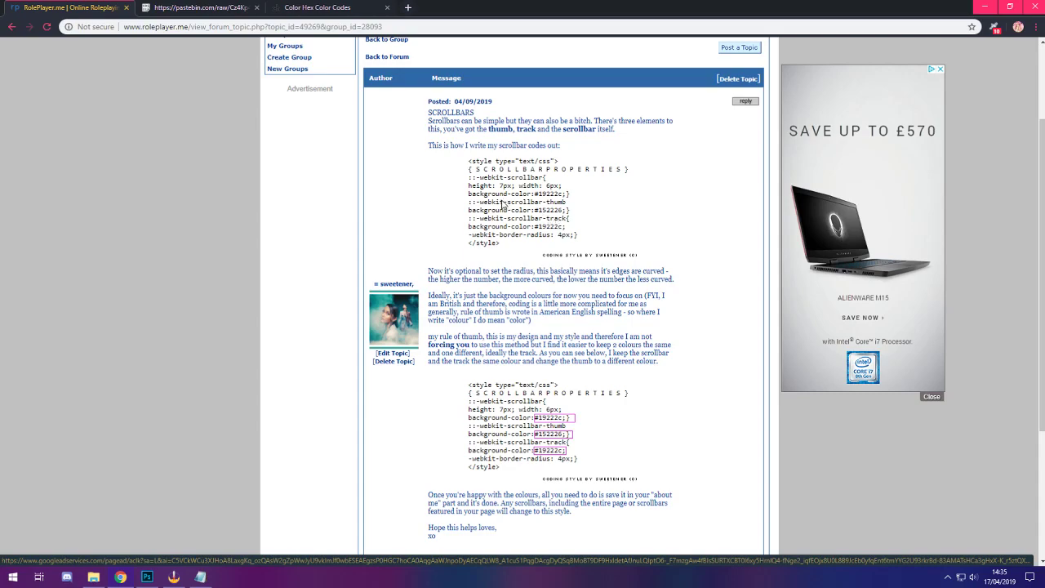
mouse_move(488, 192)
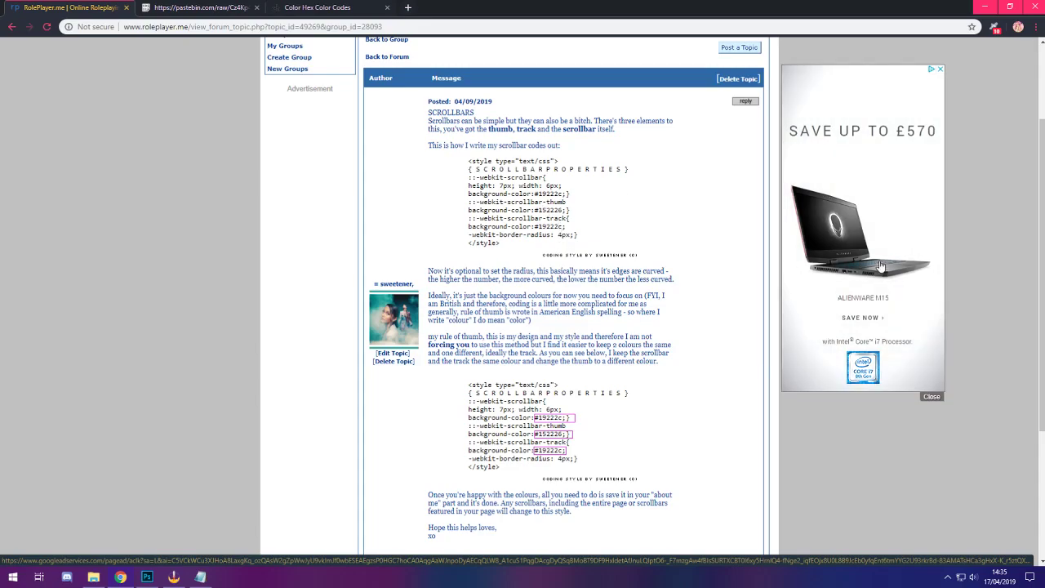
scroll("up", 3)
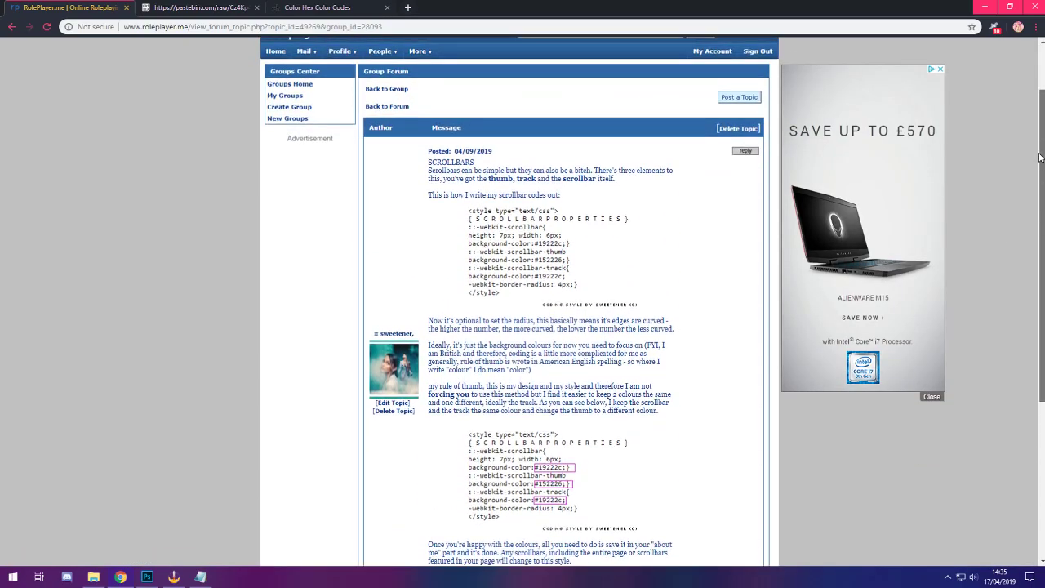
scroll("up", 3)
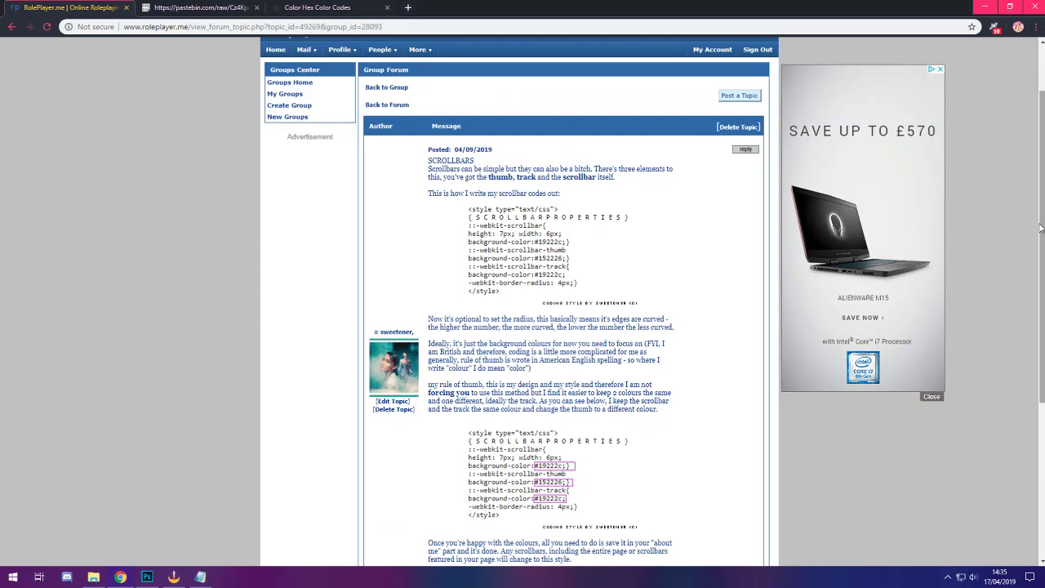
scroll("up", 3)
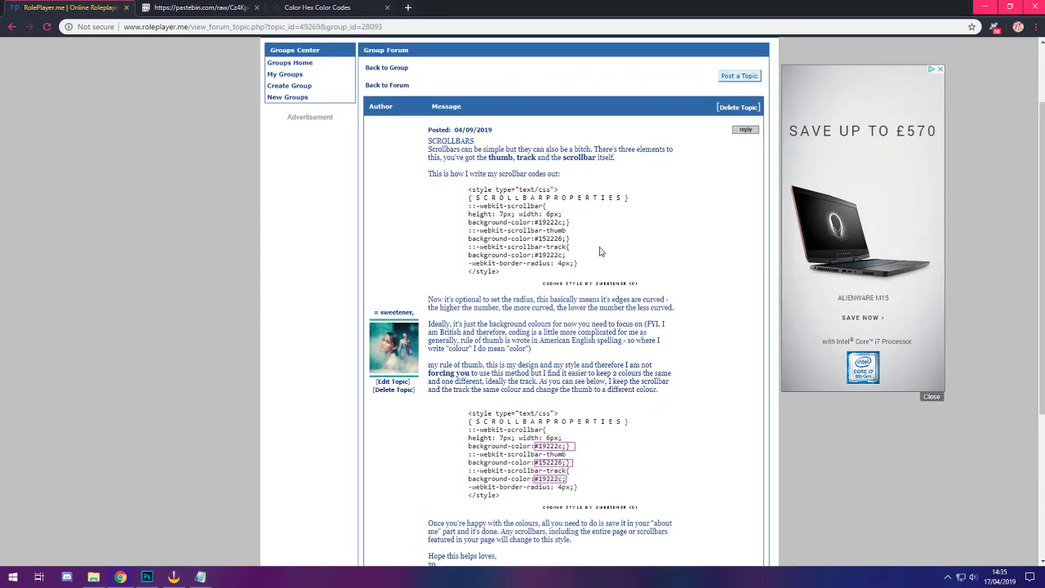
scroll("up", 3)
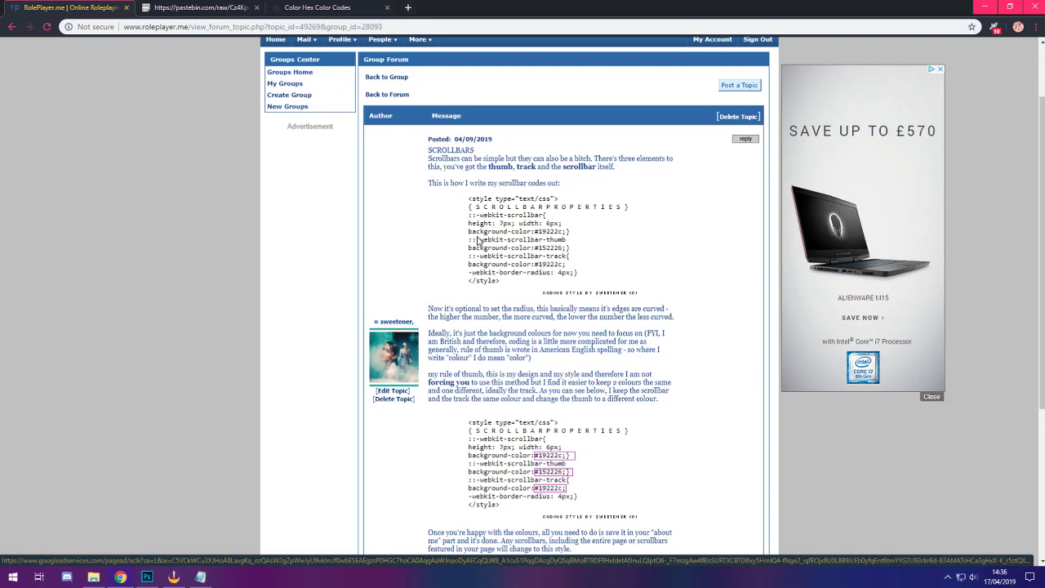
mouse_move(730, 266)
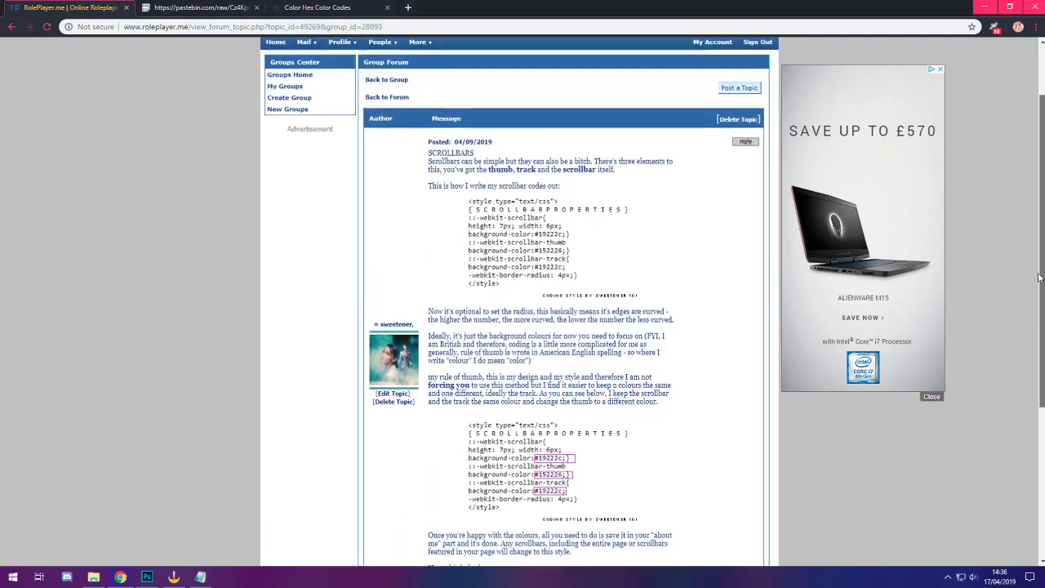
scroll("down", 3)
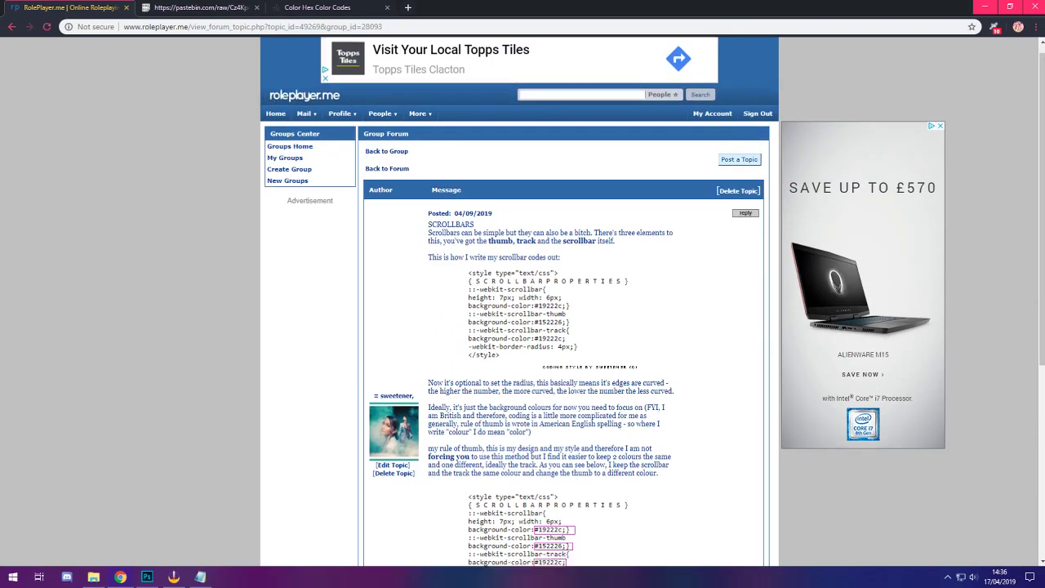
scroll("down", 3)
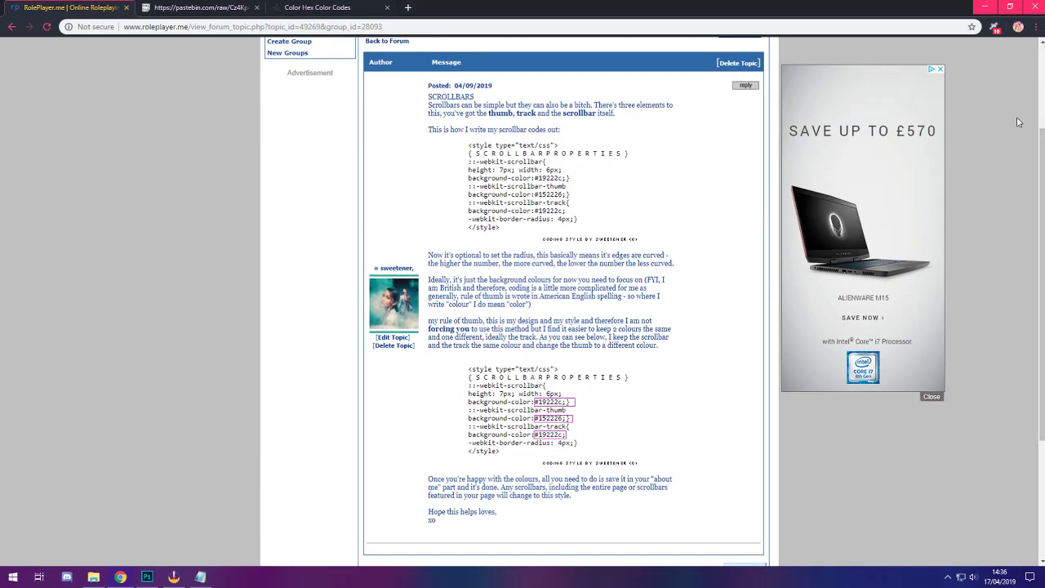
mouse_move(596, 321)
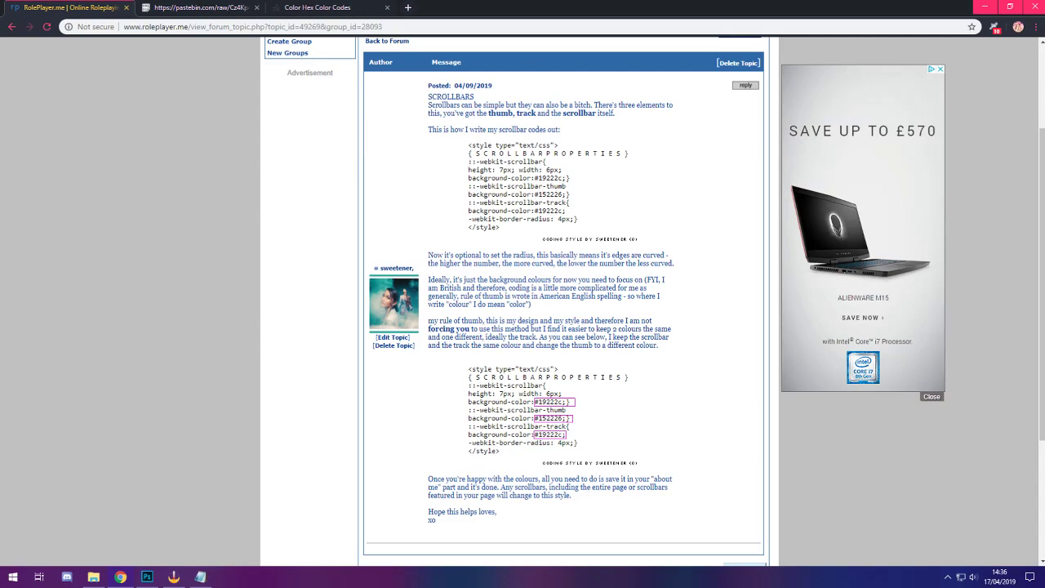
mouse_move(984, 69)
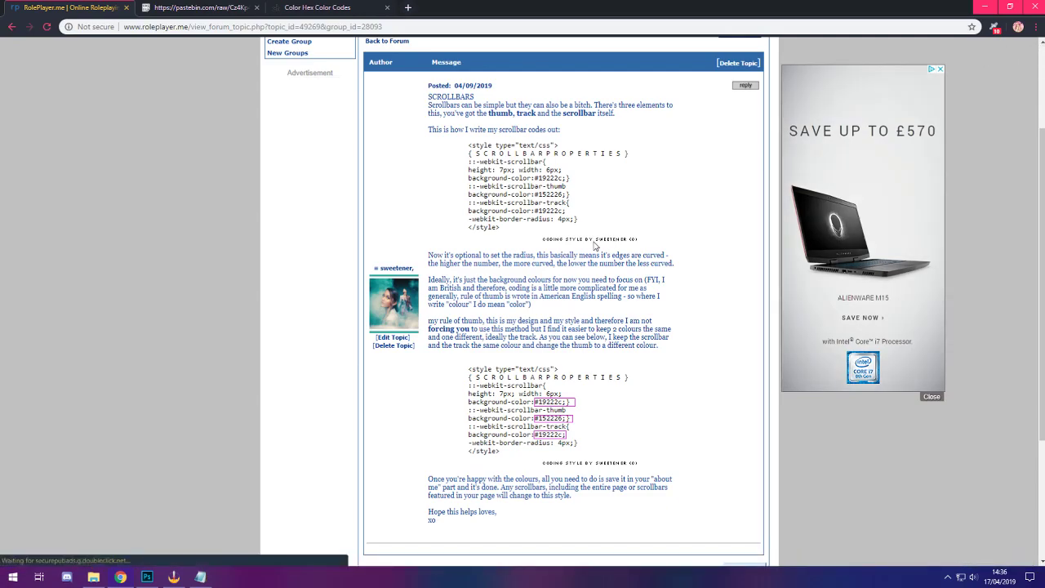
scroll("down", 3)
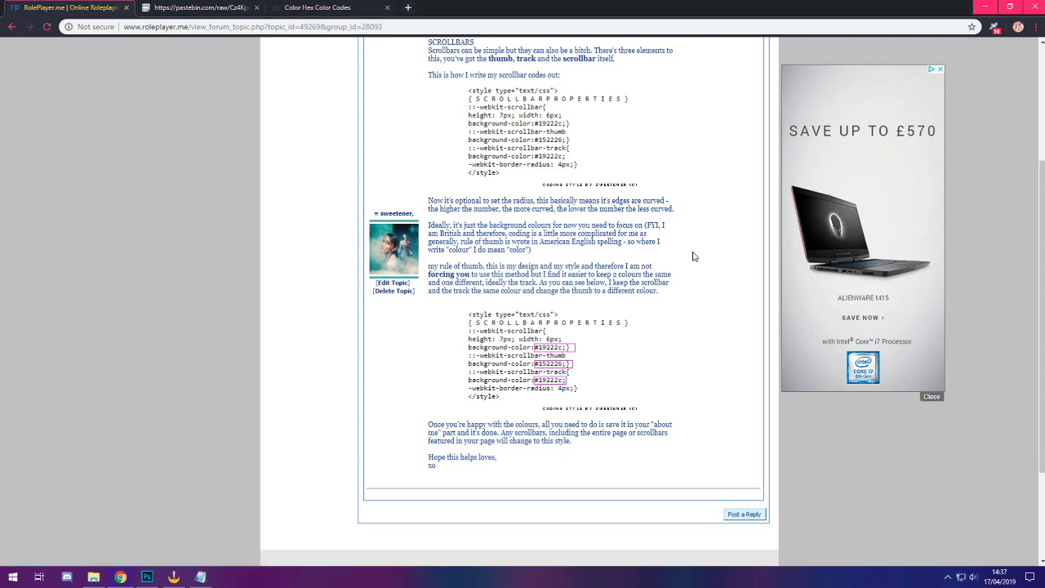
mouse_move(530, 306)
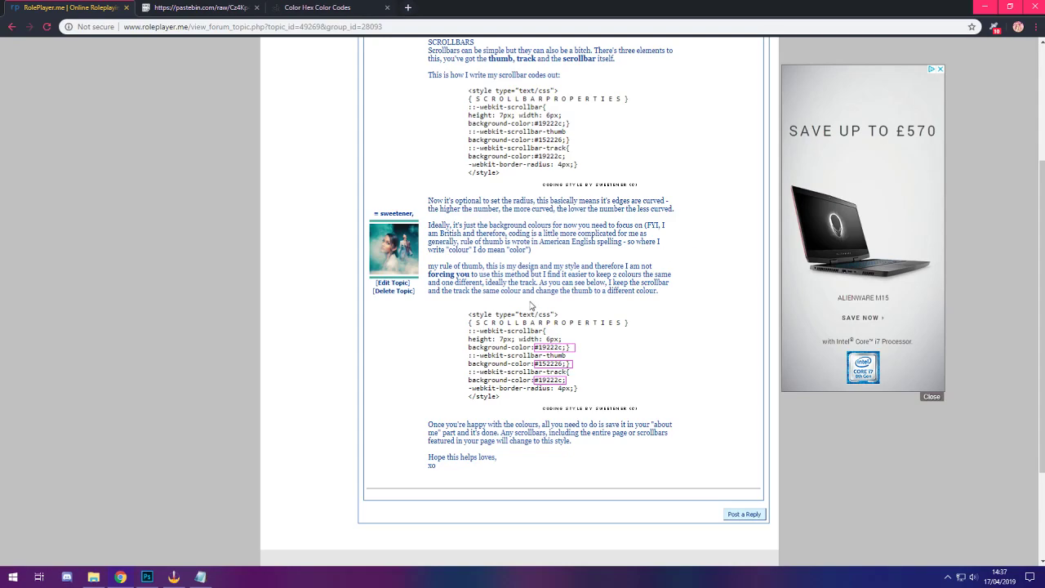
left_click(317, 7)
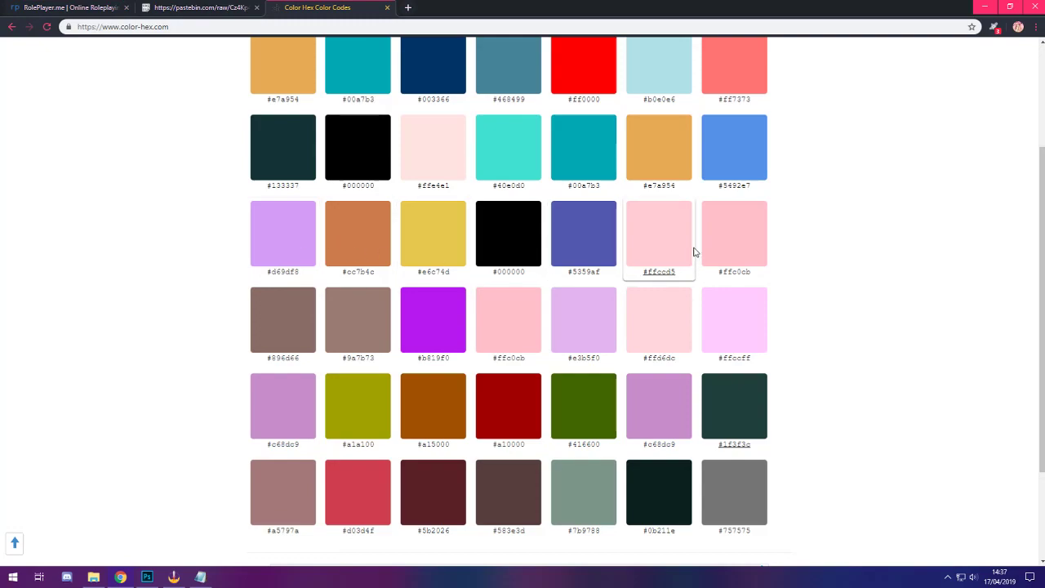
scroll("up", 3)
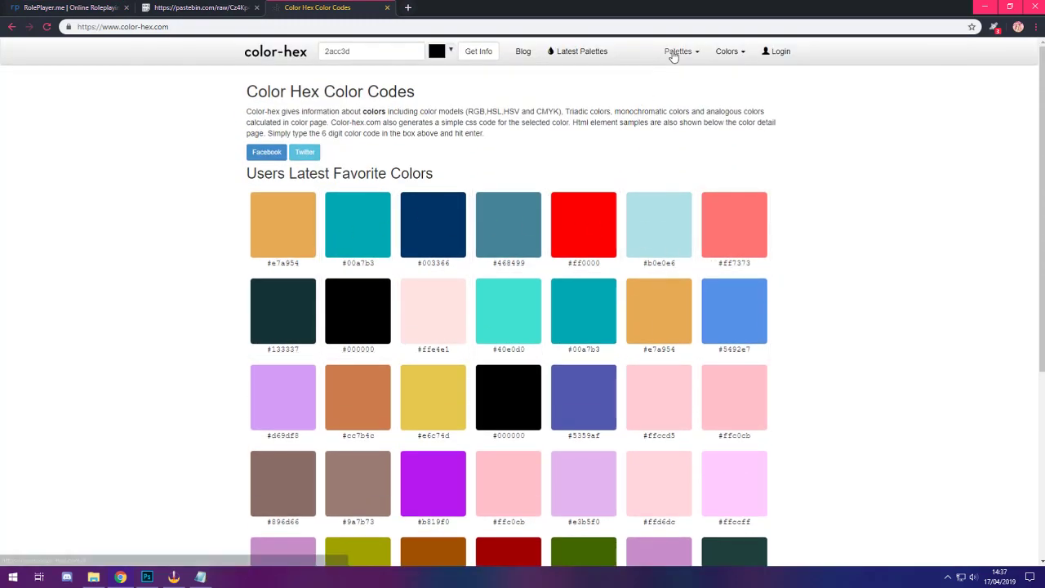
scroll("down", 3)
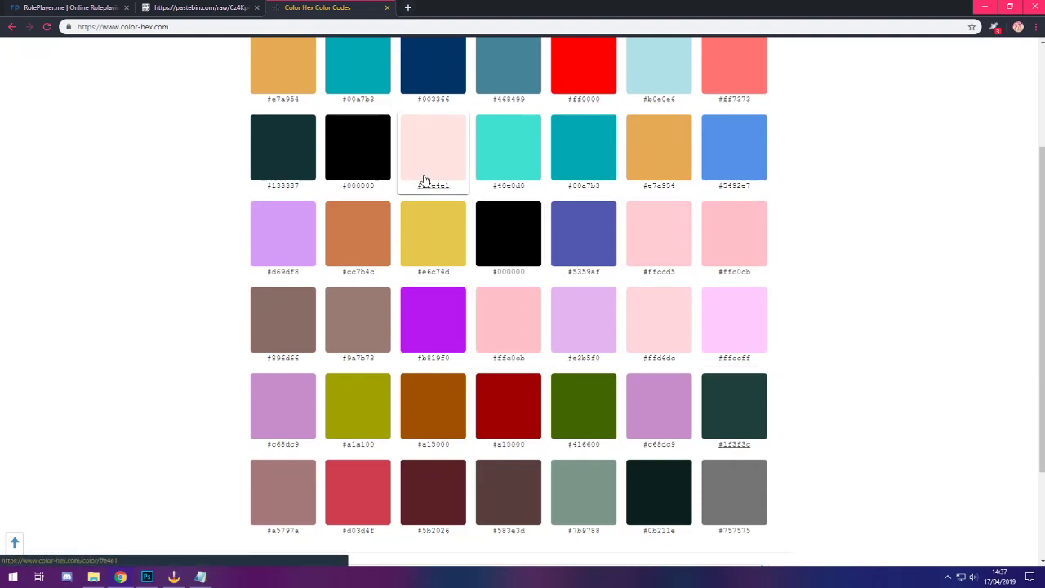
left_click(70, 7)
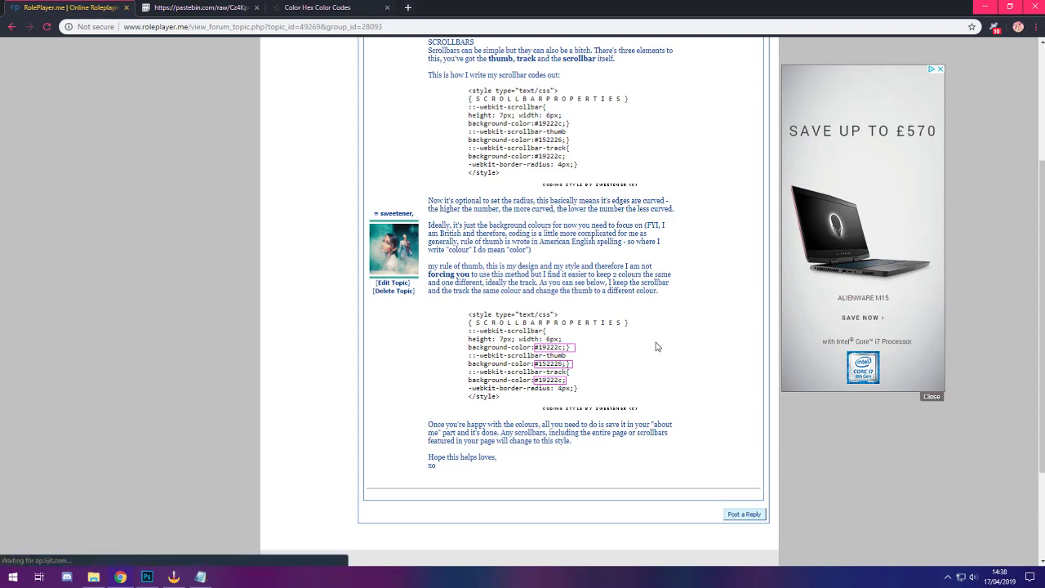
mouse_move(670, 340)
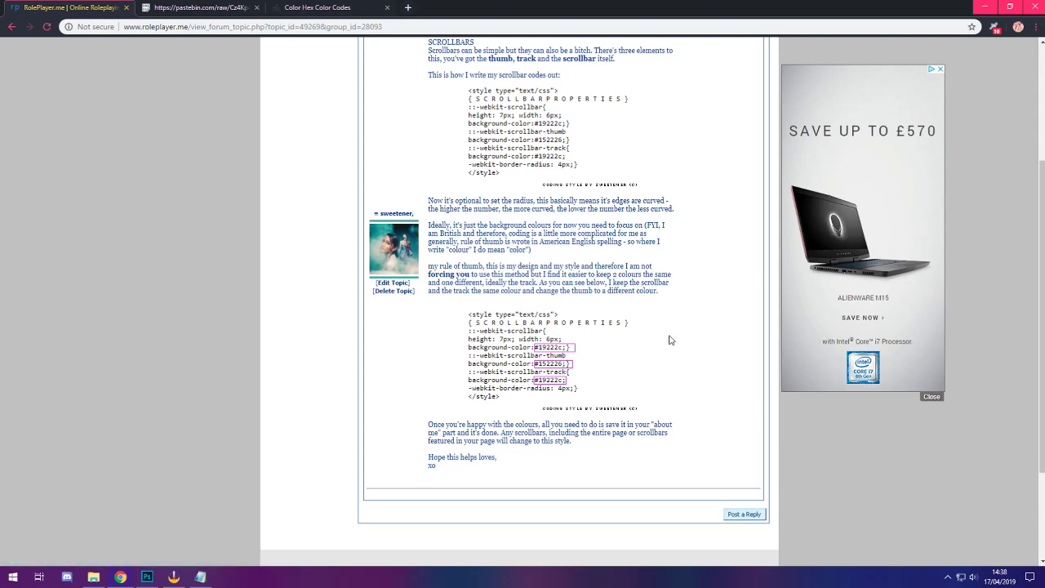
scroll("up", 3)
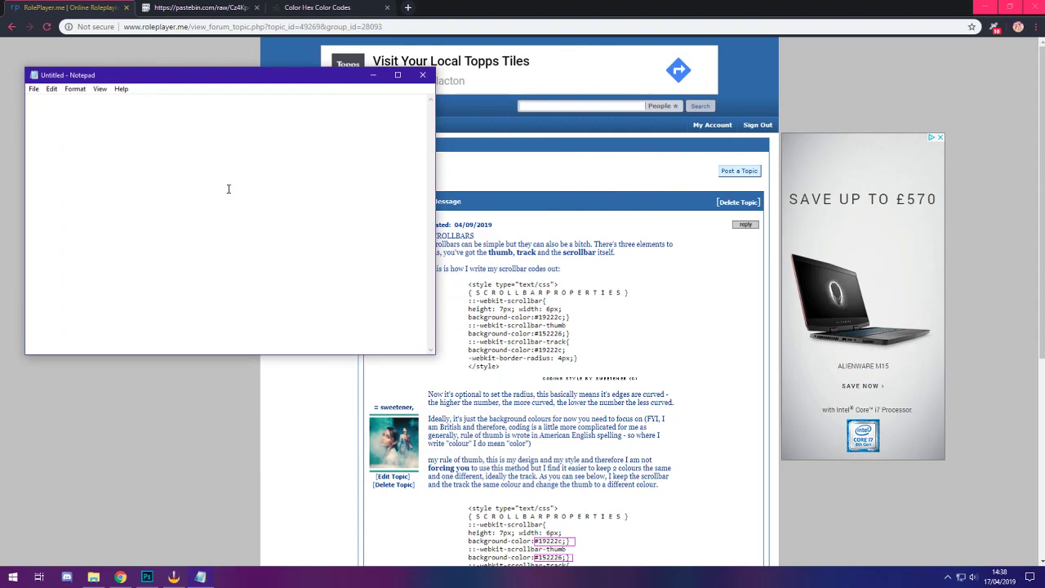
Type <img src="/"> into the blank Notepad document.
type("<img")
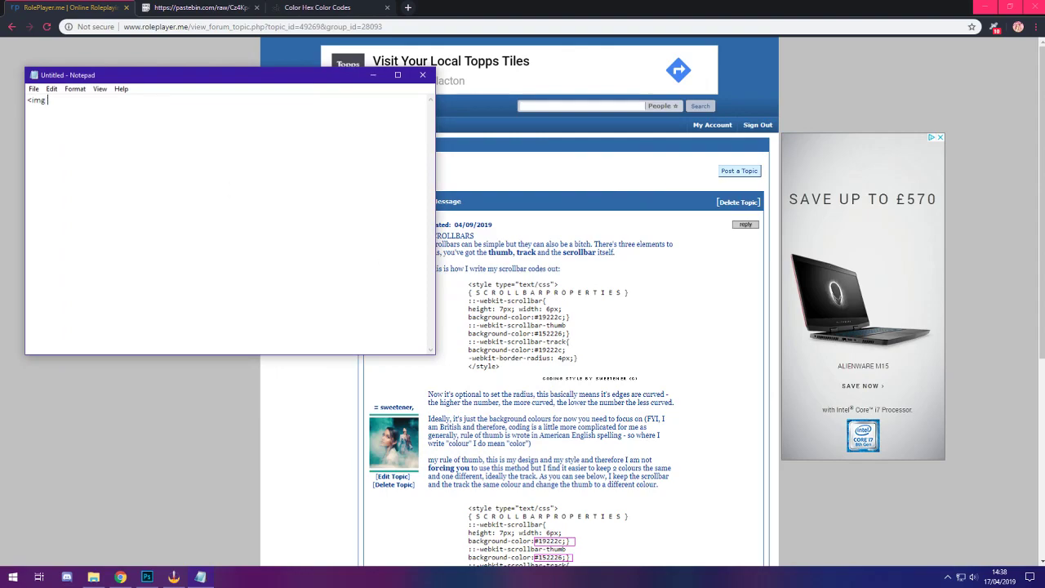
type("src=\"/\">")
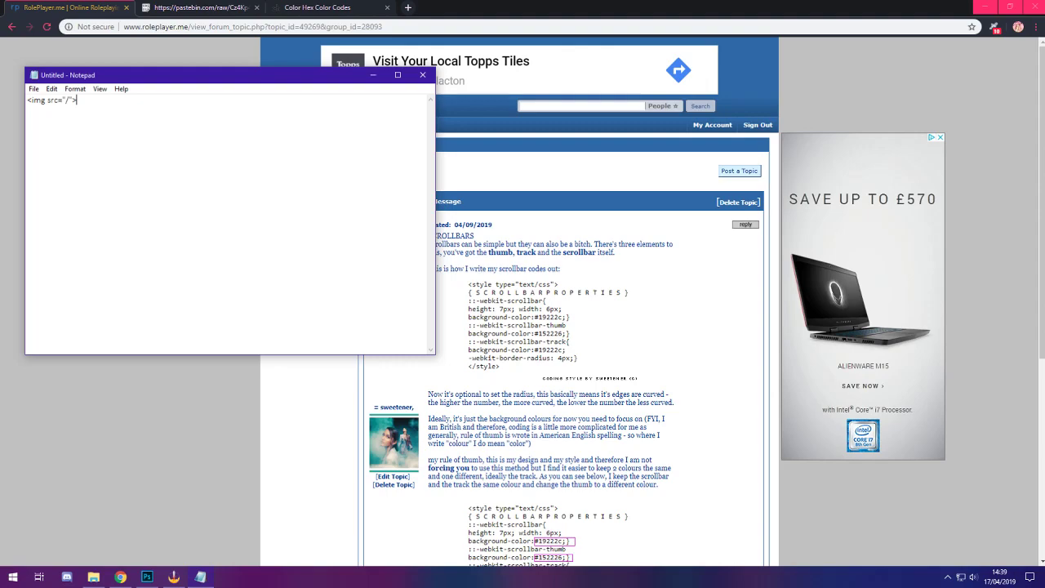
mouse_move(642, 267)
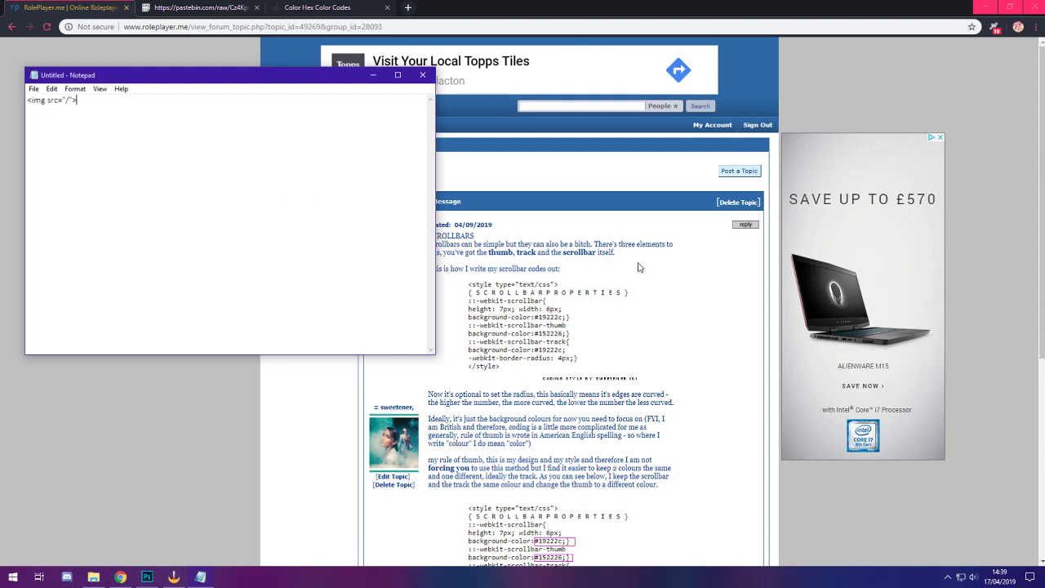